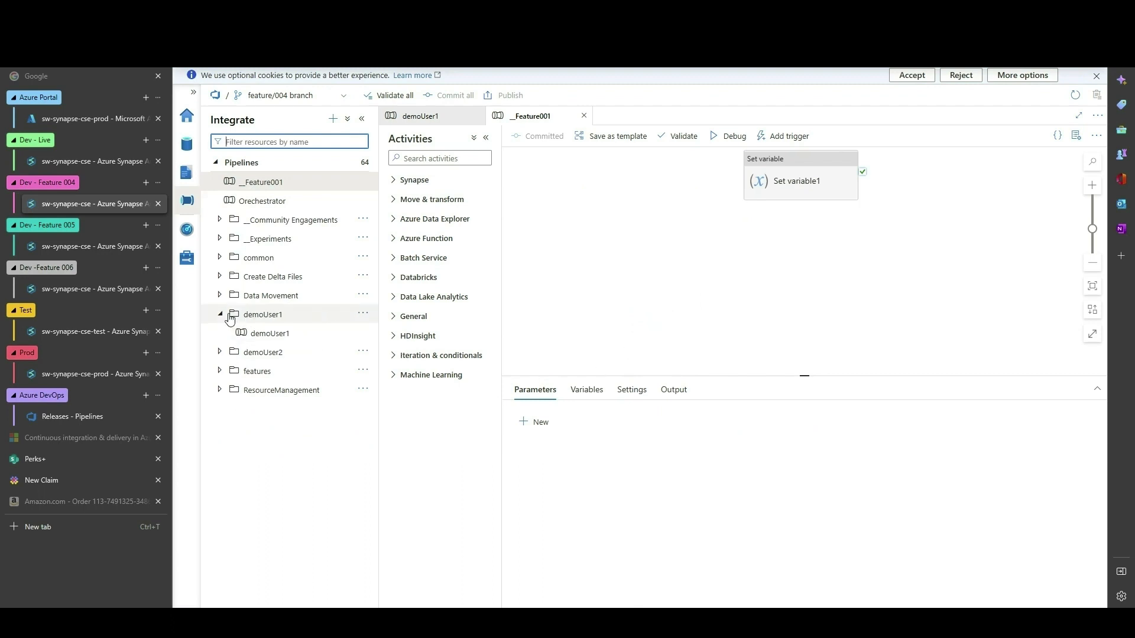
Step: Show feature001 and feature003 inside the features folder on the feature/005 workspace
click(219, 352)
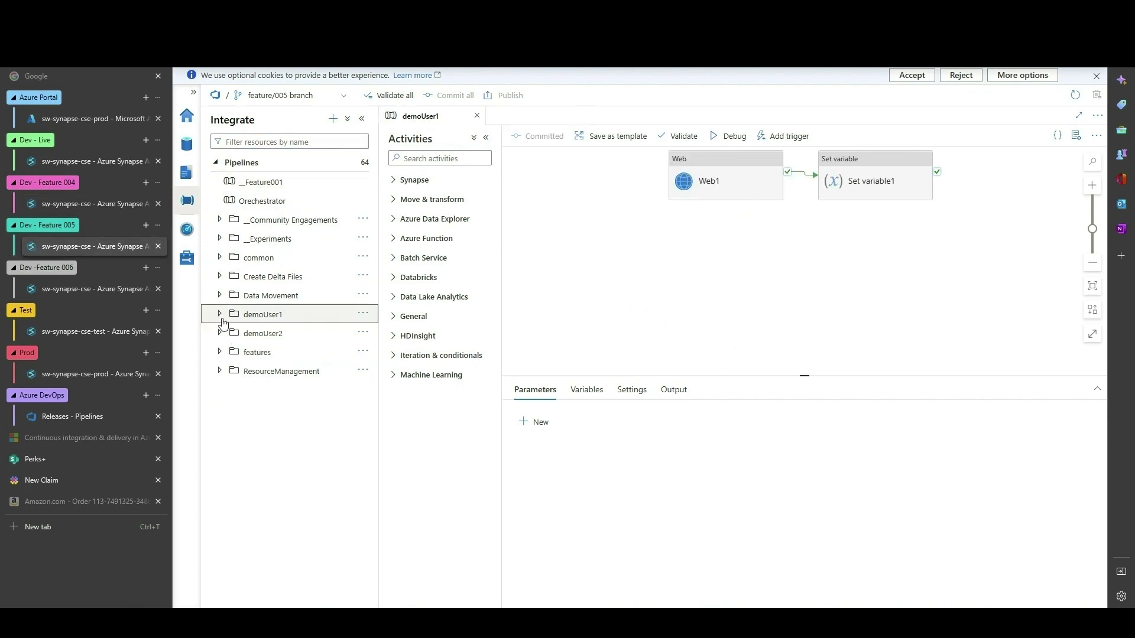
click(219, 352)
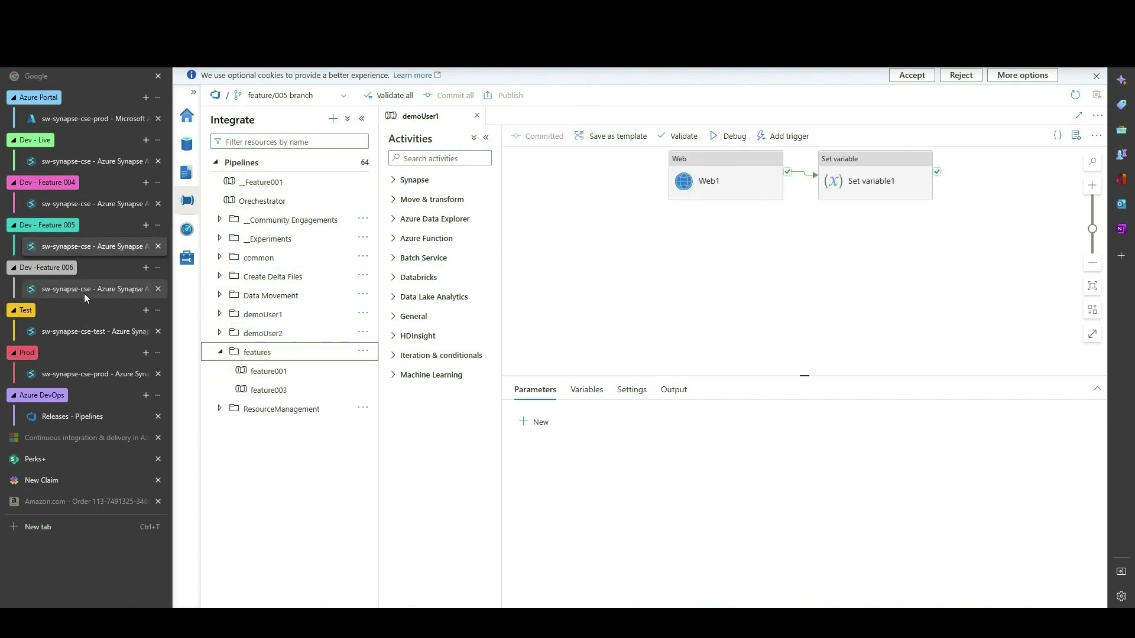
Step: Create the feature/006 branch based on release/prod from the branch dropdown
click(290, 94)
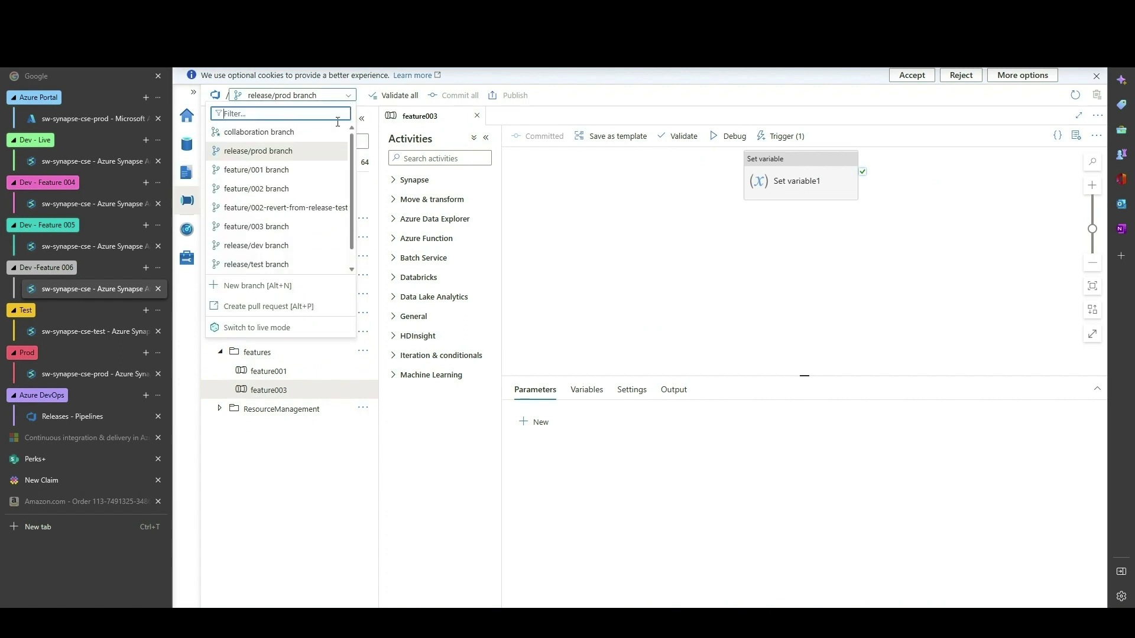
click(256, 285)
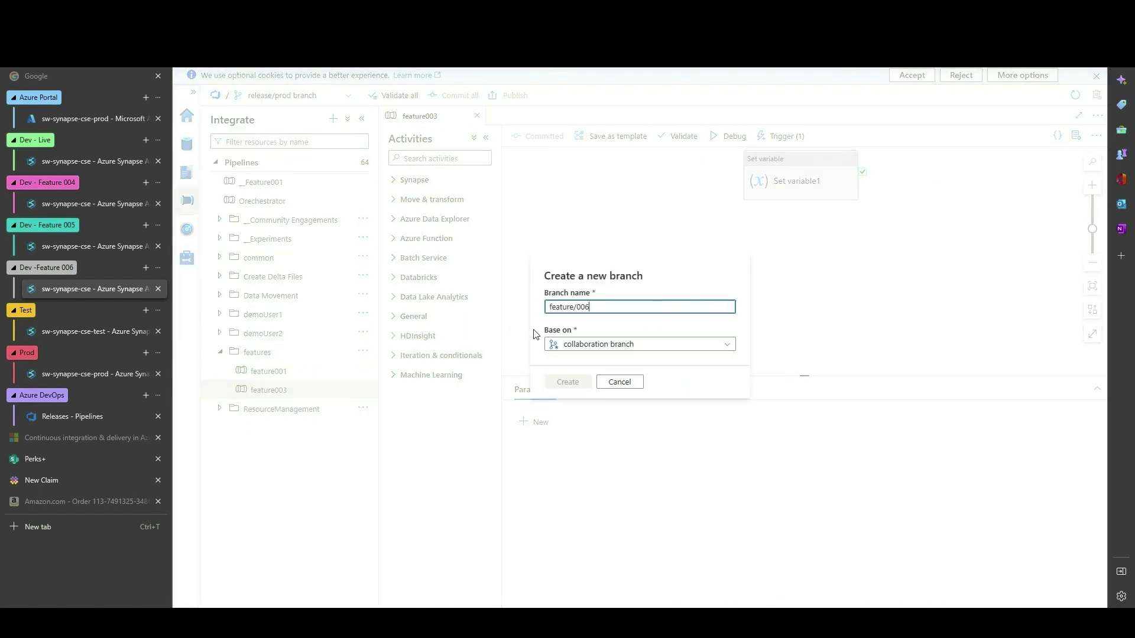
click(640, 344)
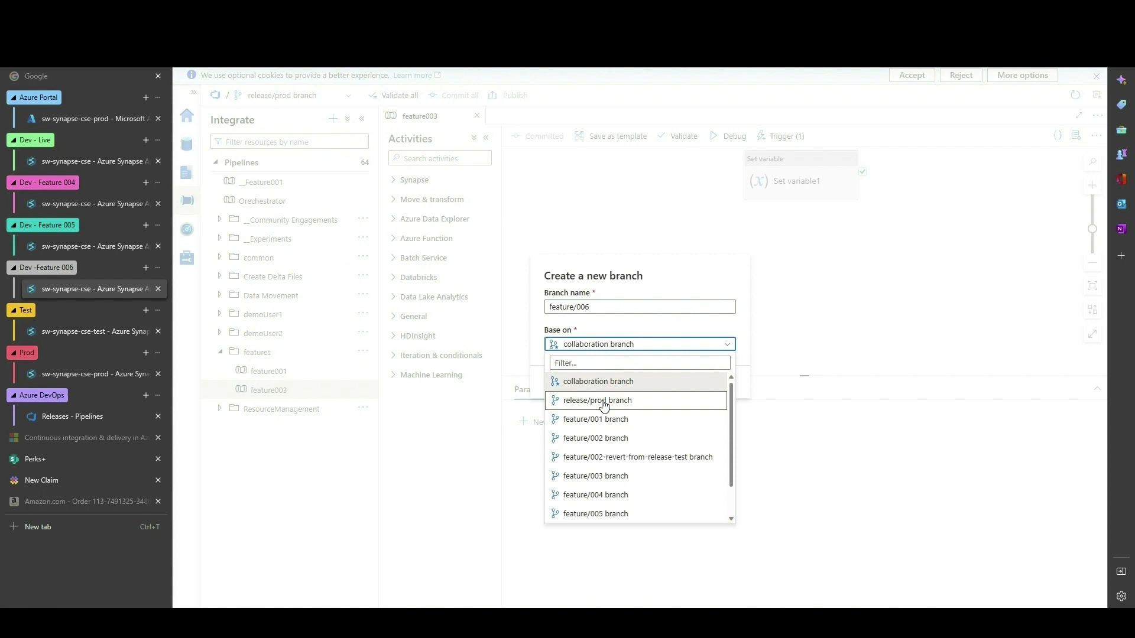
click(595, 401)
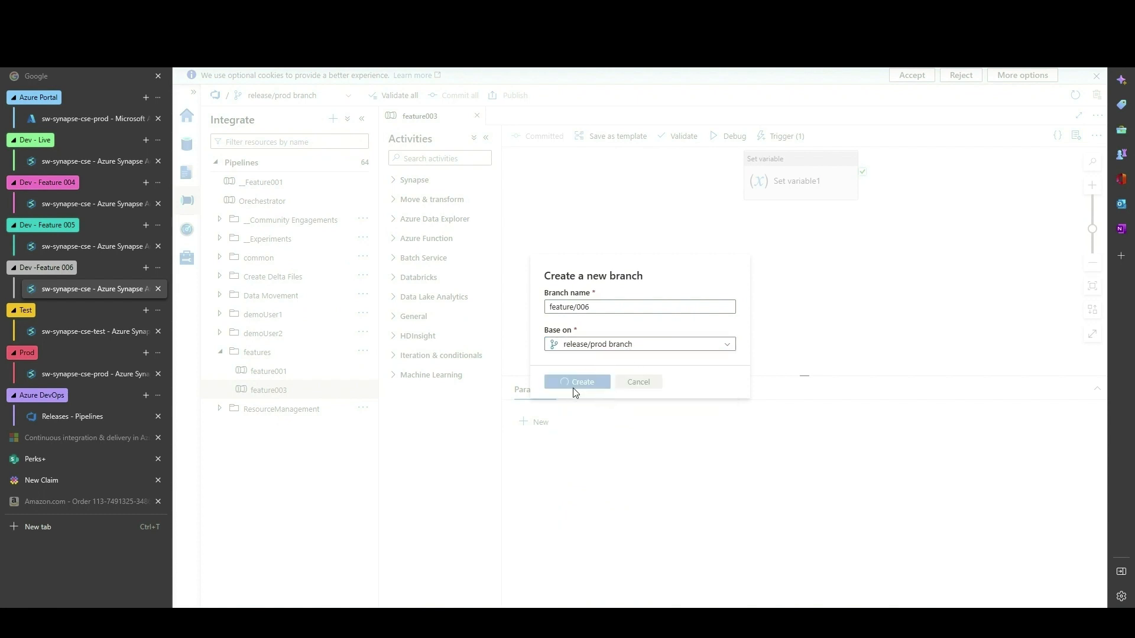
click(578, 382)
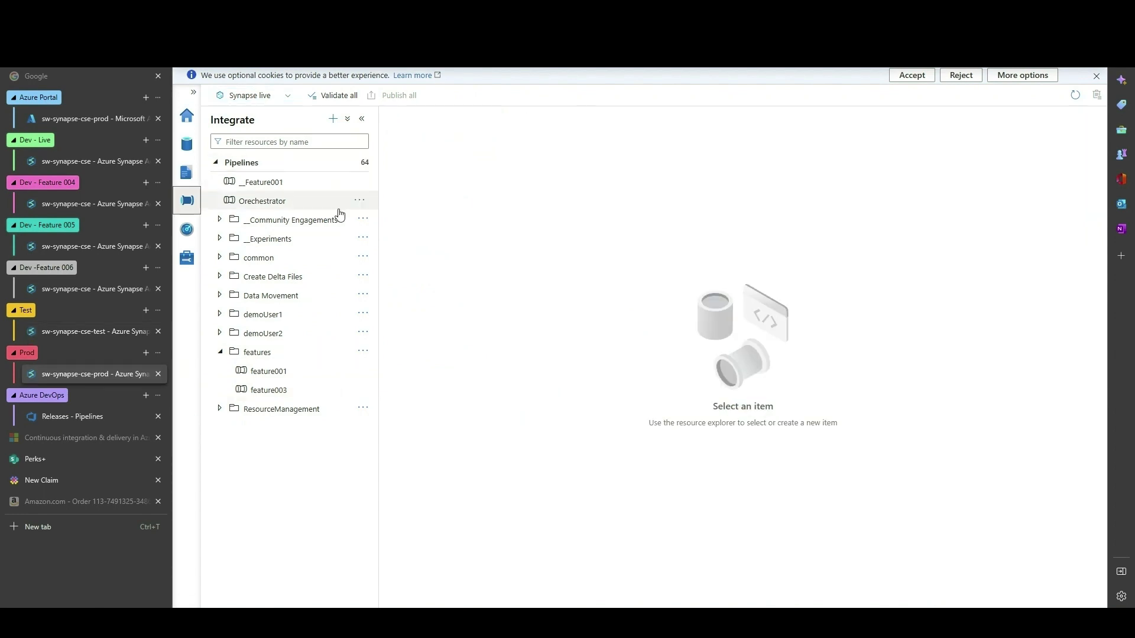
mouse_move(186, 230)
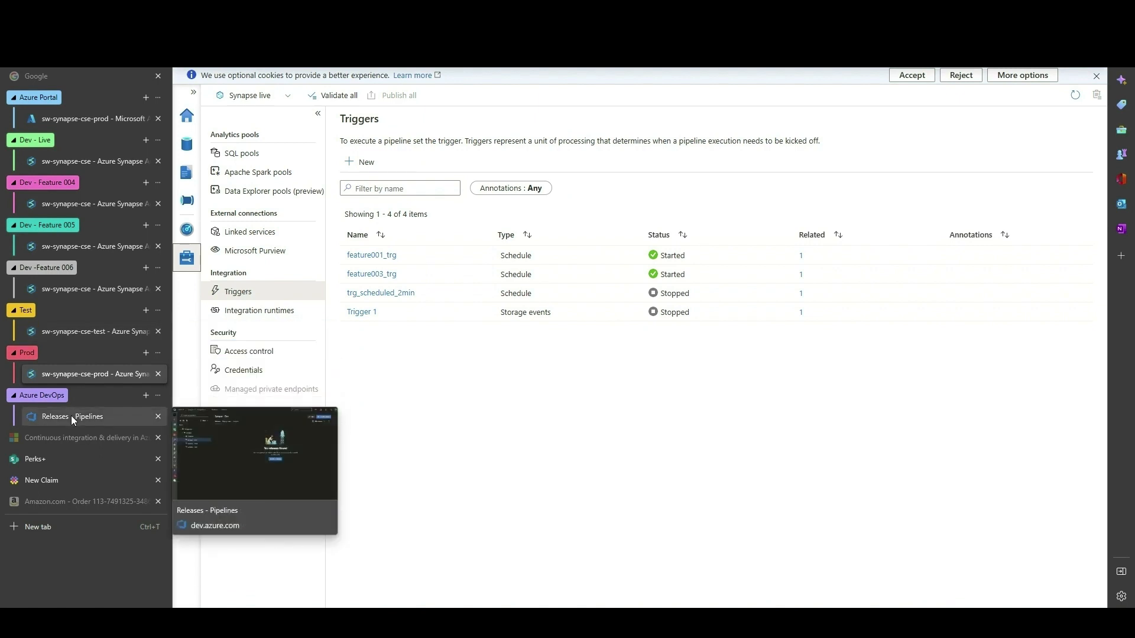
Step: Edit Synapse - Dev and check its release/dev trigger and _synapse branch filter
click(69, 416)
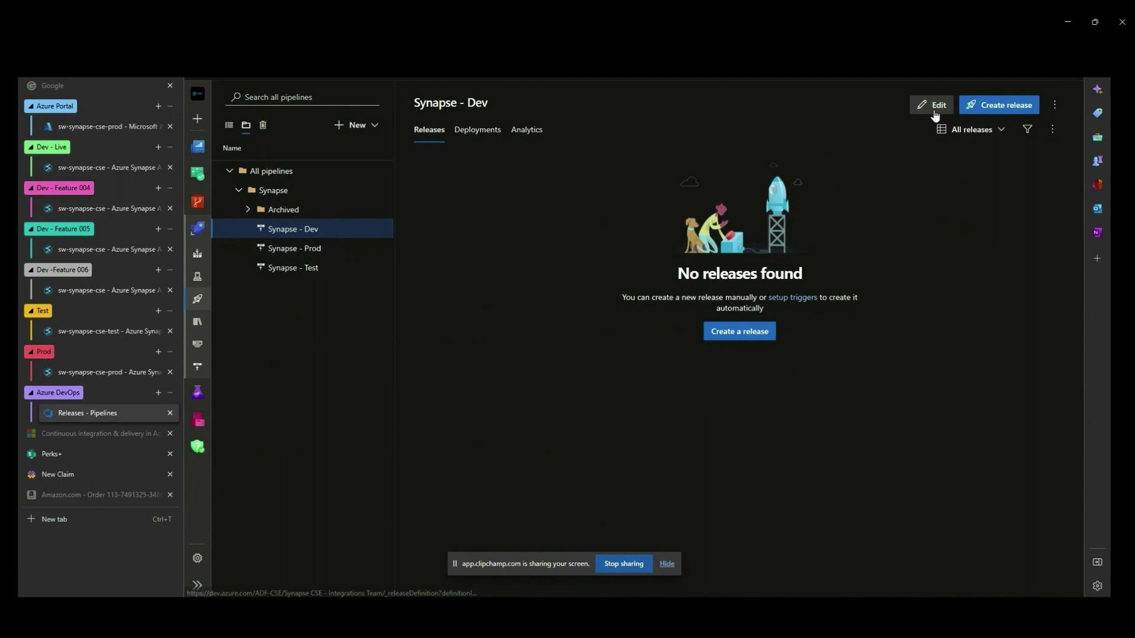
click(933, 105)
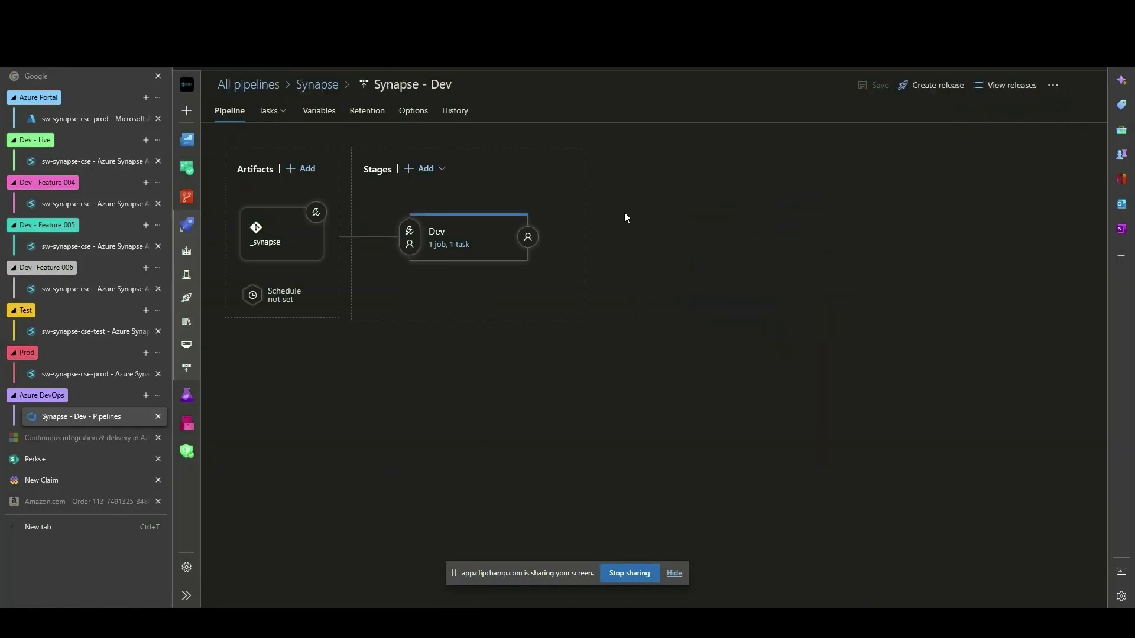
mouse_move(423, 252)
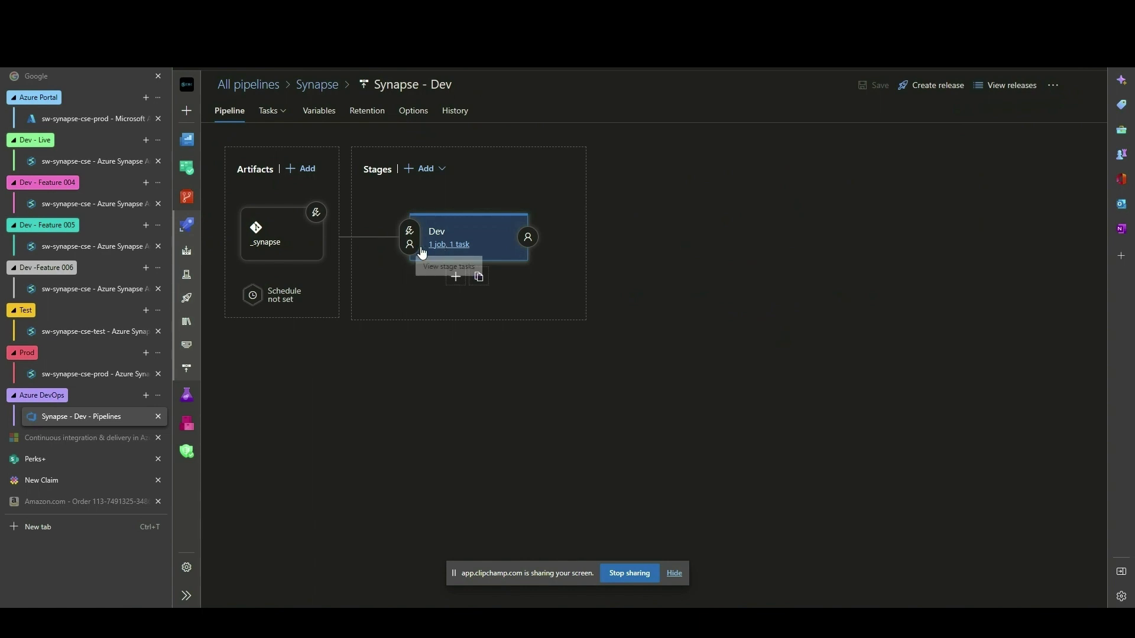
click(317, 211)
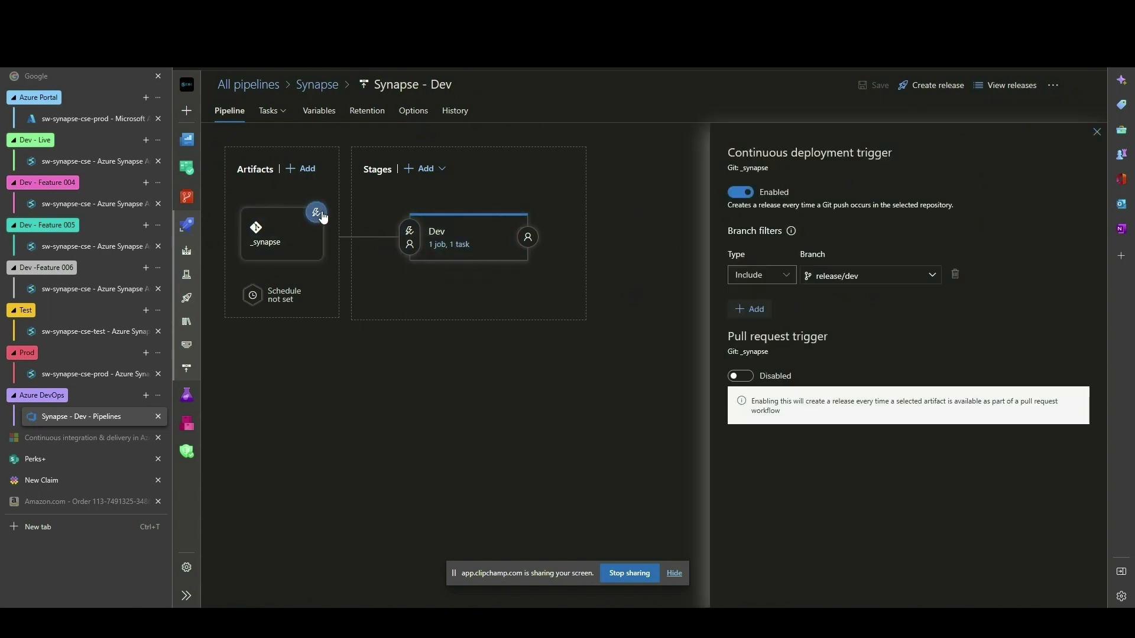
mouse_move(699, 241)
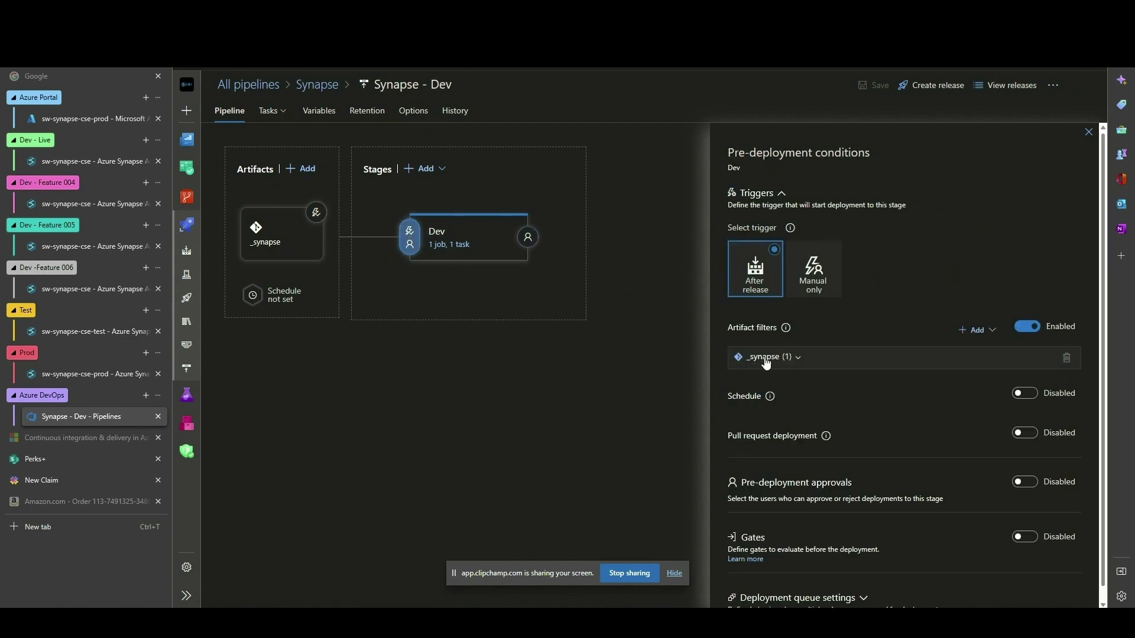
click(766, 357)
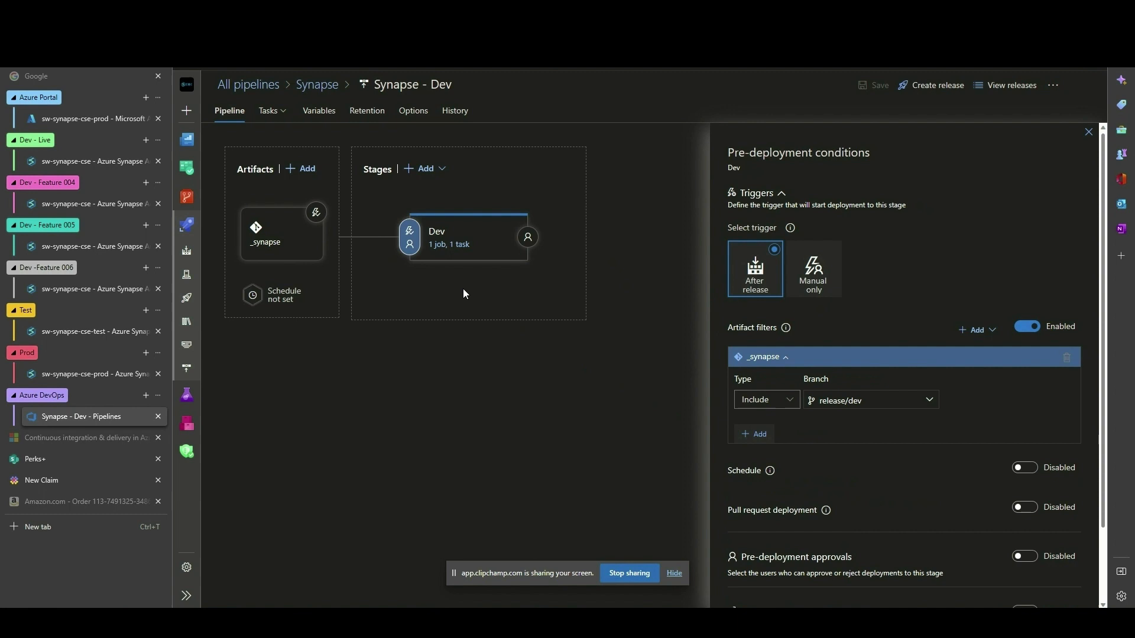
mouse_move(454, 255)
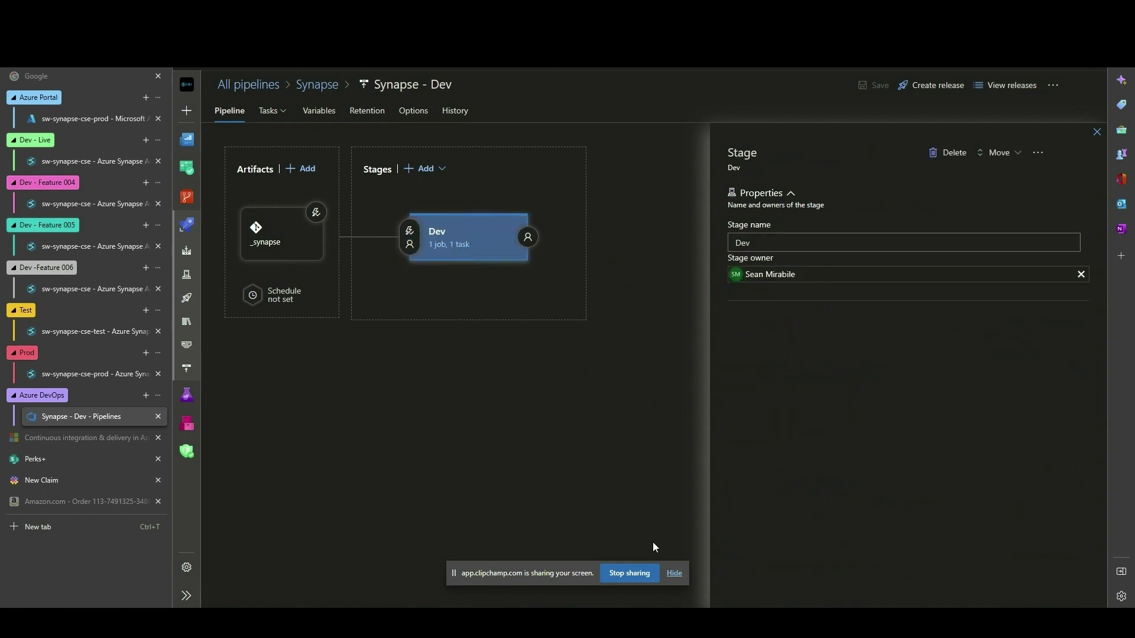
mouse_move(544, 261)
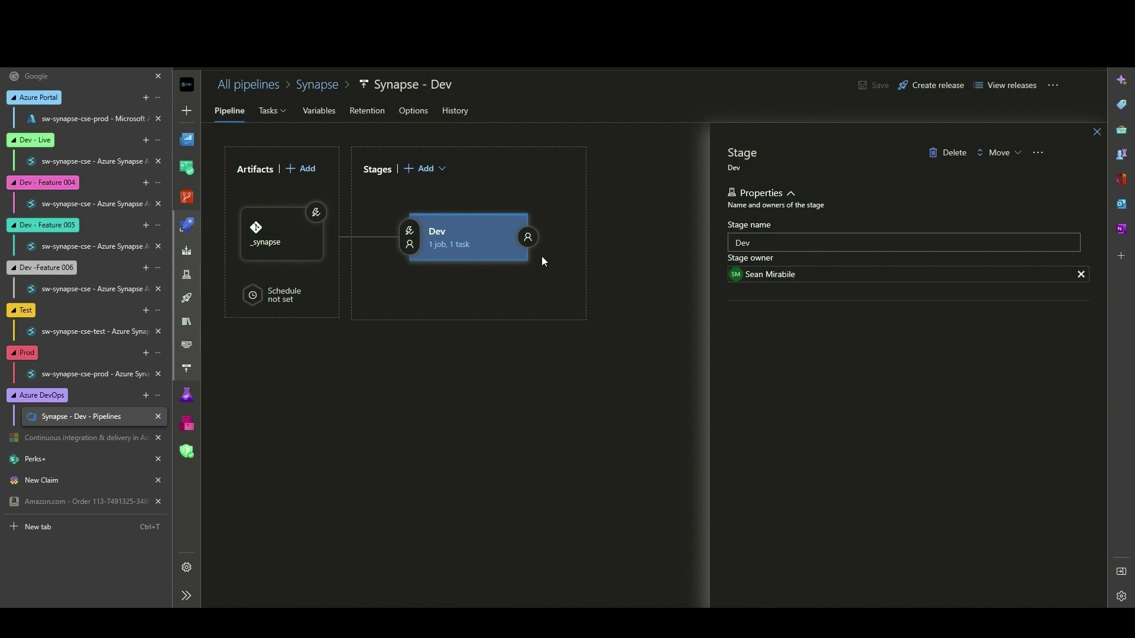
Step: Review the Dev stage's Synapse deployment task targeting sw-synapse-cse and its artifacts root path
click(267, 111)
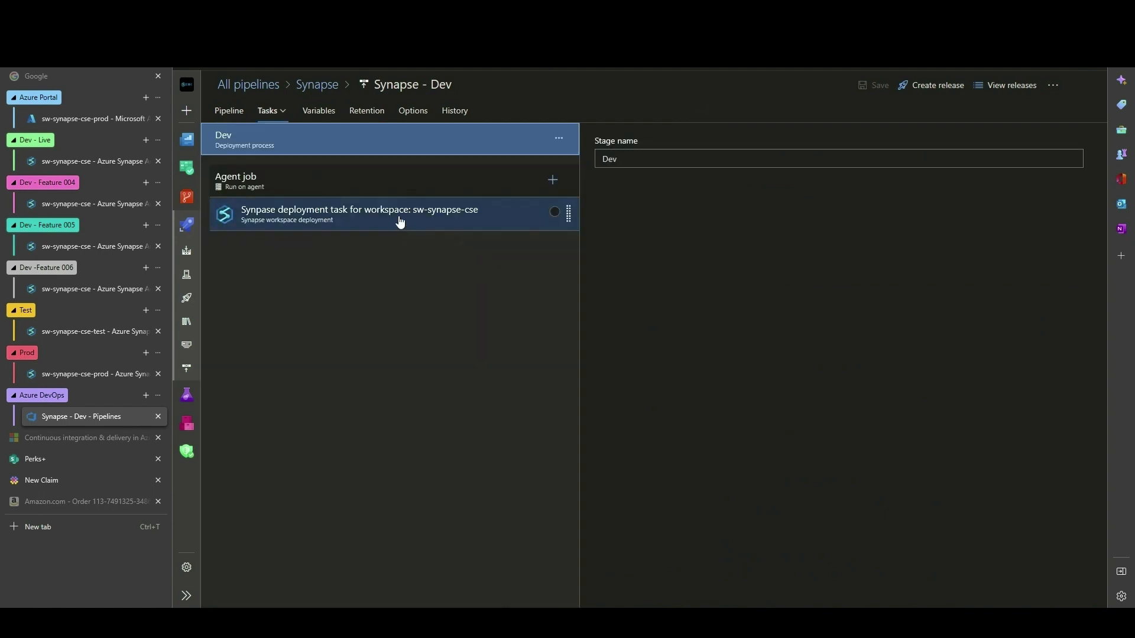
click(357, 214)
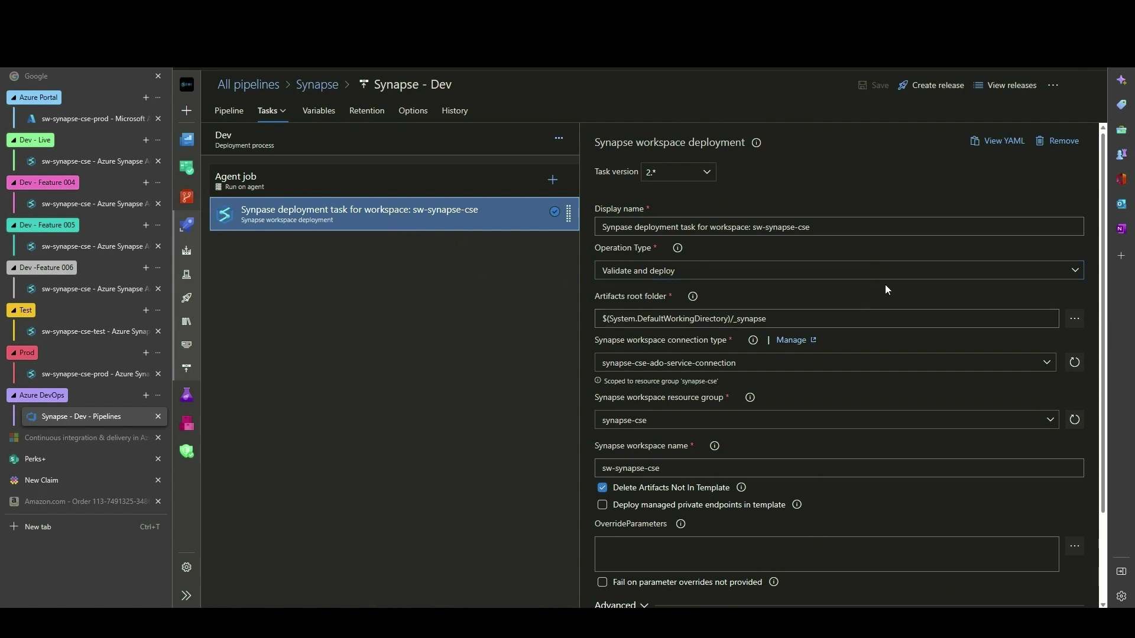
scroll(down, 3)
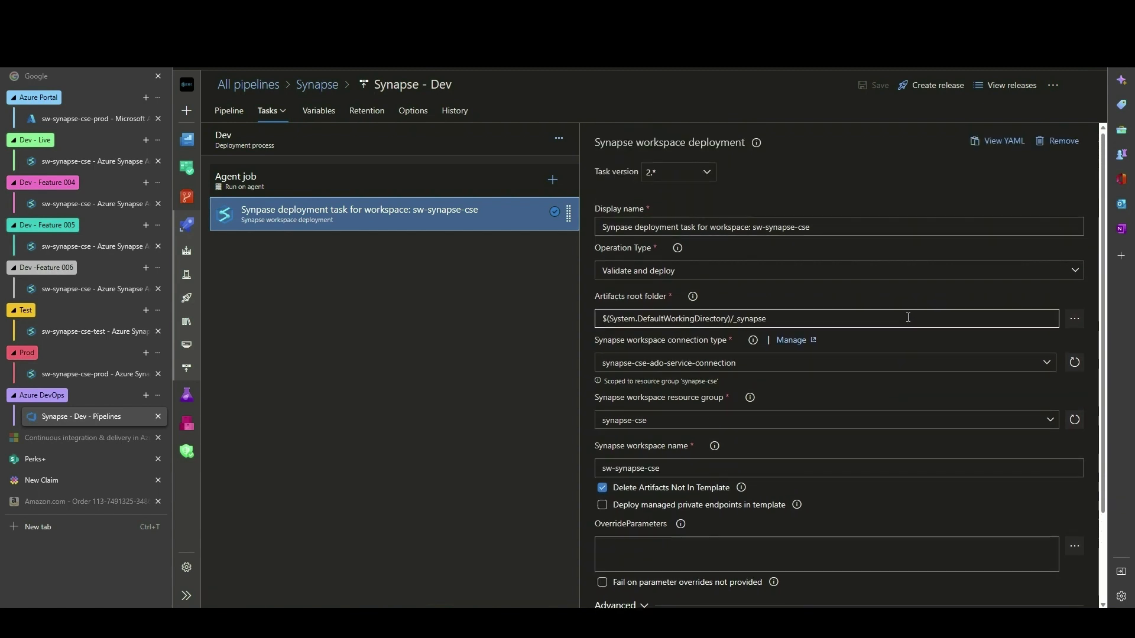
click(414, 85)
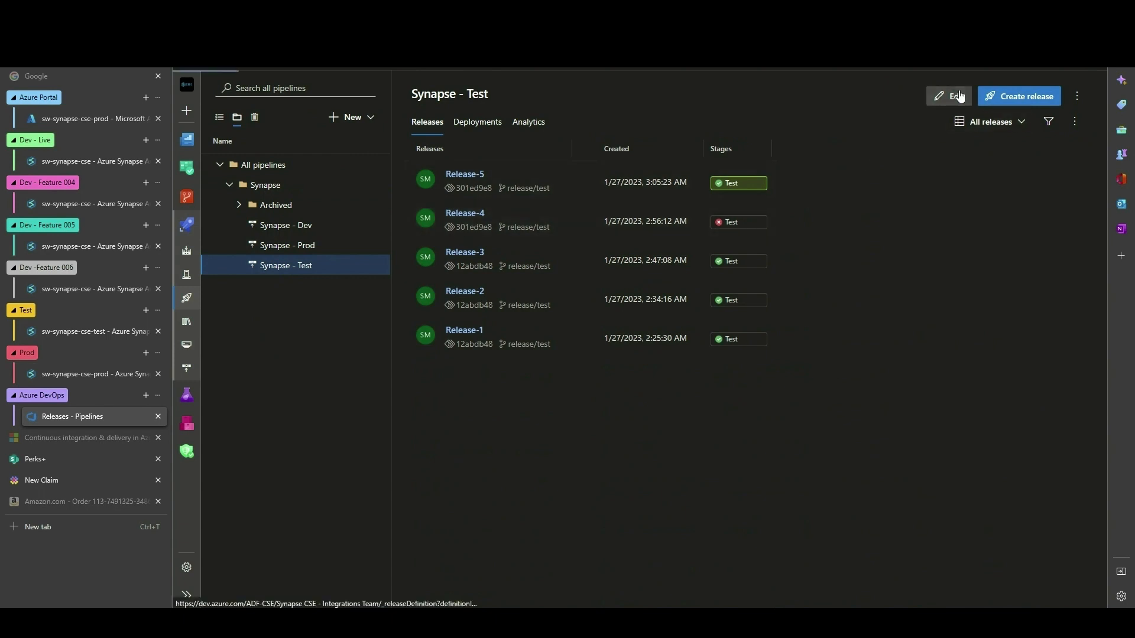
Step: Edit Synapse - Test and confirm _synapse filters include release/test, exclude release/dev and release/prod
click(948, 96)
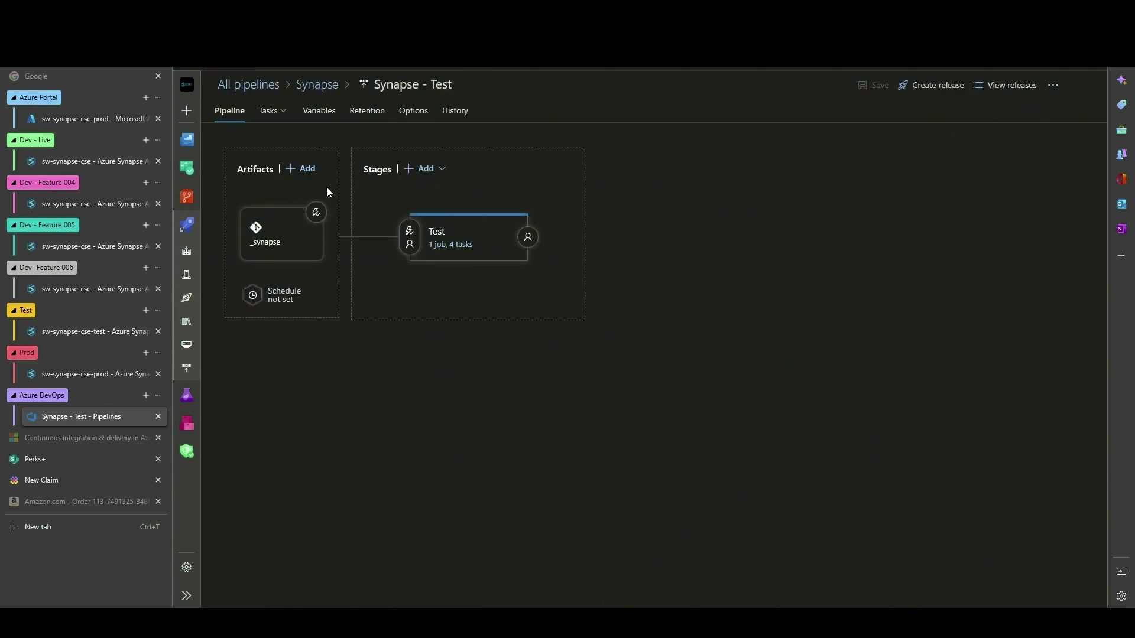
click(316, 211)
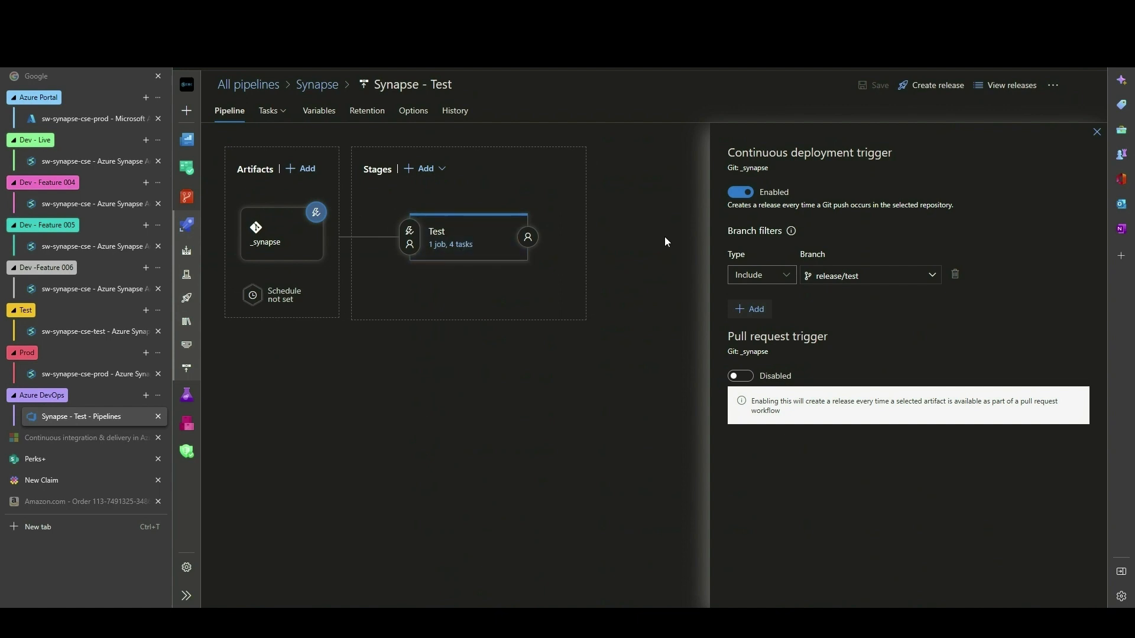
mouse_move(531, 288)
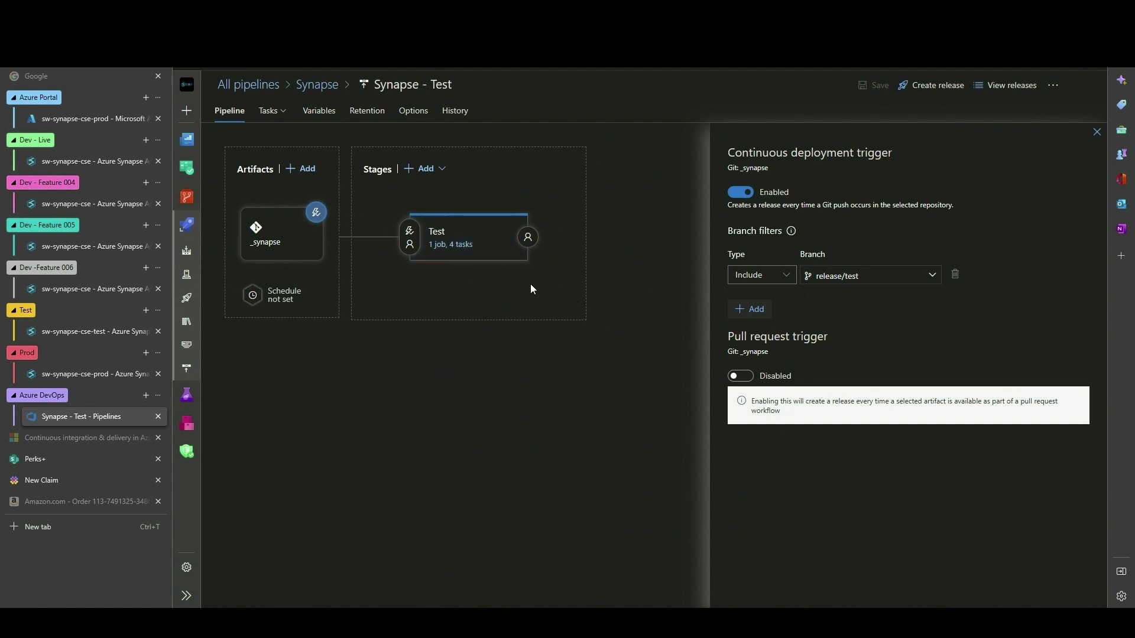
click(409, 236)
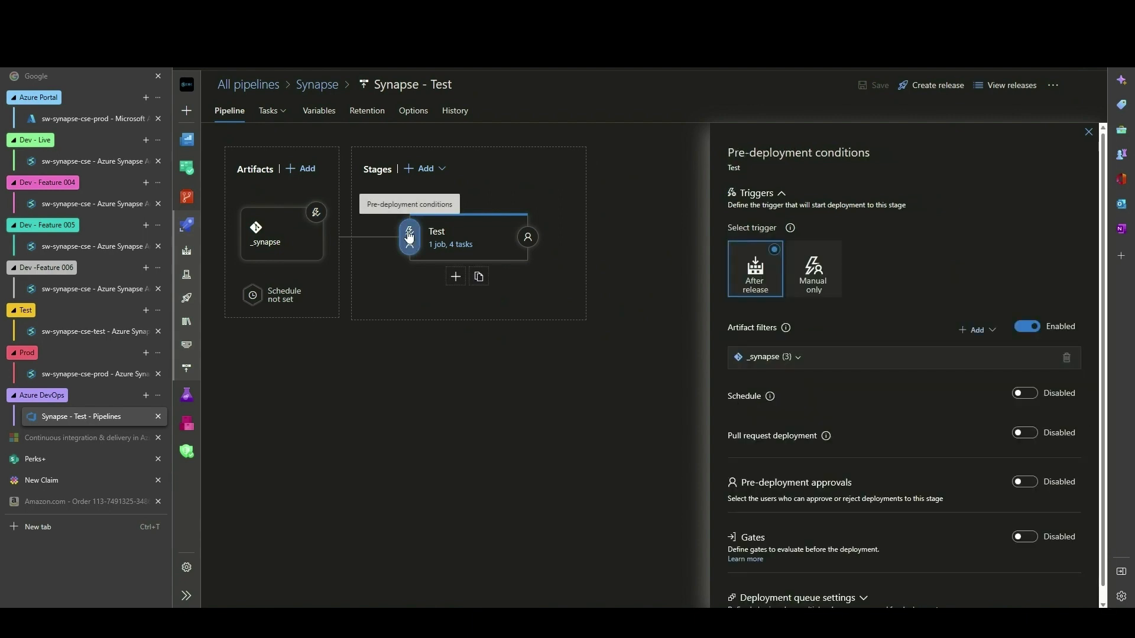
click(795, 356)
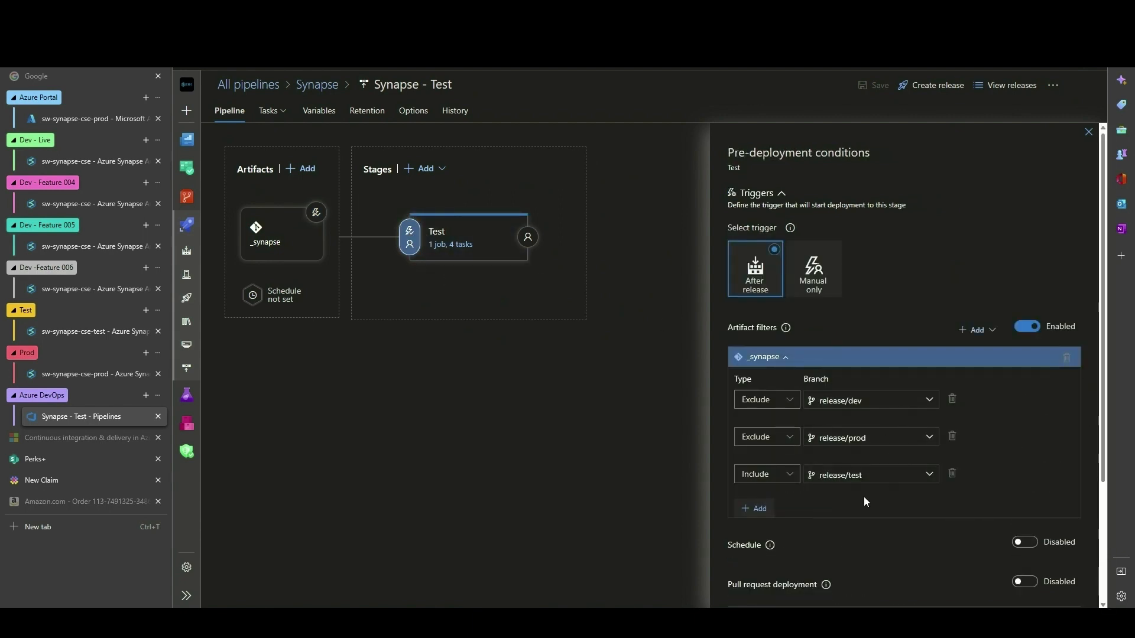
mouse_move(438, 141)
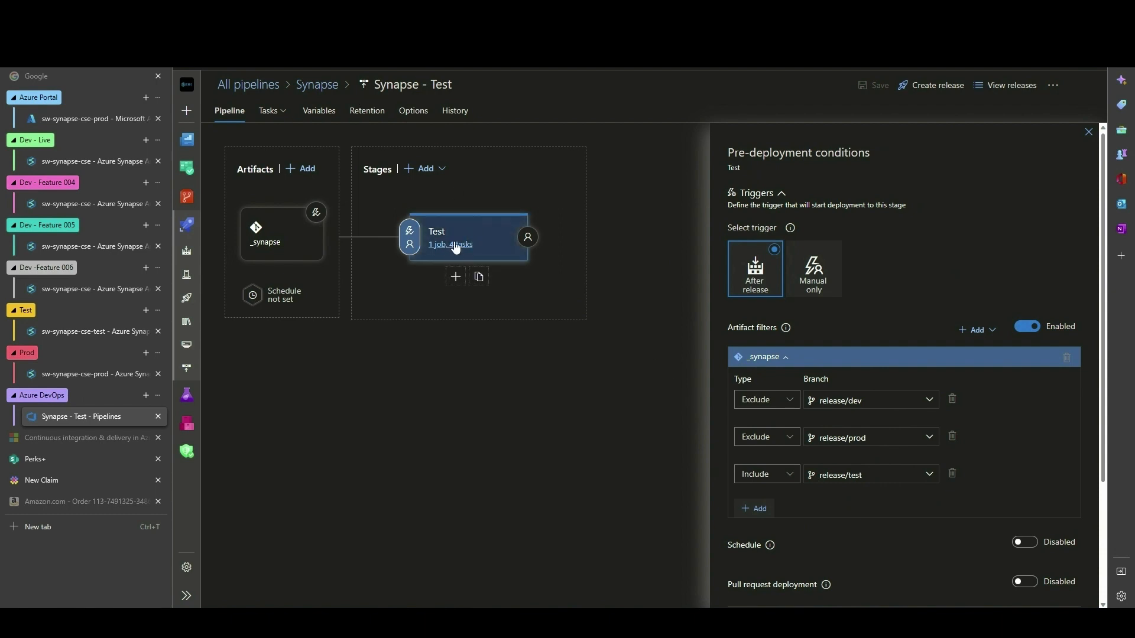
Step: Review the Test stage tasks: workspace deployment and the toggle task enabling feature001_trg and feature003_trg
click(268, 111)
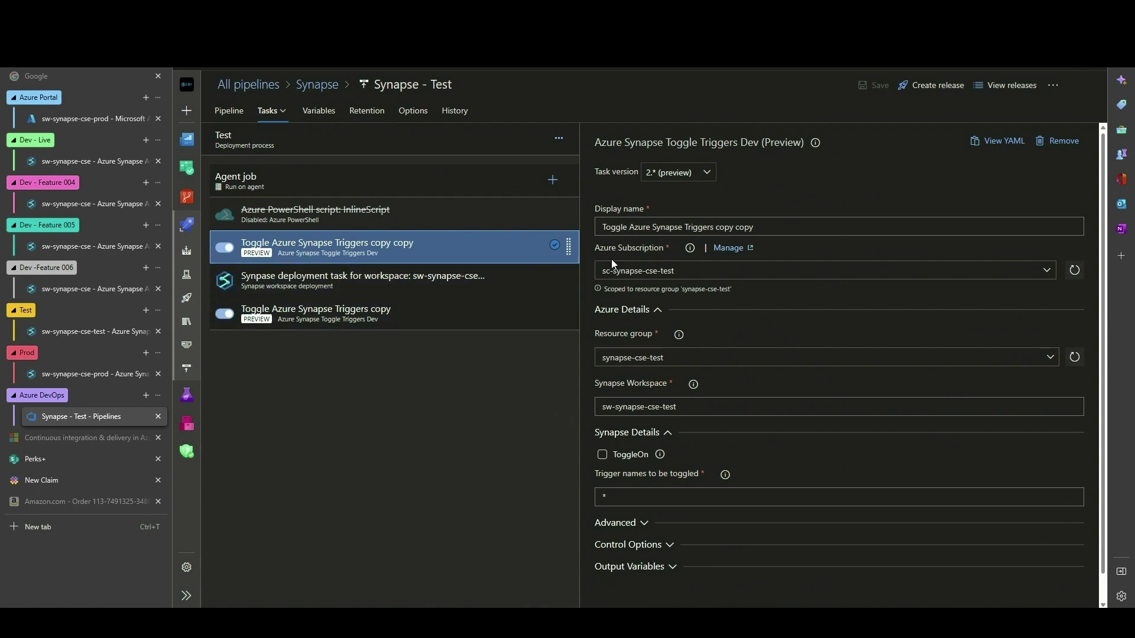
mouse_move(594, 441)
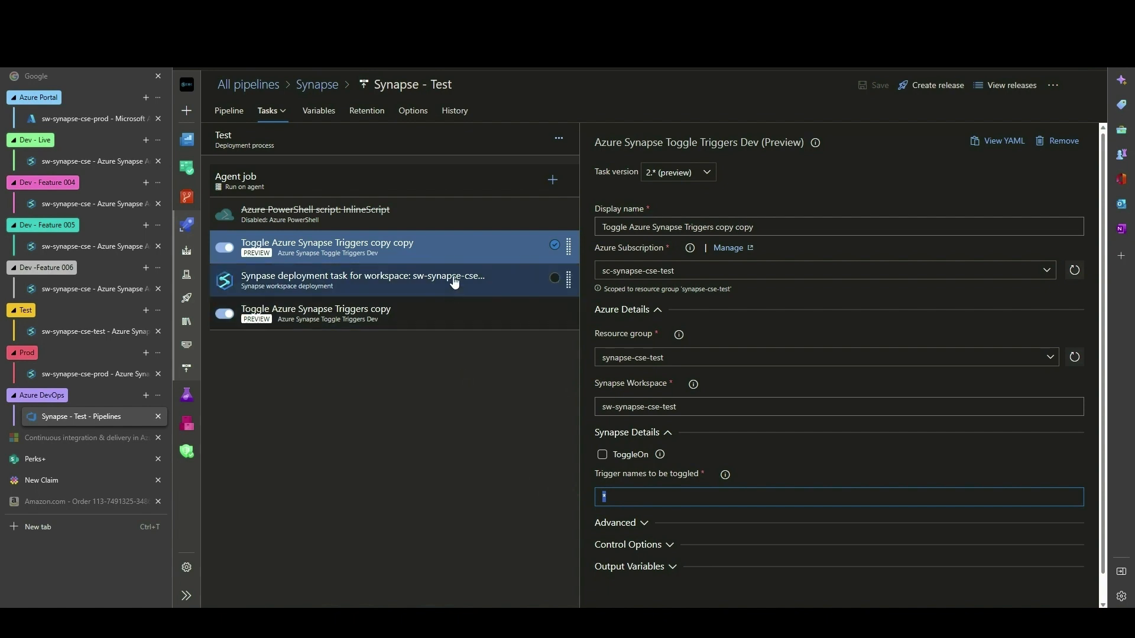
click(362, 280)
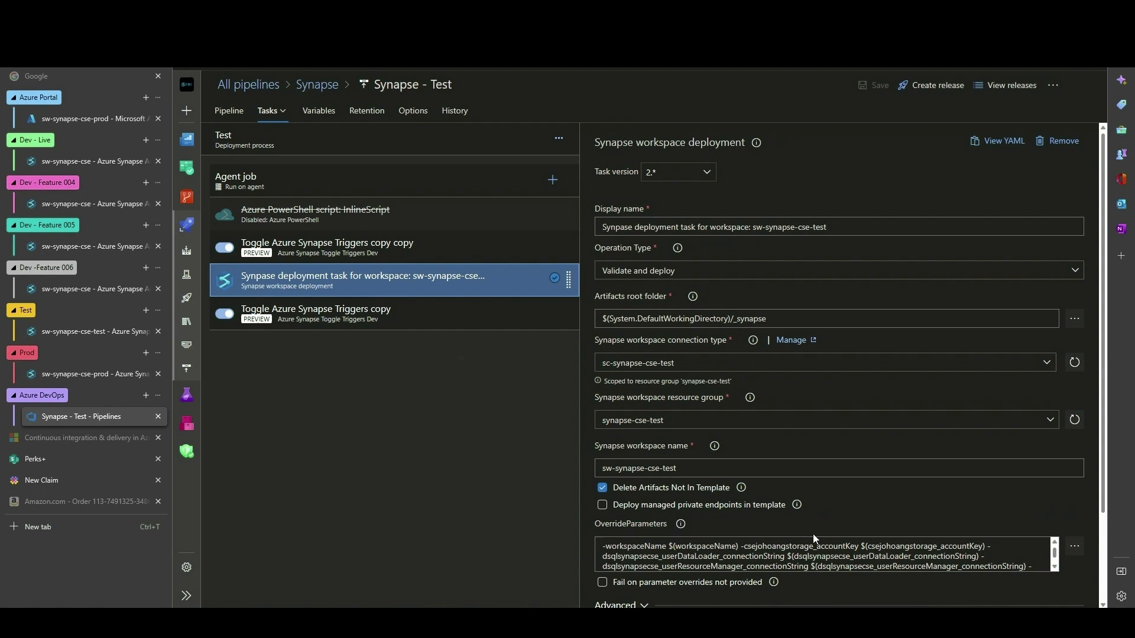
click(825, 318)
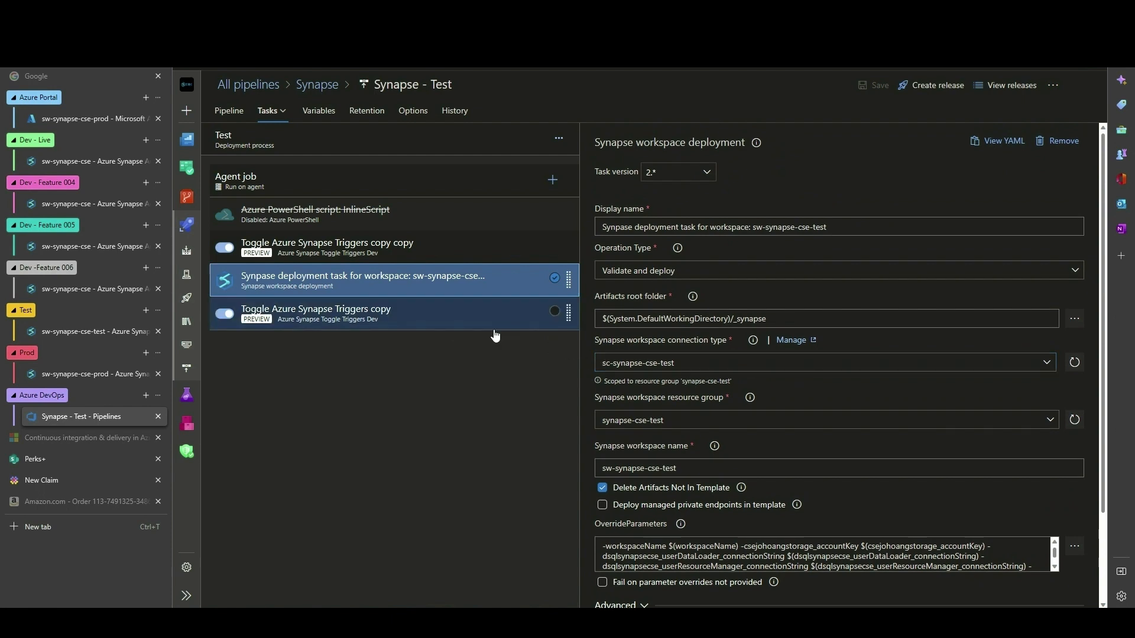
click(314, 314)
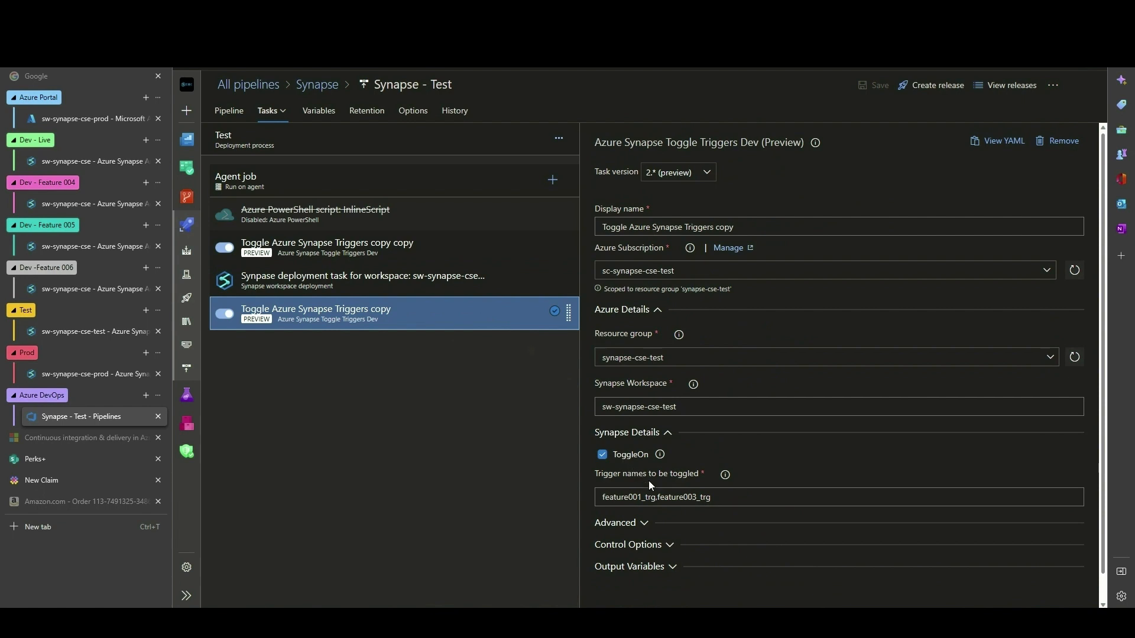
click(744, 498)
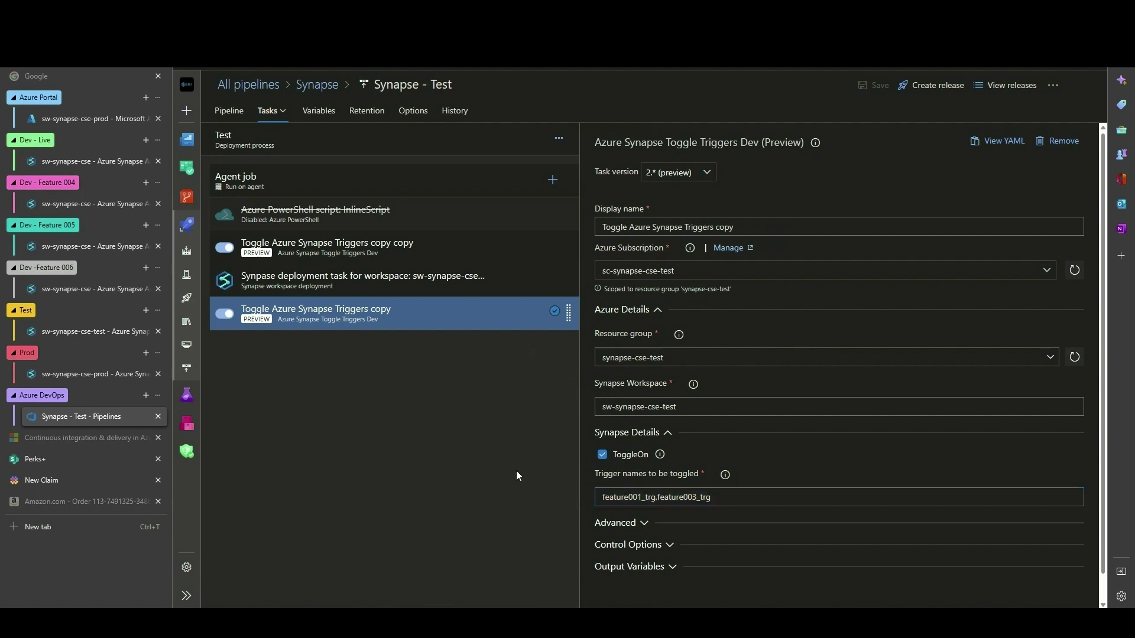
mouse_move(482, 312)
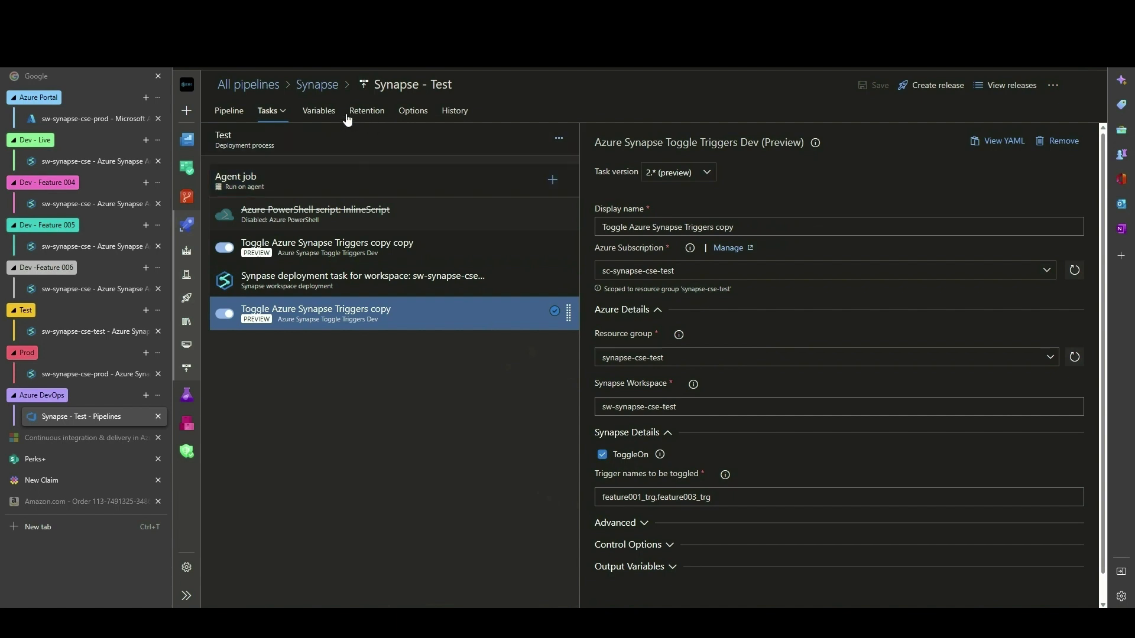
mouse_move(317, 85)
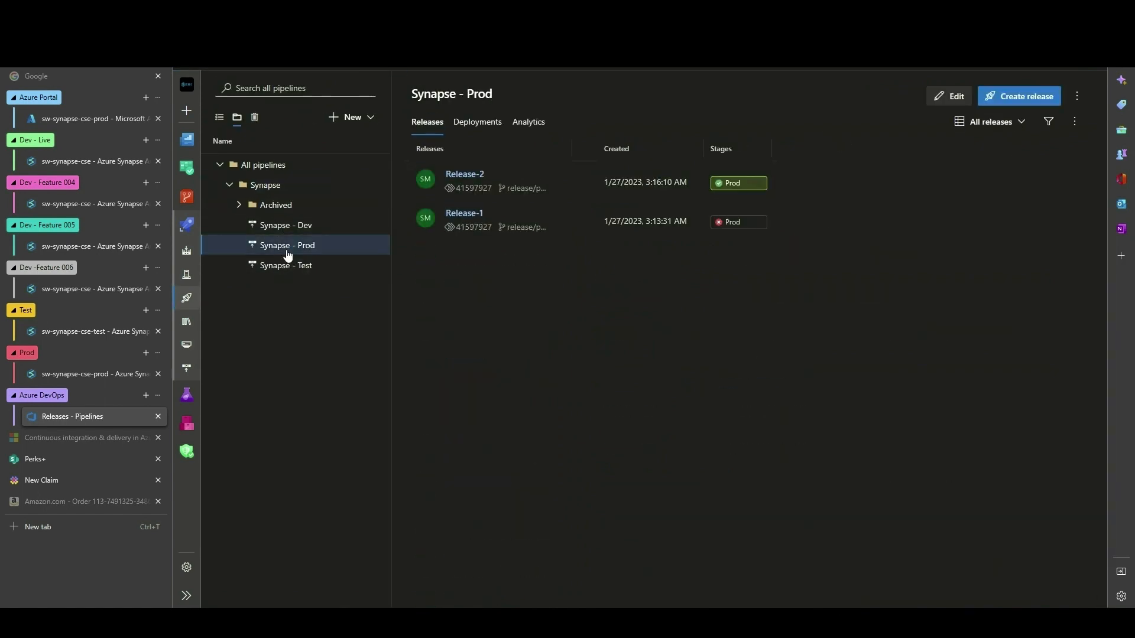
mouse_move(948, 96)
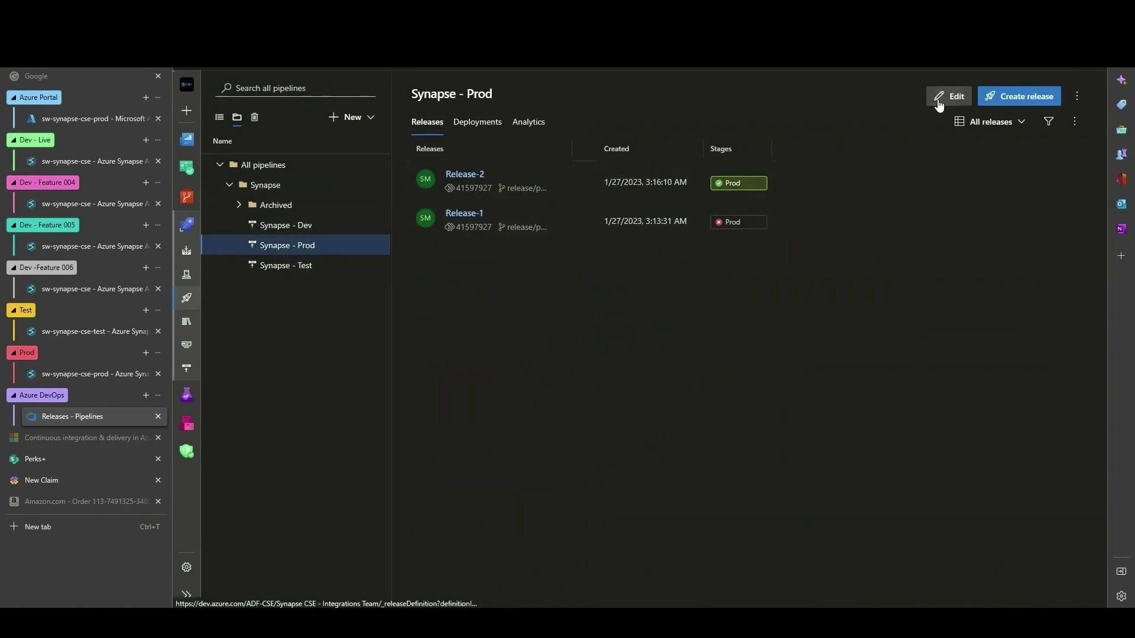
Step: Edit Synapse - Prod and confirm its deployment trigger and stage conditions filter on release/prod
click(954, 95)
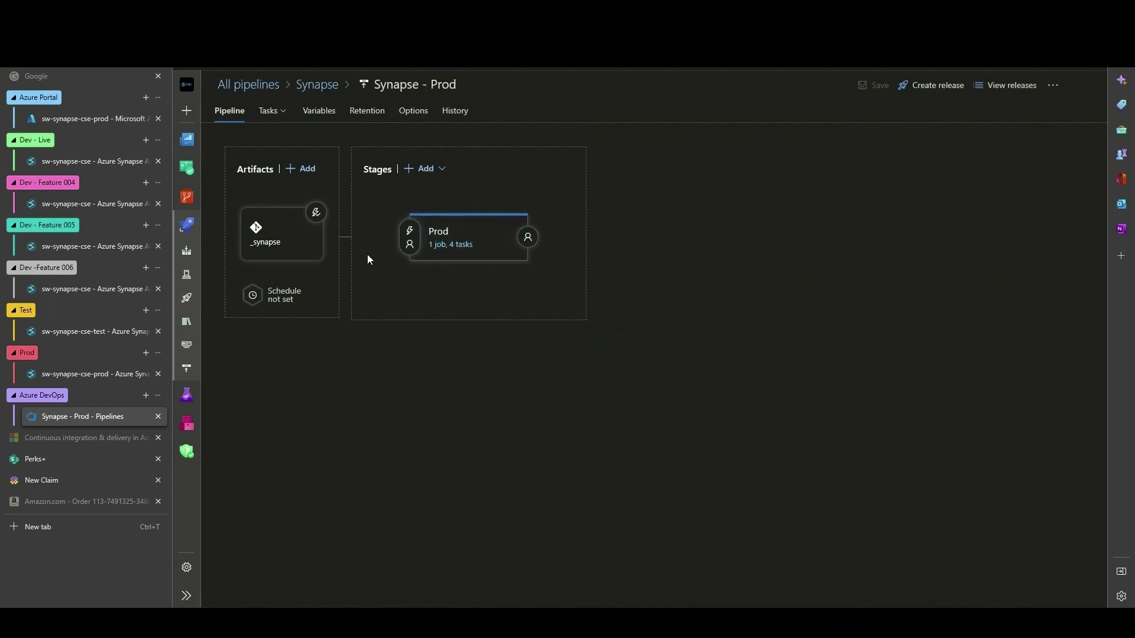
click(316, 211)
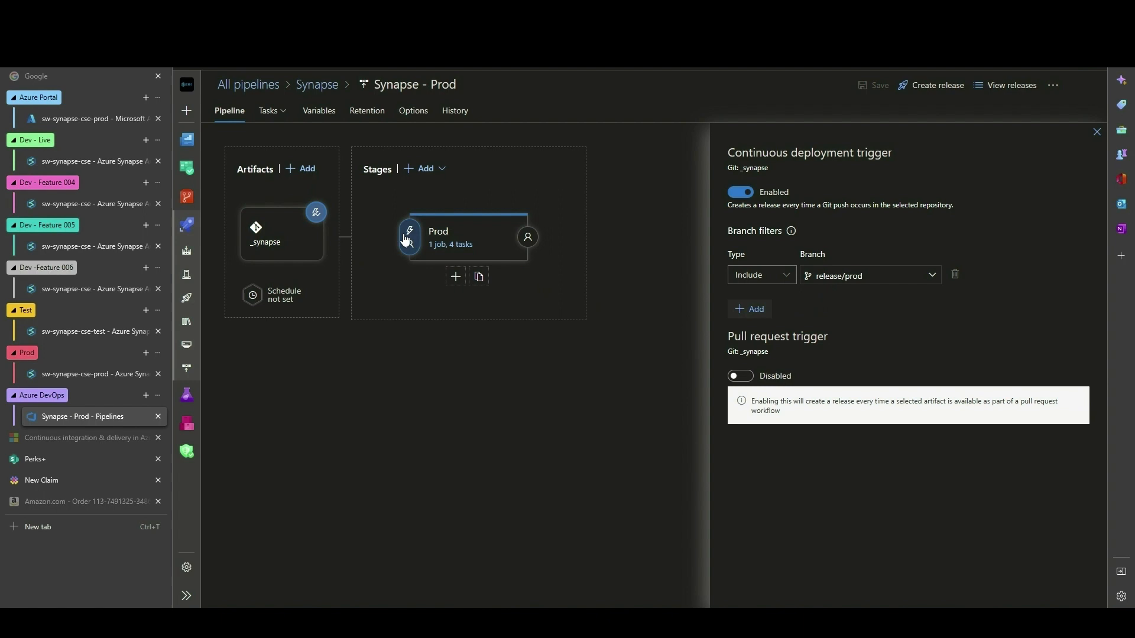
click(409, 238)
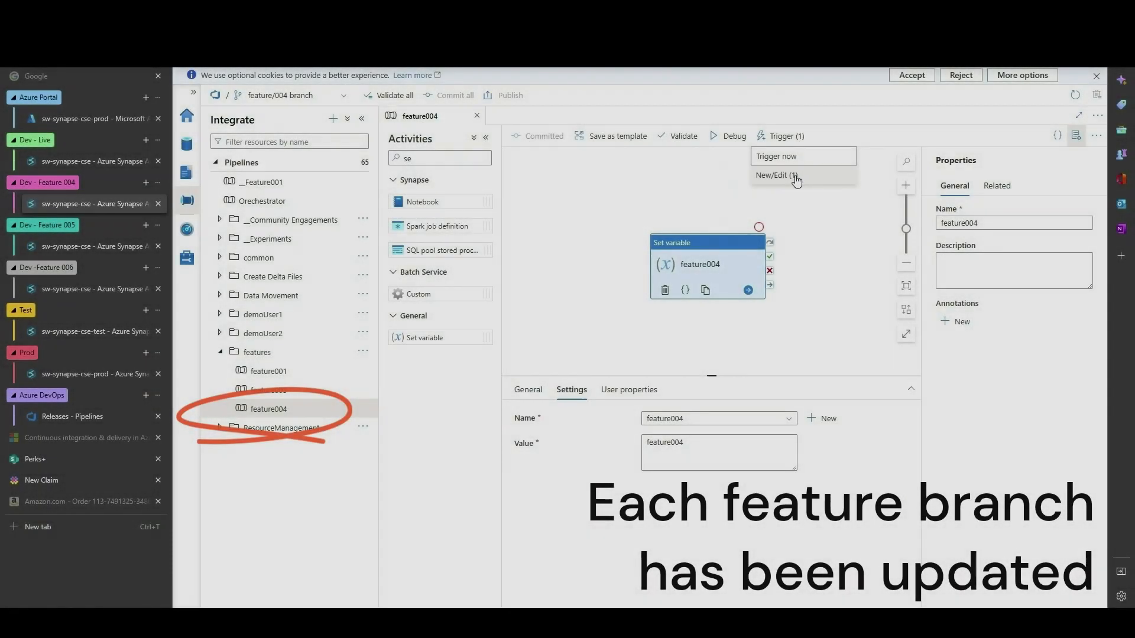
Step: Inspect feature004's feature004_trg trigger, then move to the next feature branch workspace
click(773, 175)
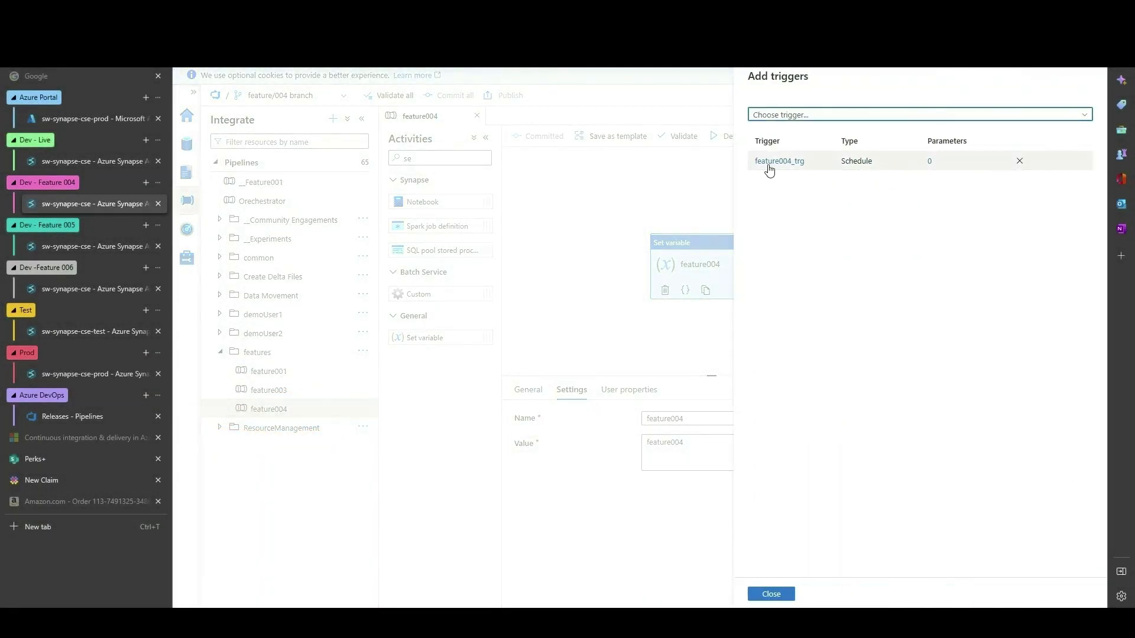
click(770, 593)
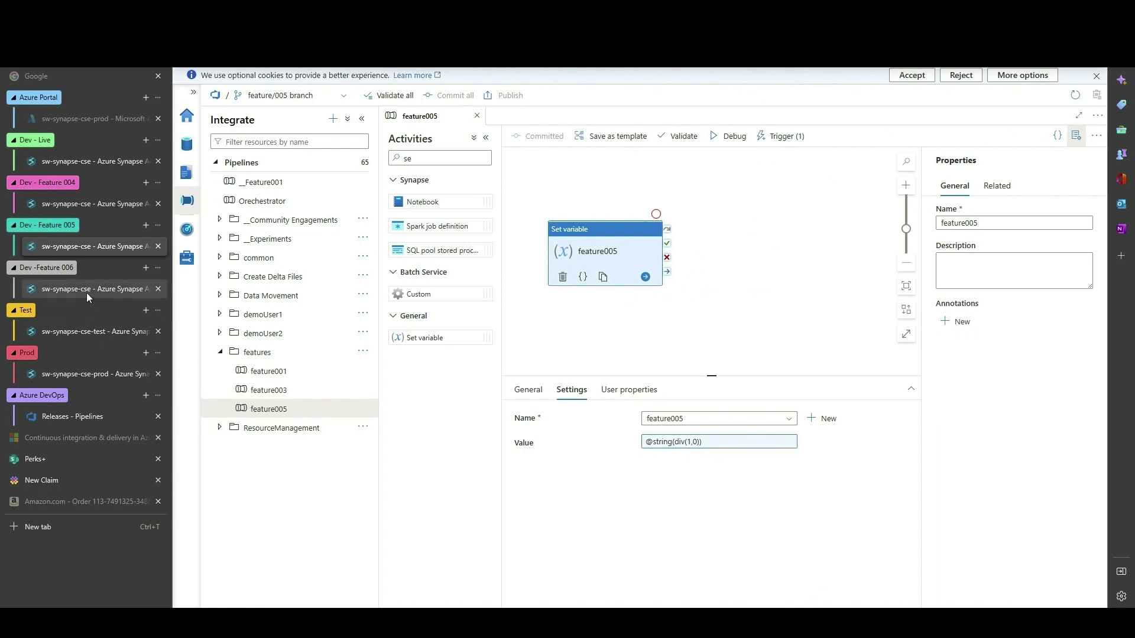
click(83, 288)
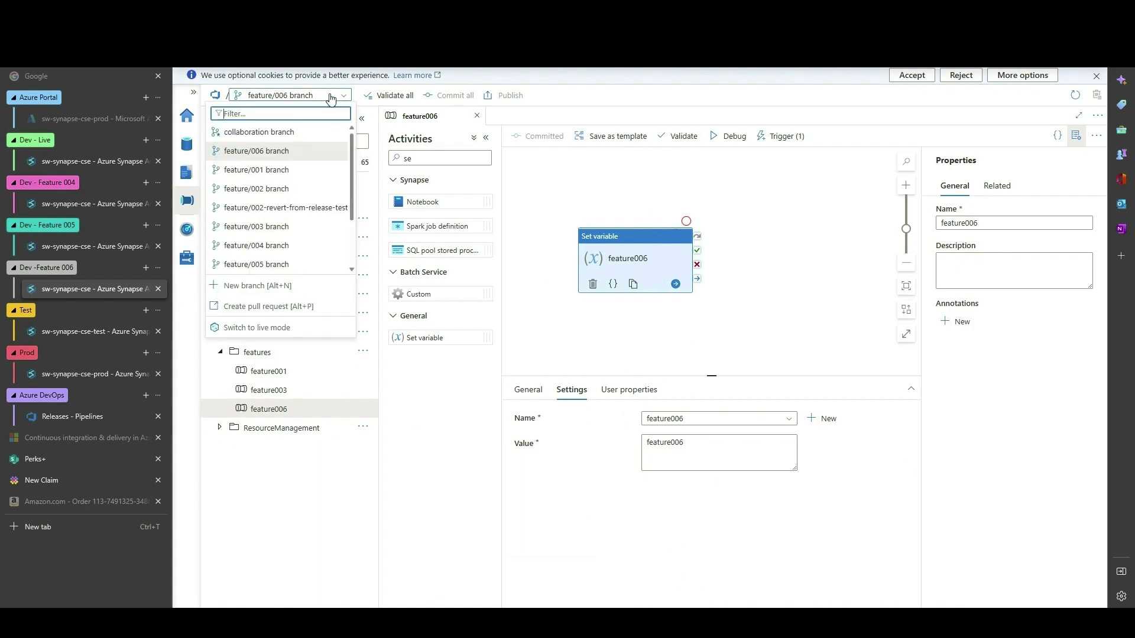
mouse_move(268, 312)
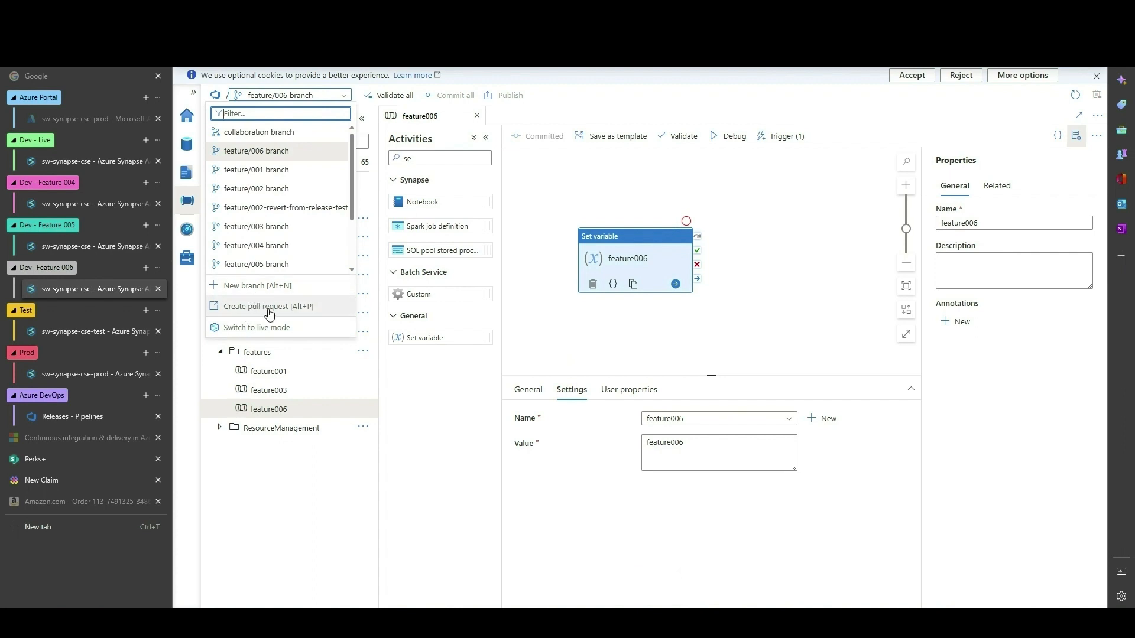
Step: Raise pull request 'feature006' from feature/006 targeting release/dev
click(268, 305)
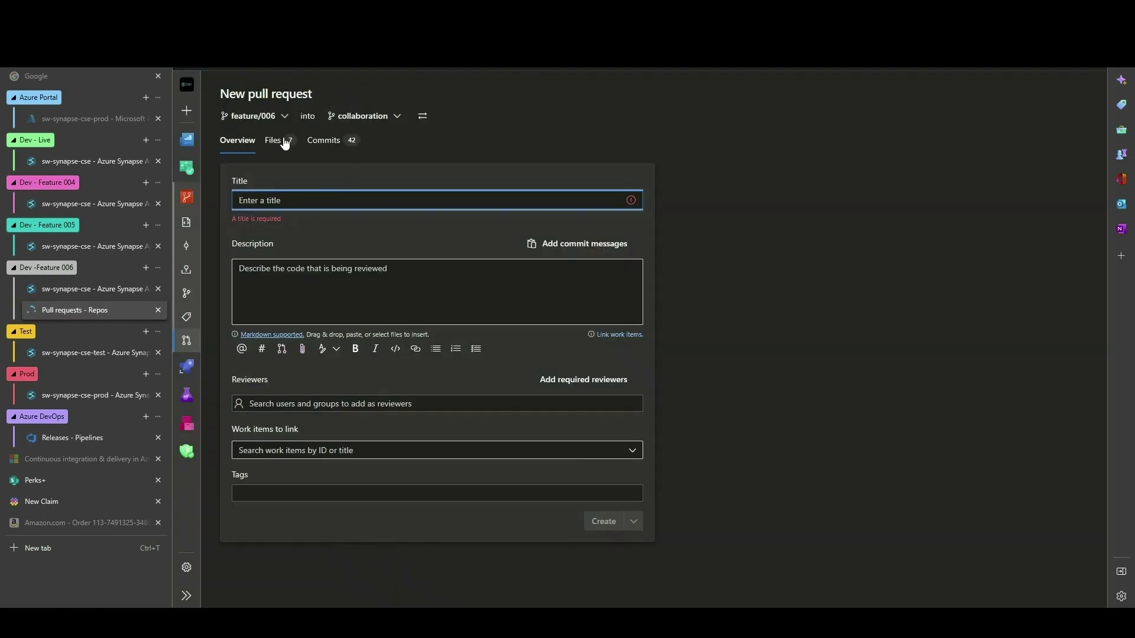
click(365, 116)
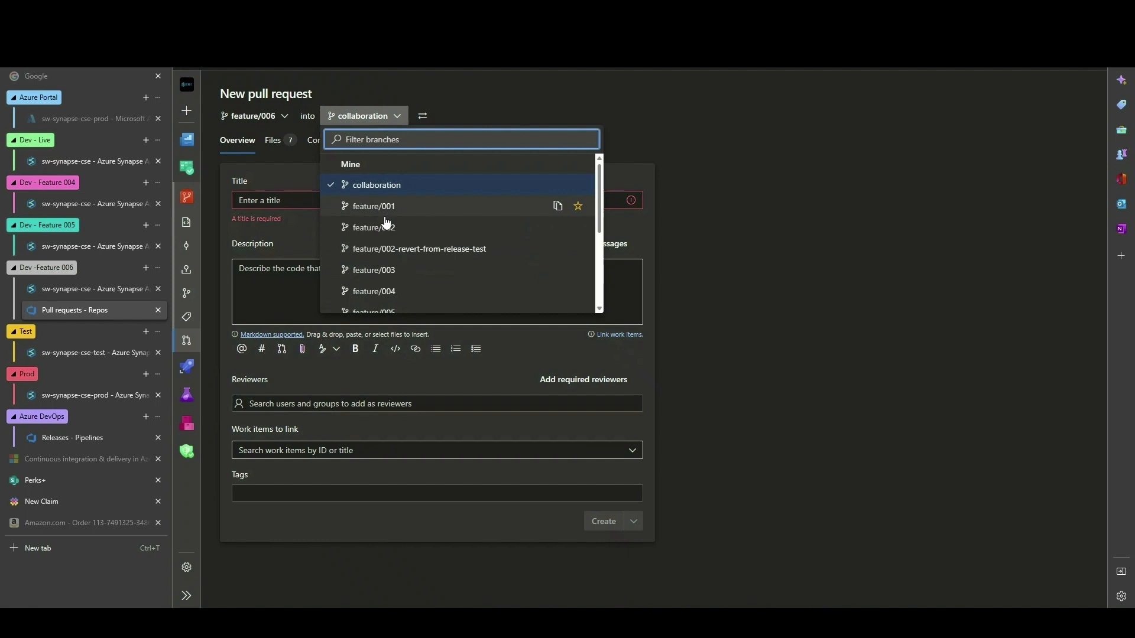
scroll(down, 3)
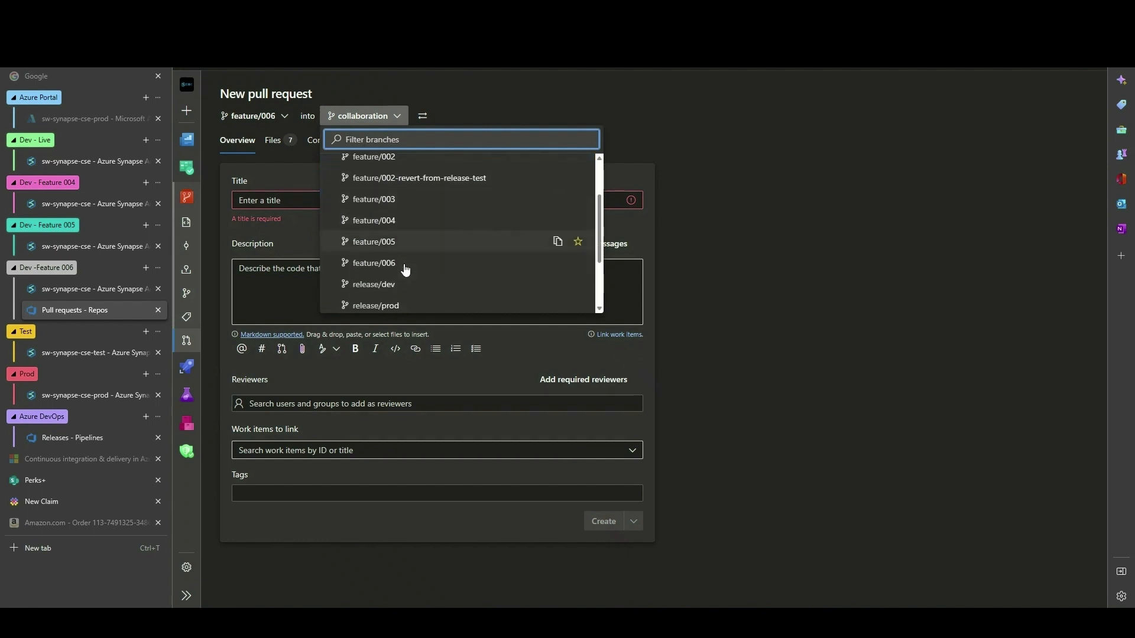
click(375, 283)
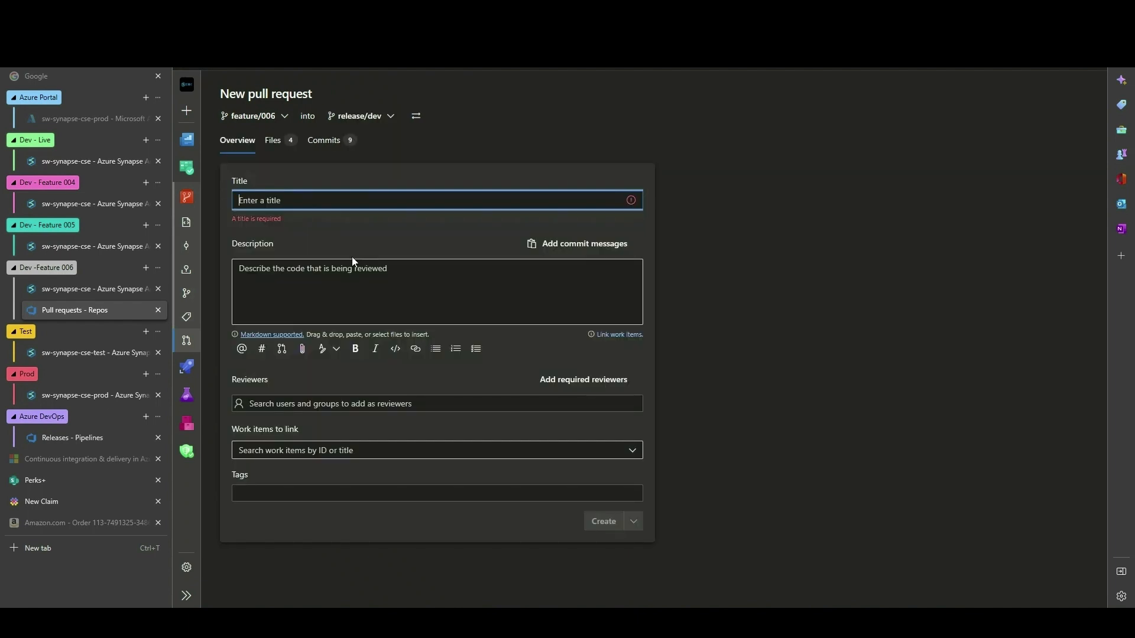
text(feature006)
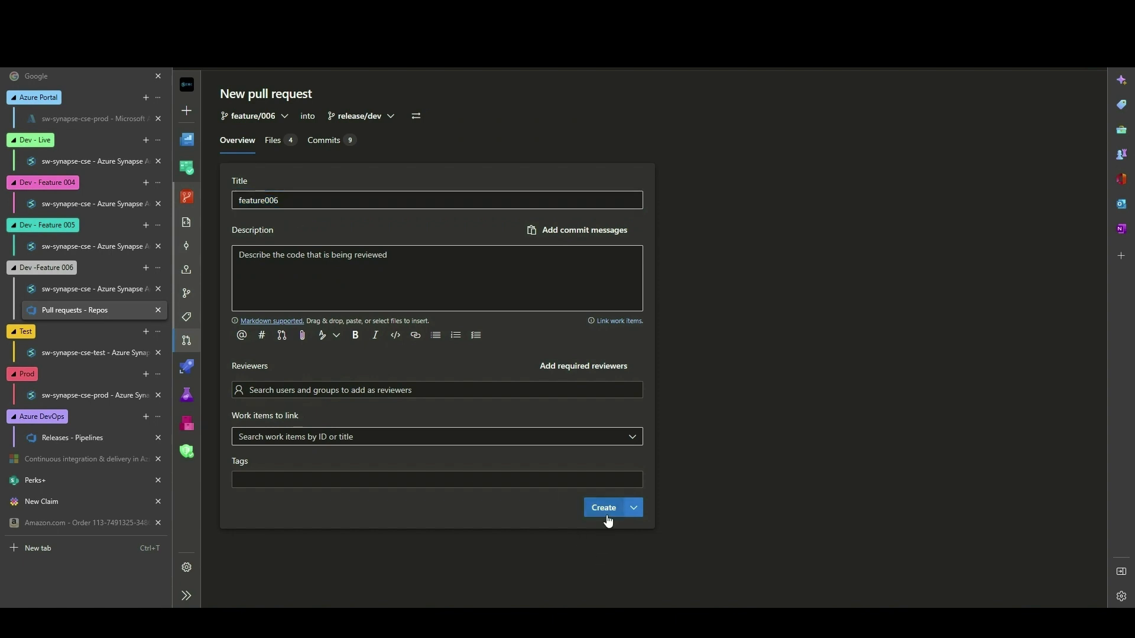
click(607, 507)
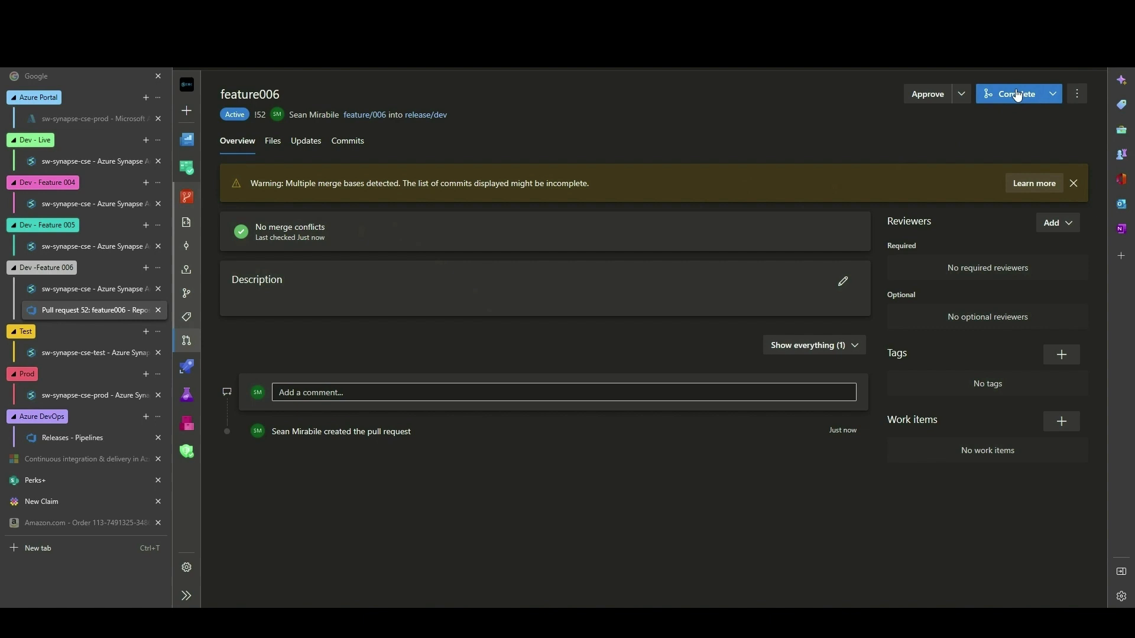
Step: Complete the feature006 pull request, merging feature/006 into release/dev
click(1014, 94)
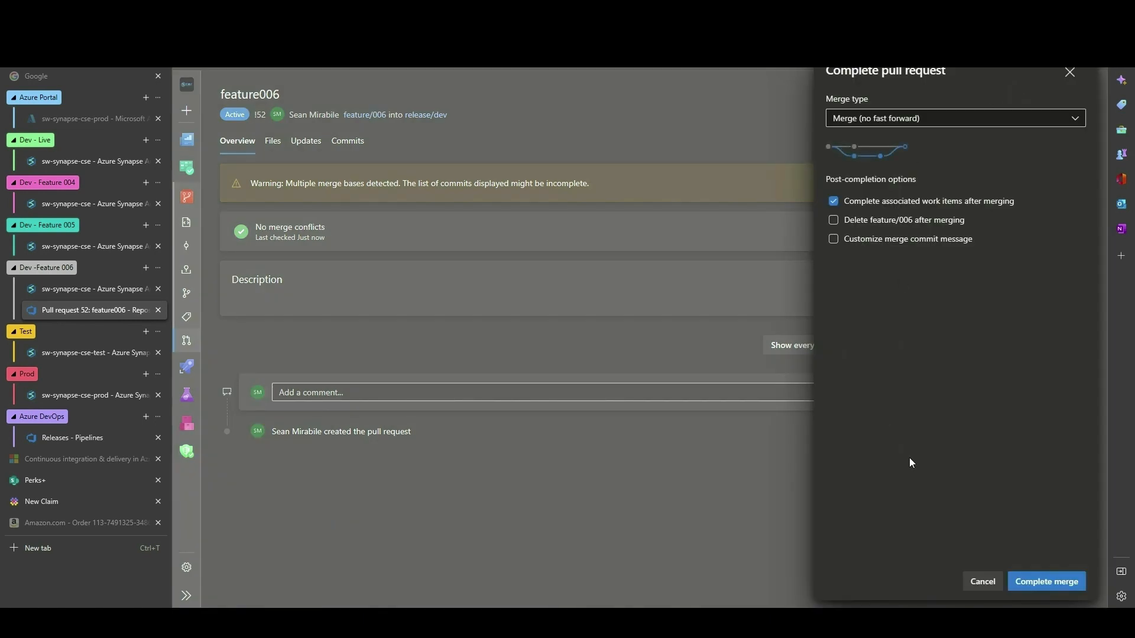
click(1045, 582)
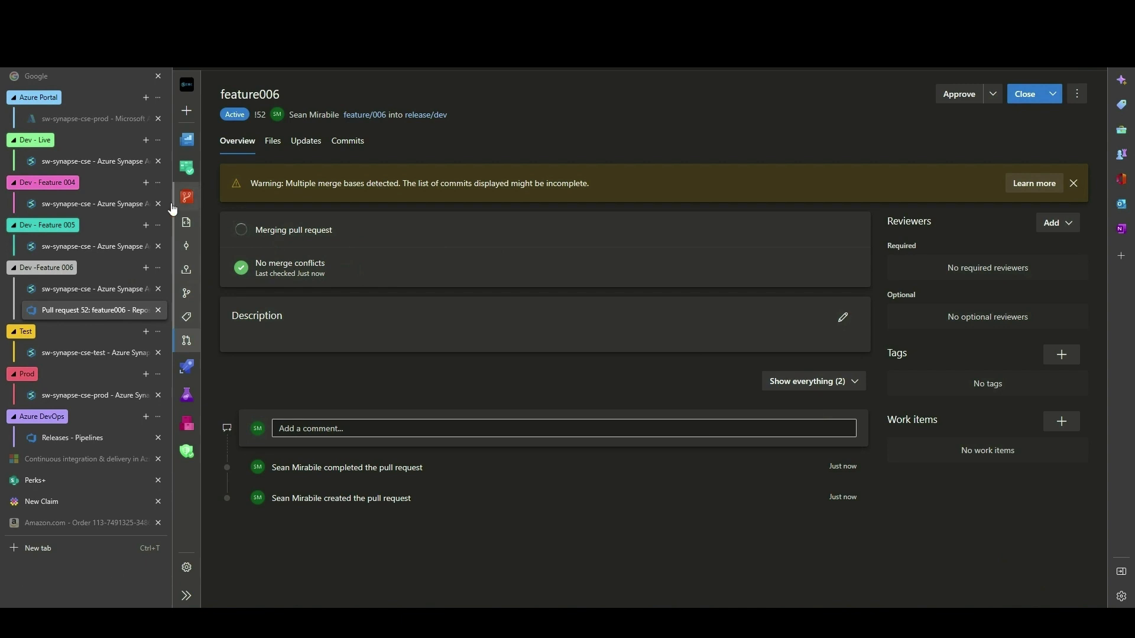
mouse_move(94, 246)
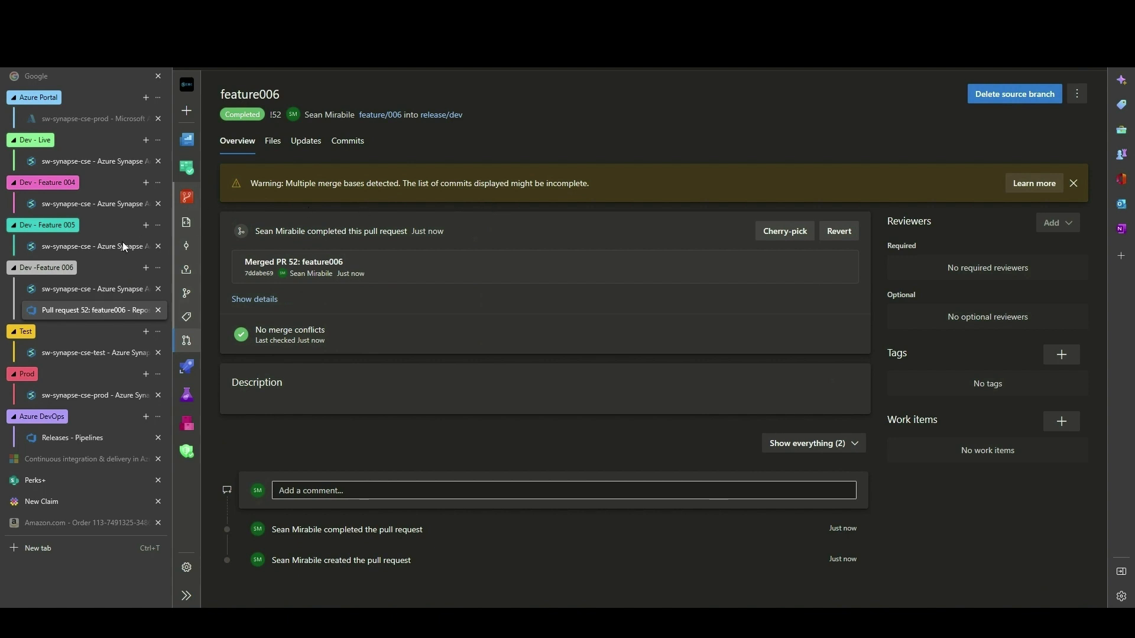
click(94, 246)
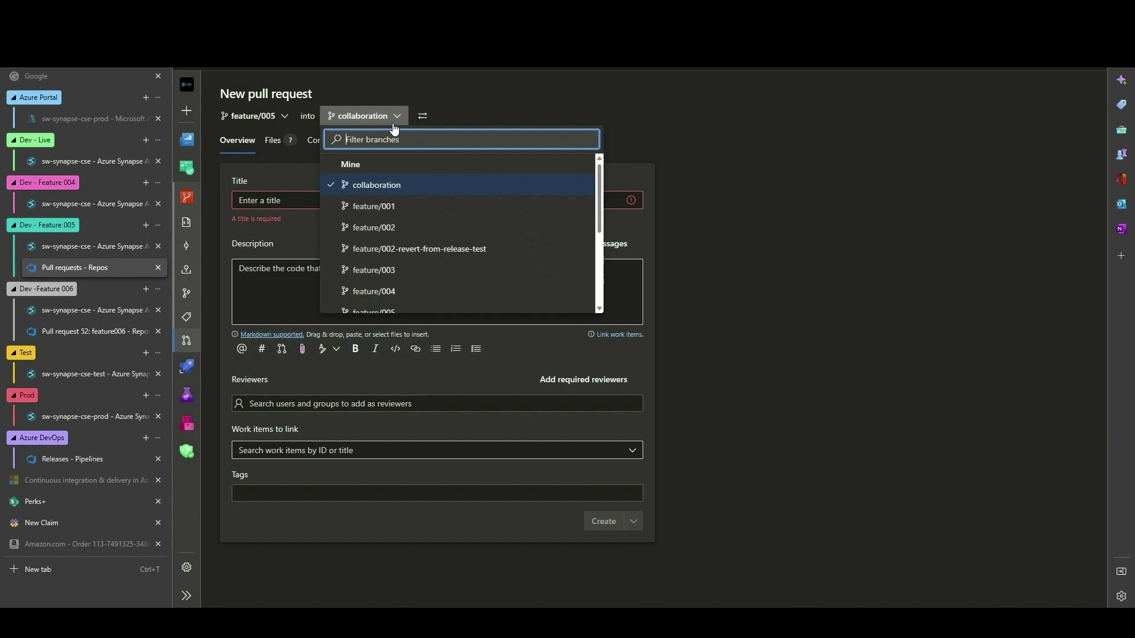
Step: Raise pull request 'feature005' from feature/005 targeting release/dev
click(357, 116)
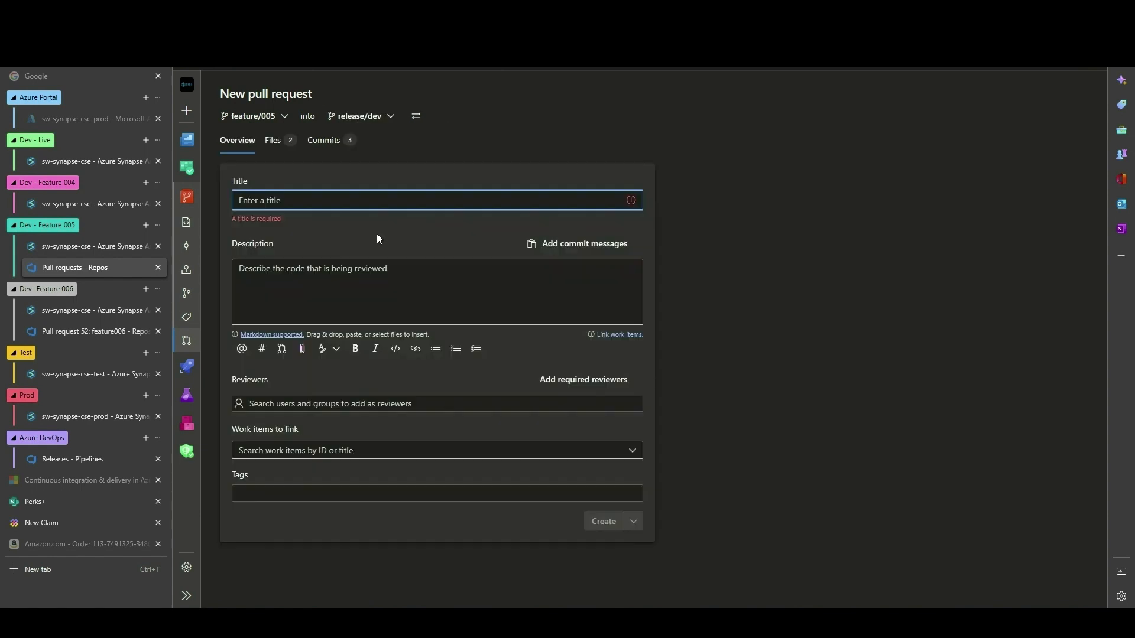
text(feature006)
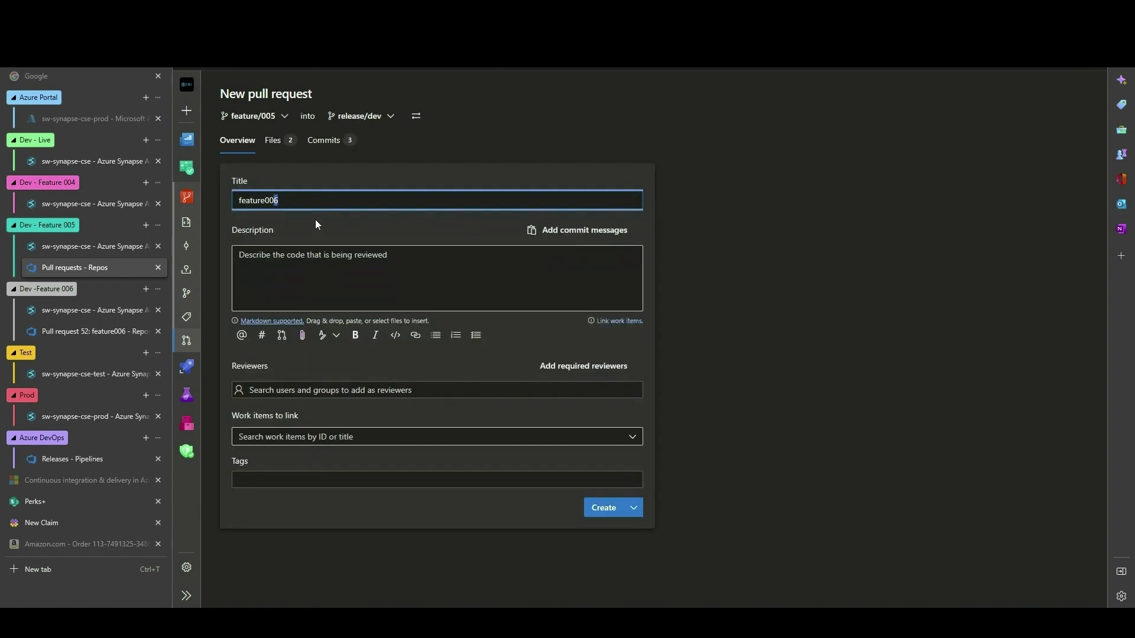
text(feature005)
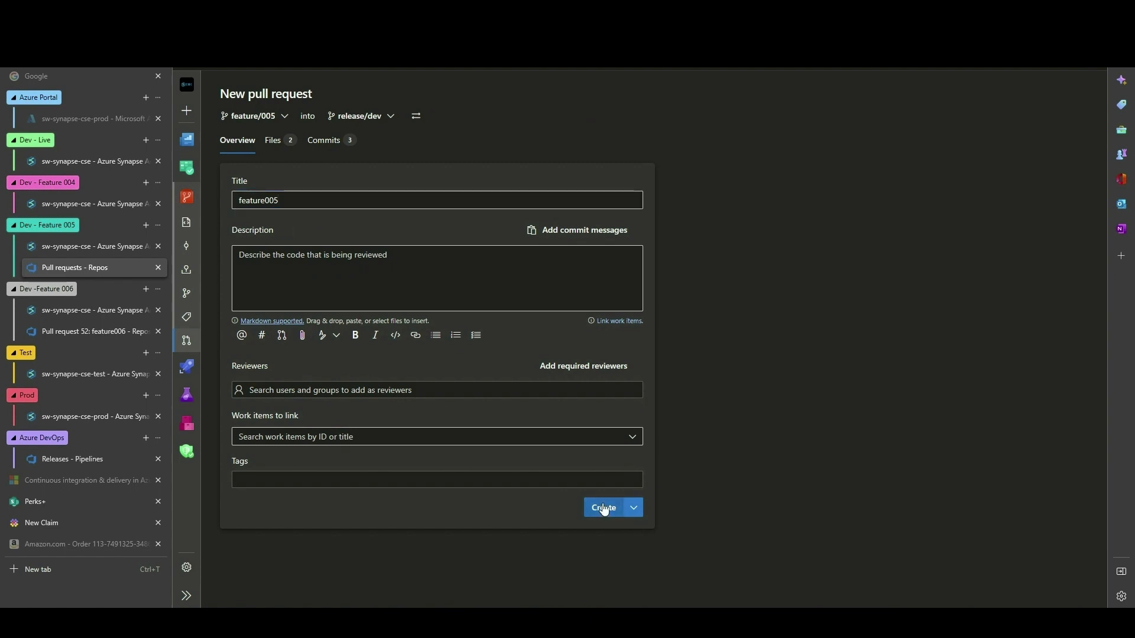
click(603, 507)
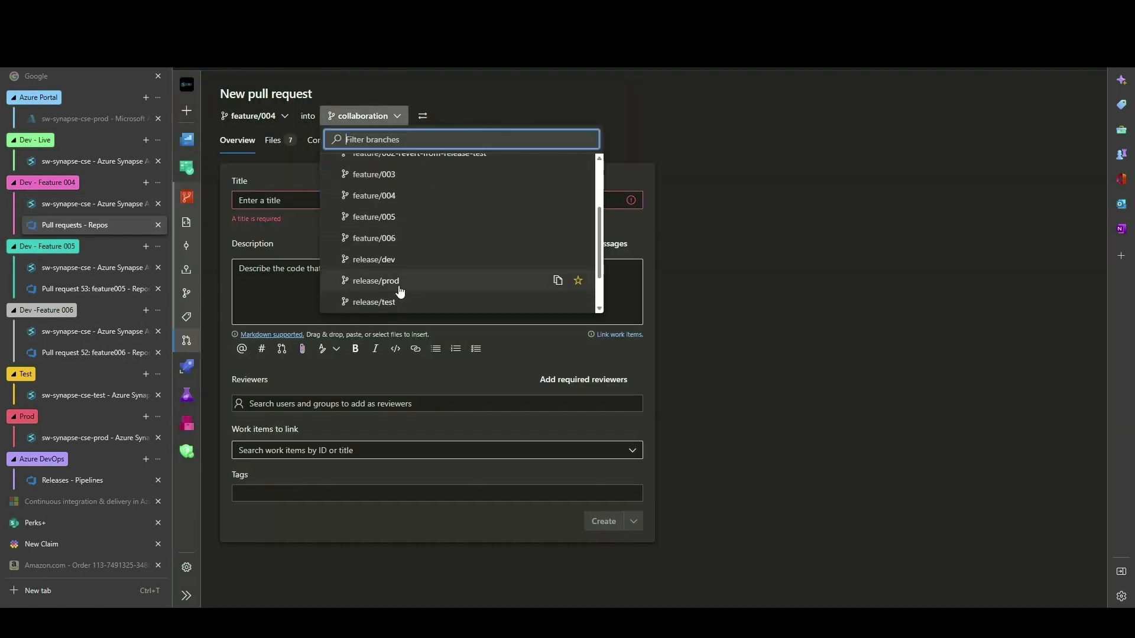
Step: Raise and complete the feature004 pull request into release/dev, returning to Releases
click(373, 259)
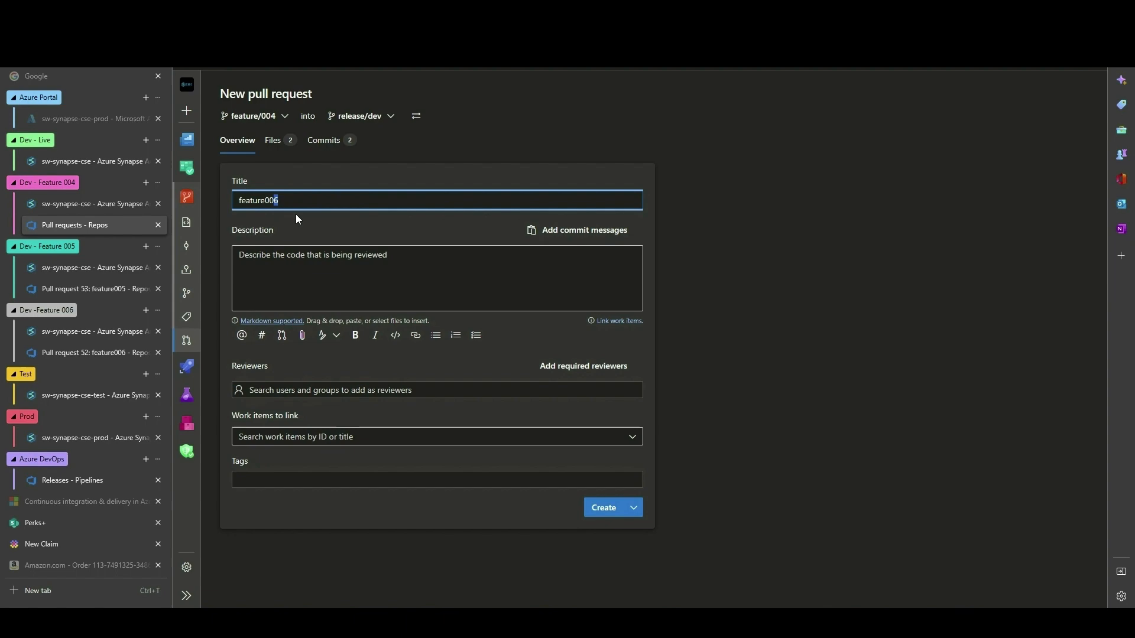
click(608, 507)
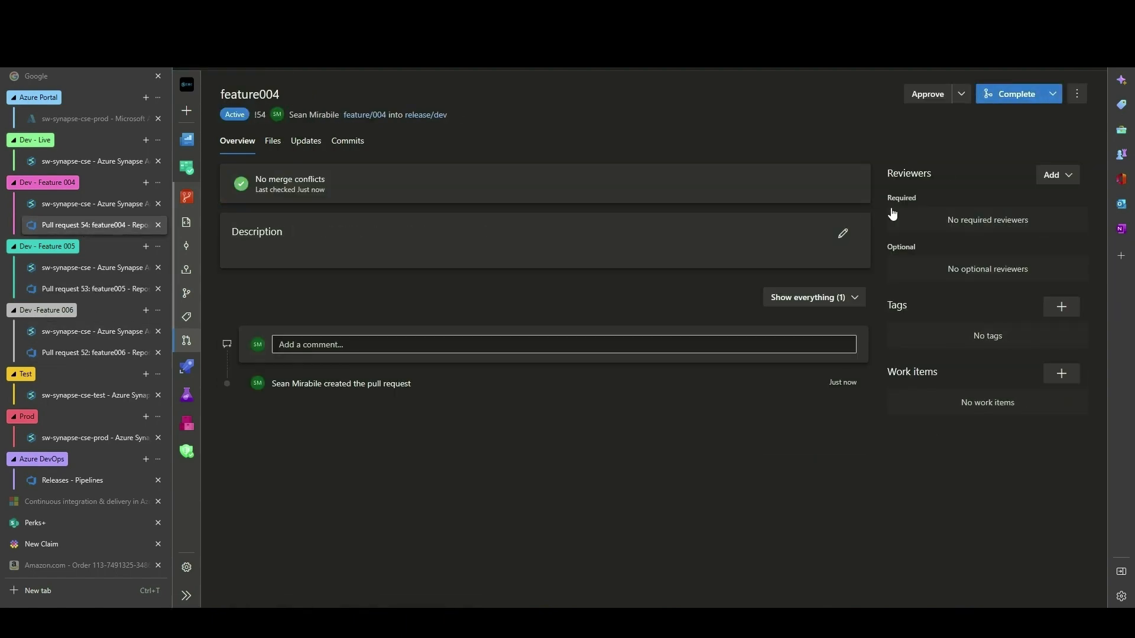
click(1014, 93)
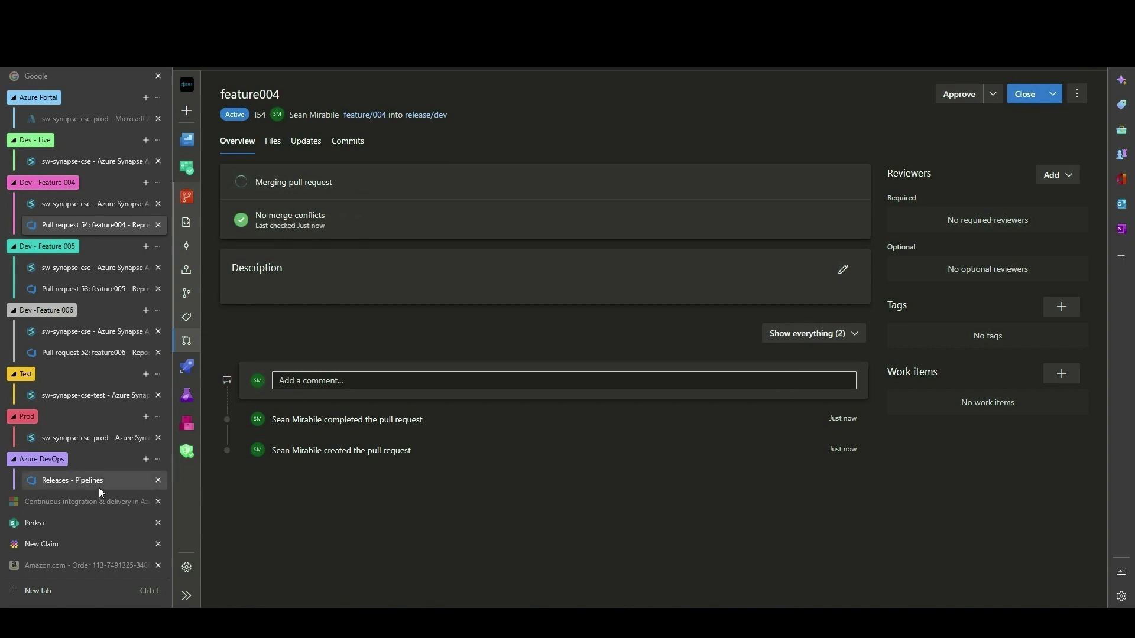
click(71, 483)
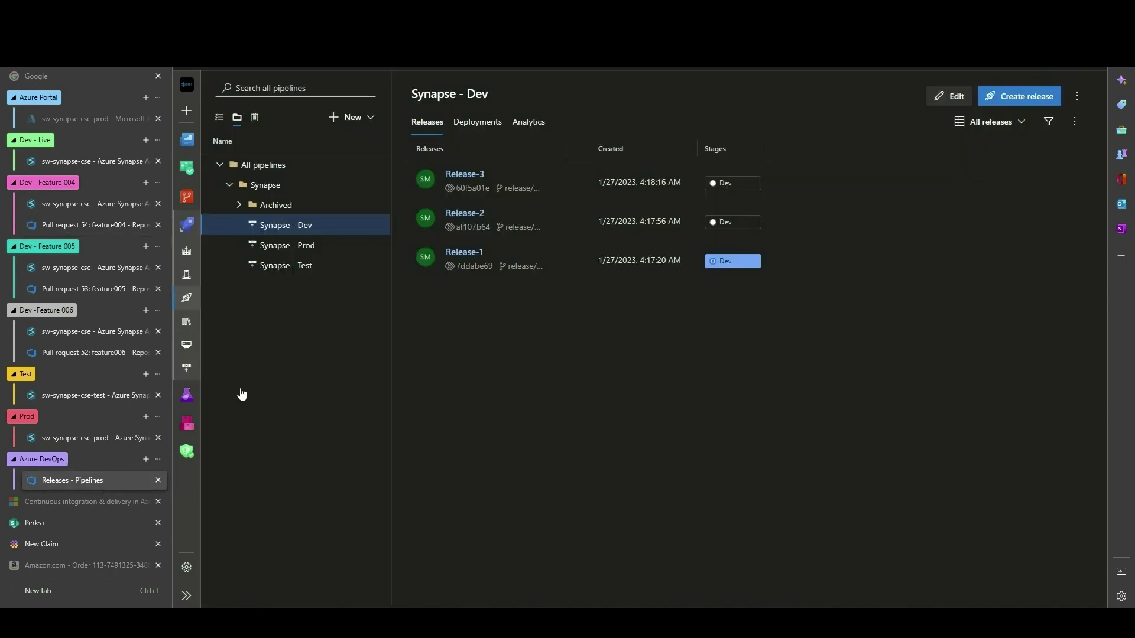
mouse_move(331, 259)
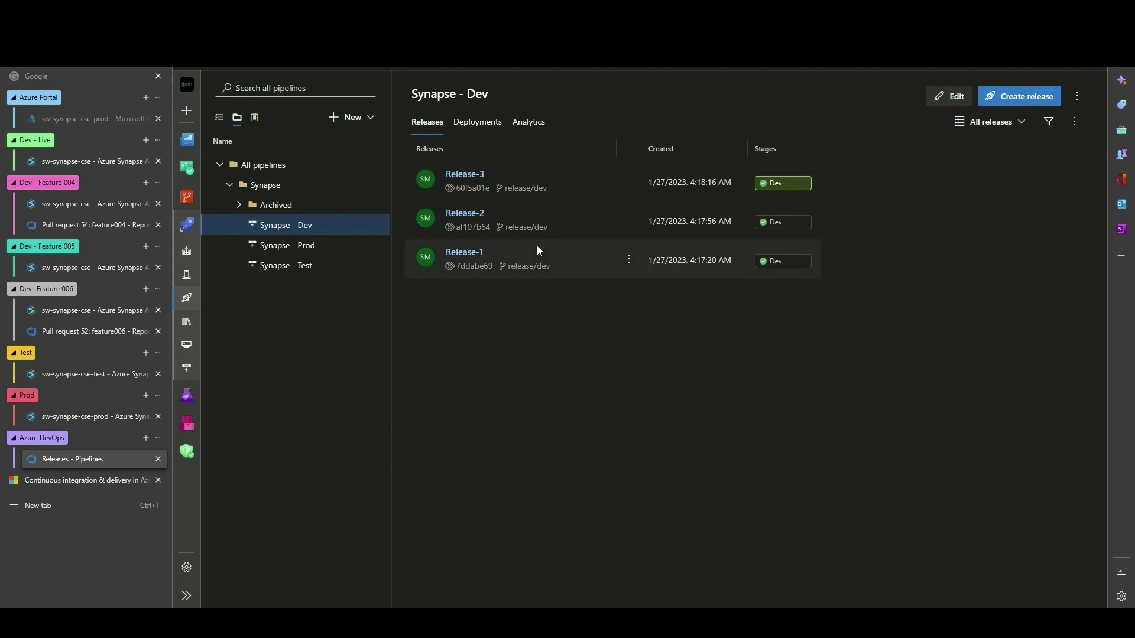
mouse_move(234, 281)
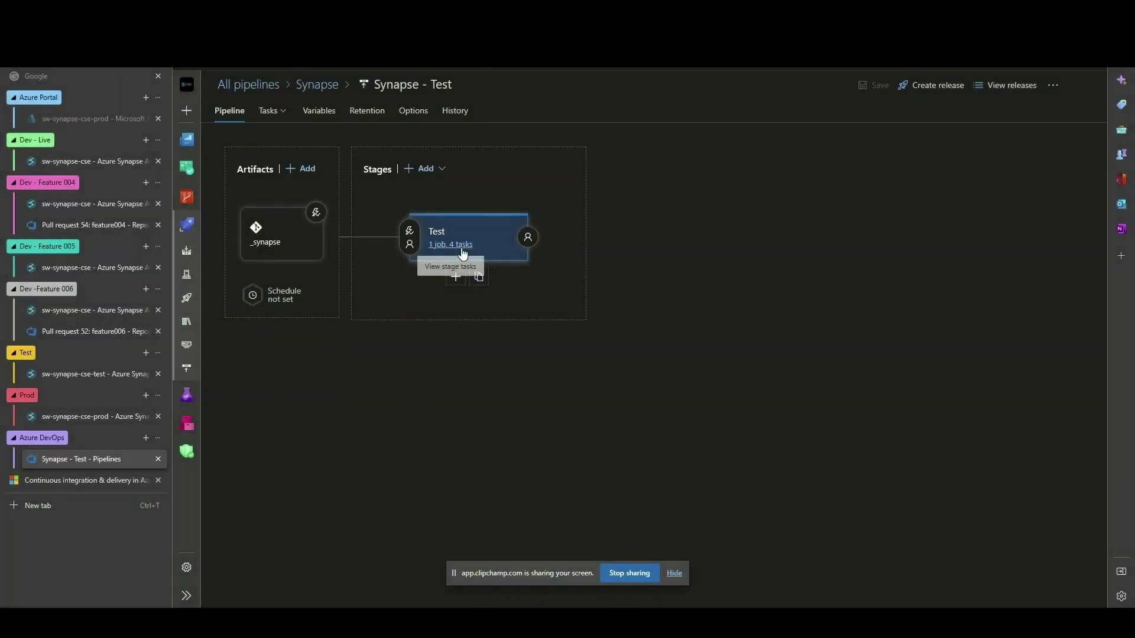
Step: Add feature006_trg, feature005_trg, feature004_trg to the Test toggle-triggers task and save
click(451, 245)
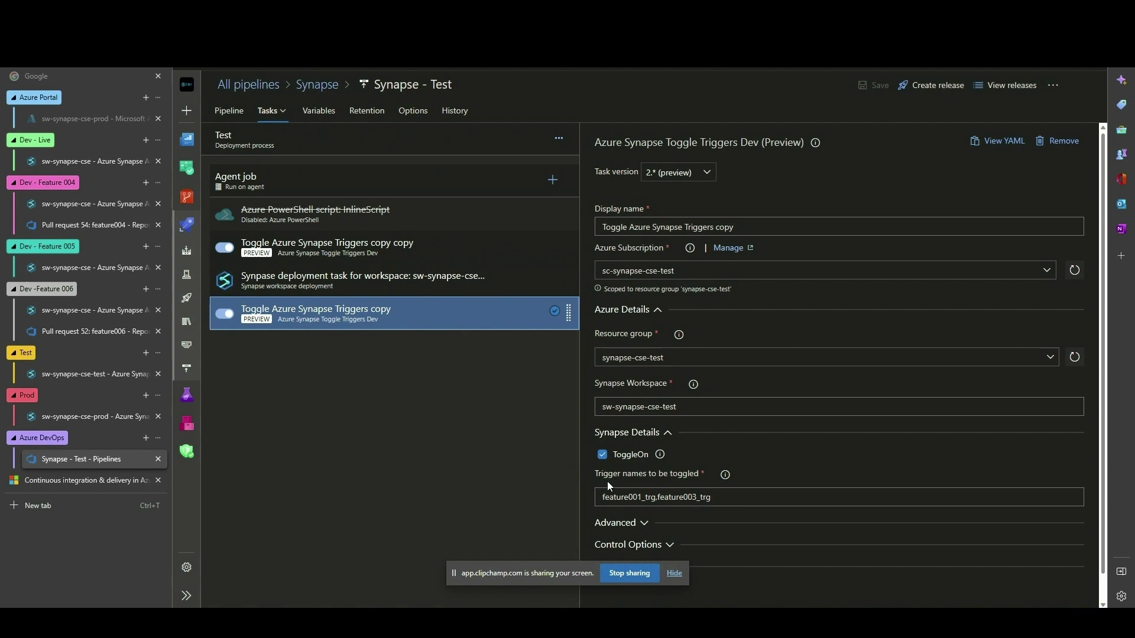
text(feature006_trg, feature005_trg, feature004_trg)
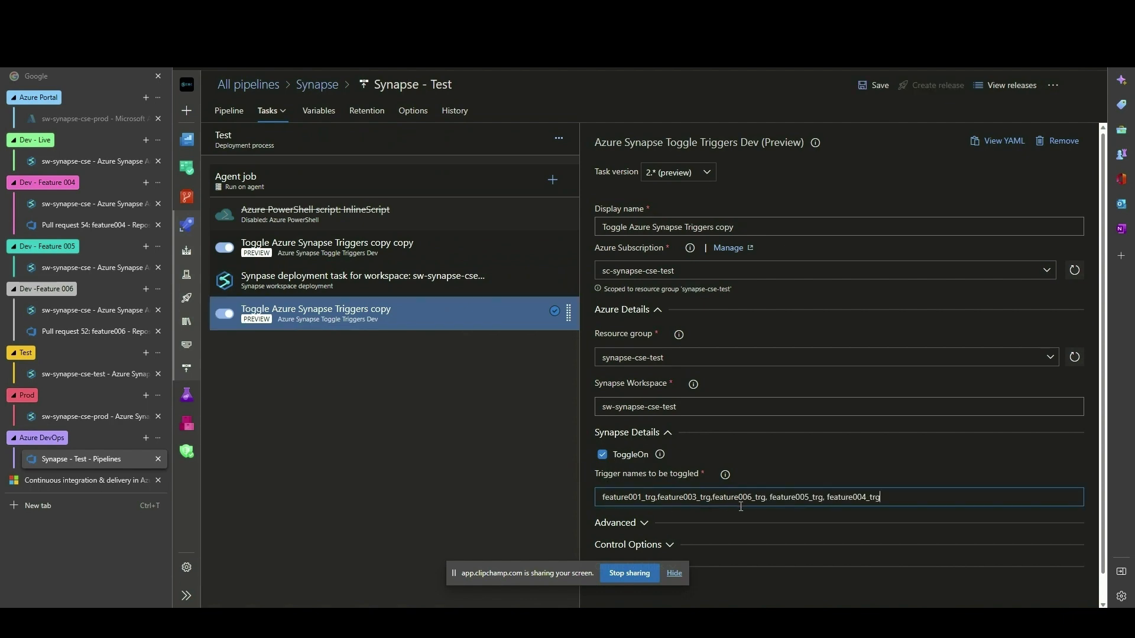
click(874, 85)
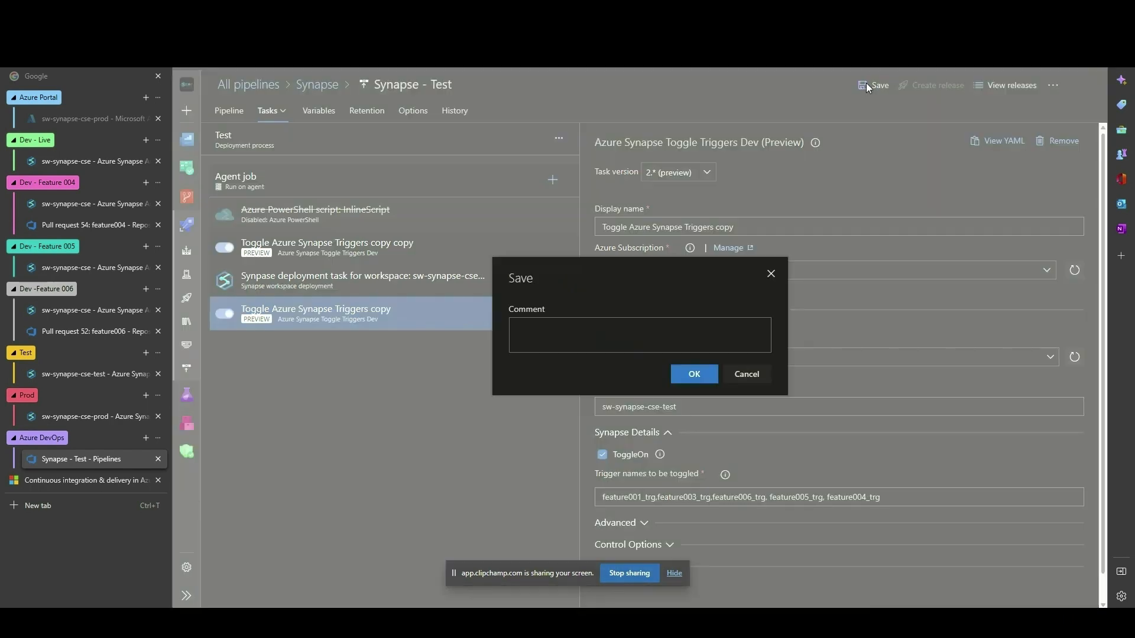
click(692, 375)
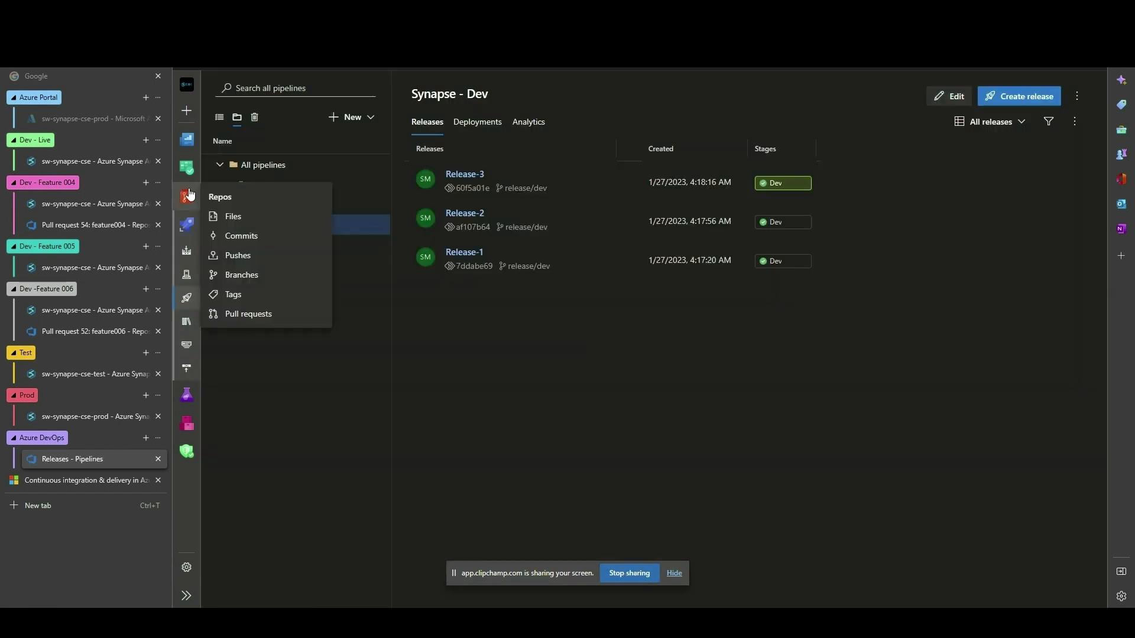
Step: Create a pull request from release/dev into release/test for features 006, 005, 004
click(248, 313)
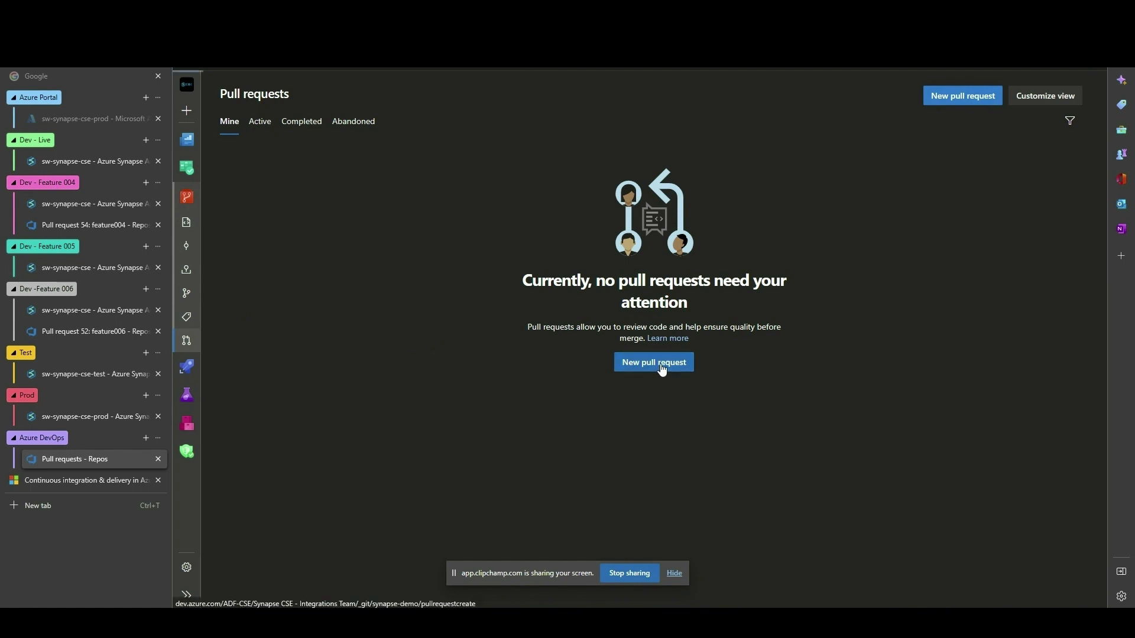
click(652, 361)
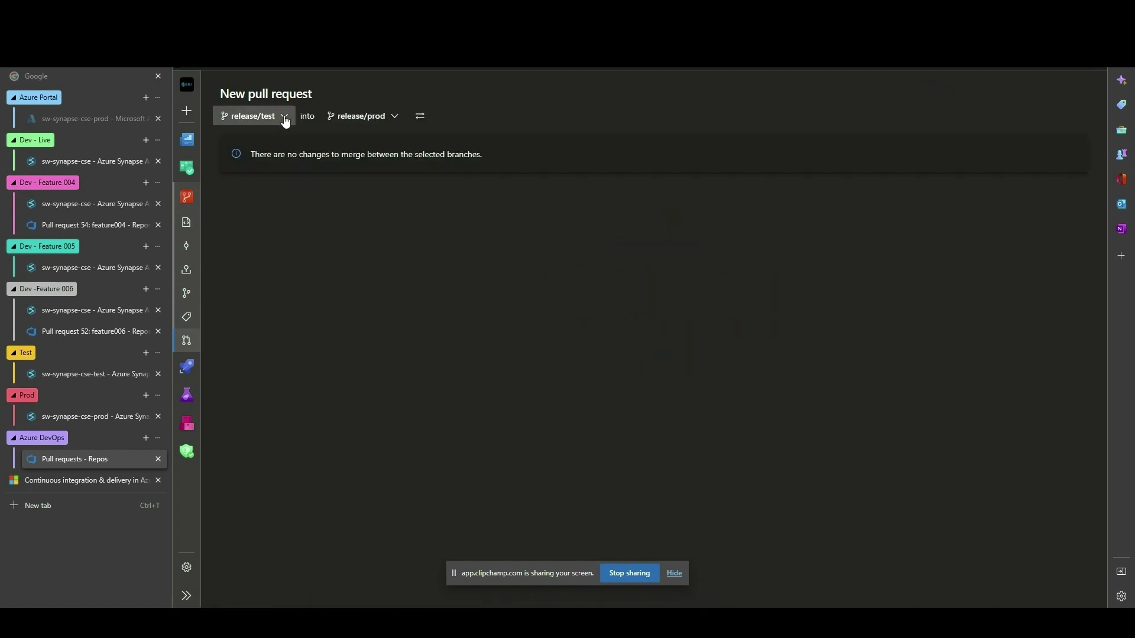
click(284, 117)
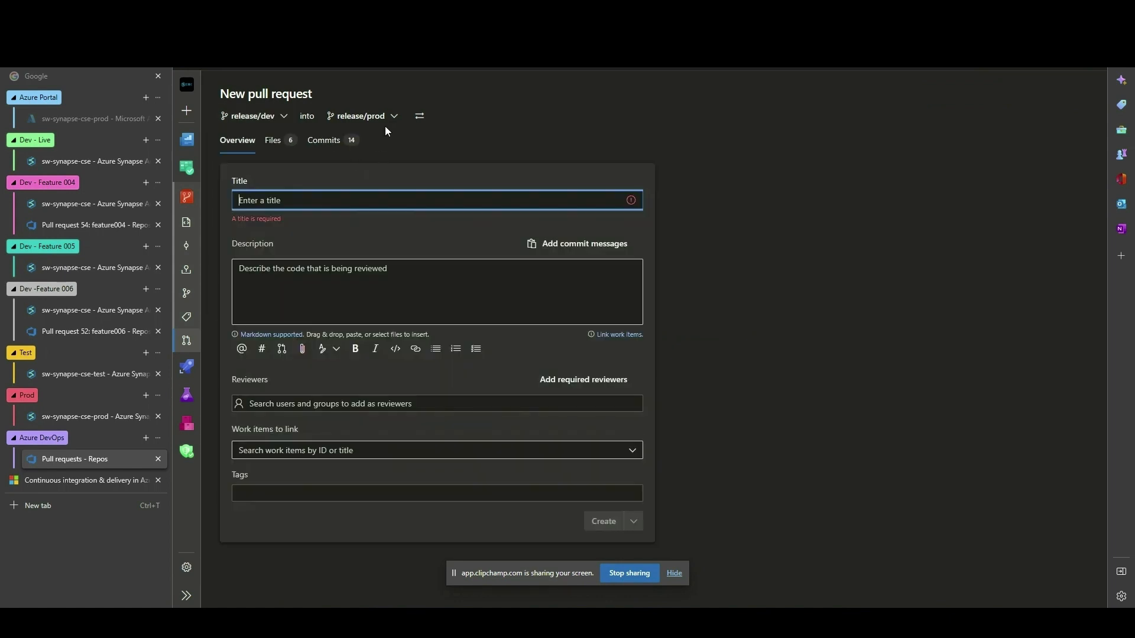
click(359, 116)
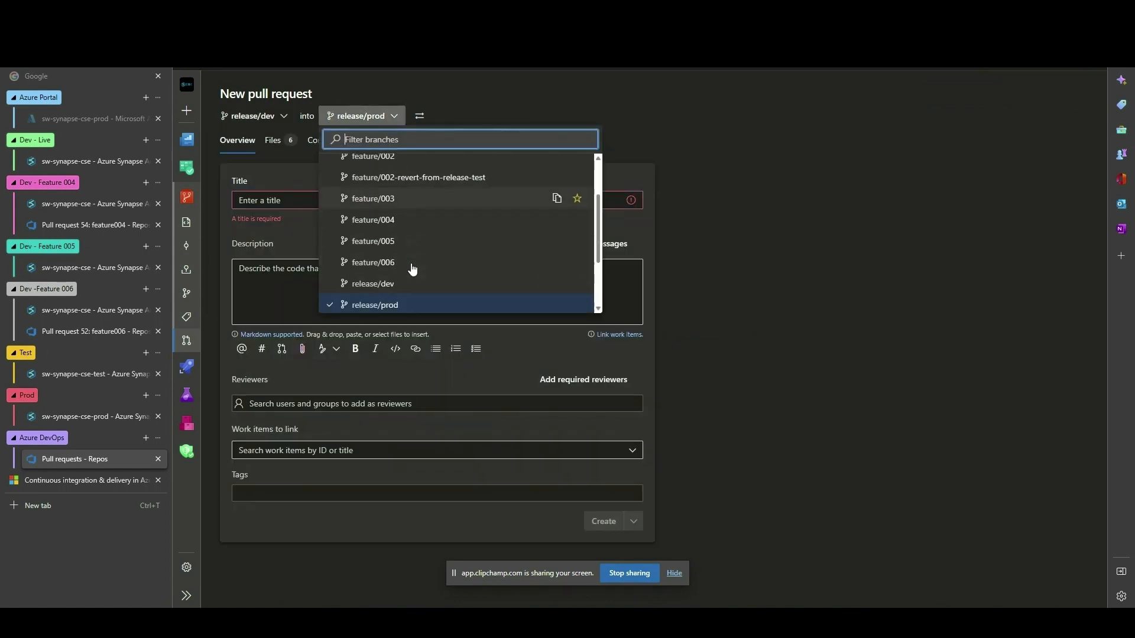
scroll(down, 3)
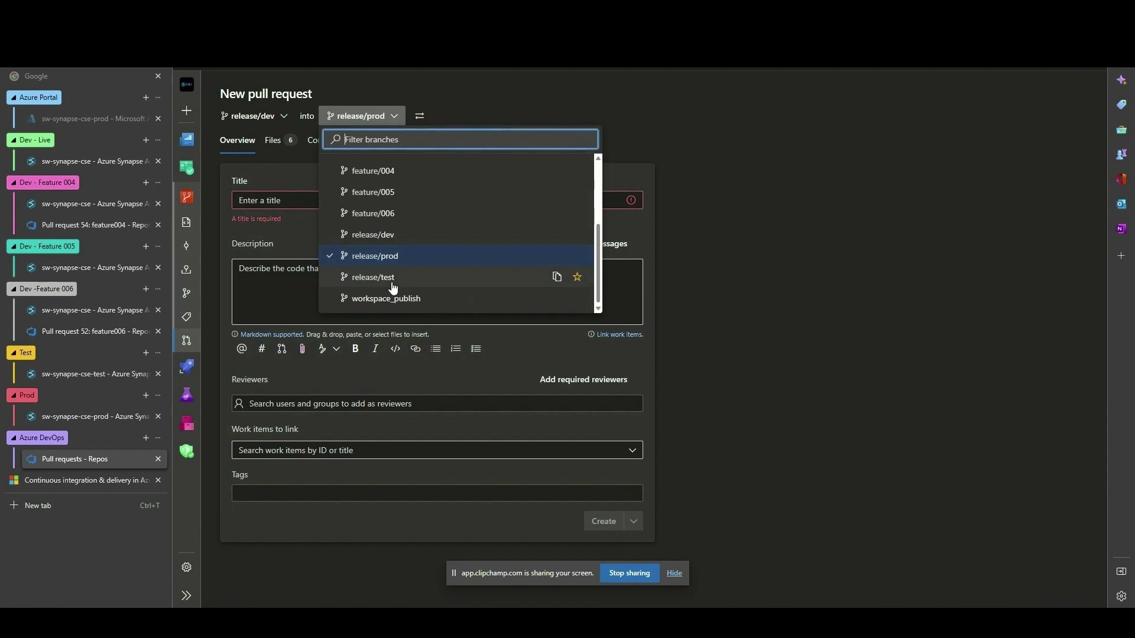
click(373, 278)
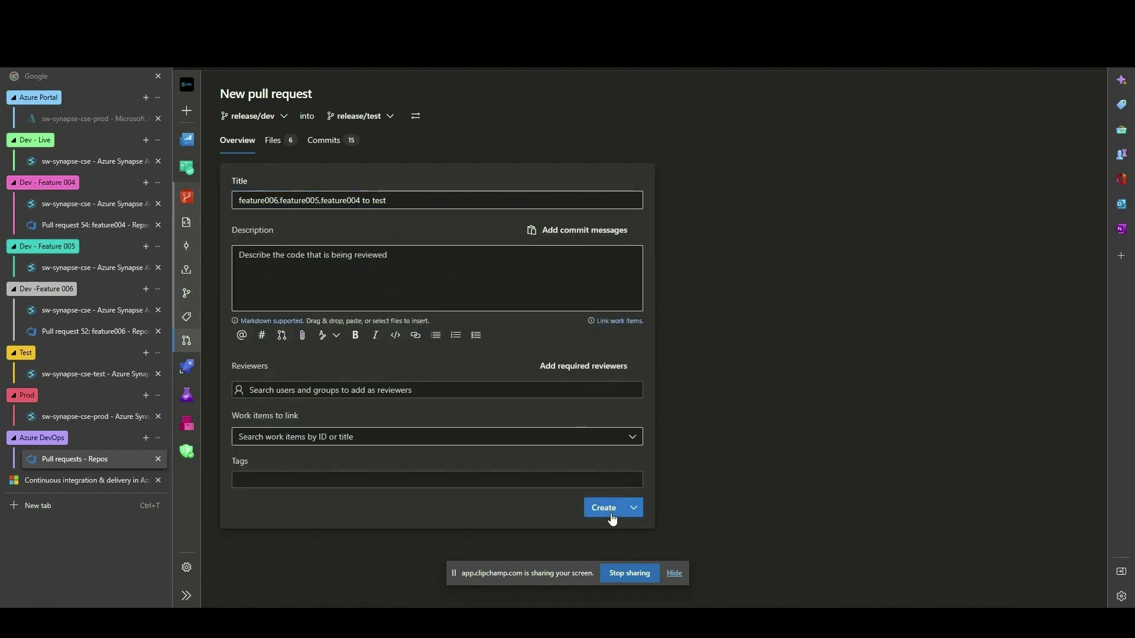
click(603, 507)
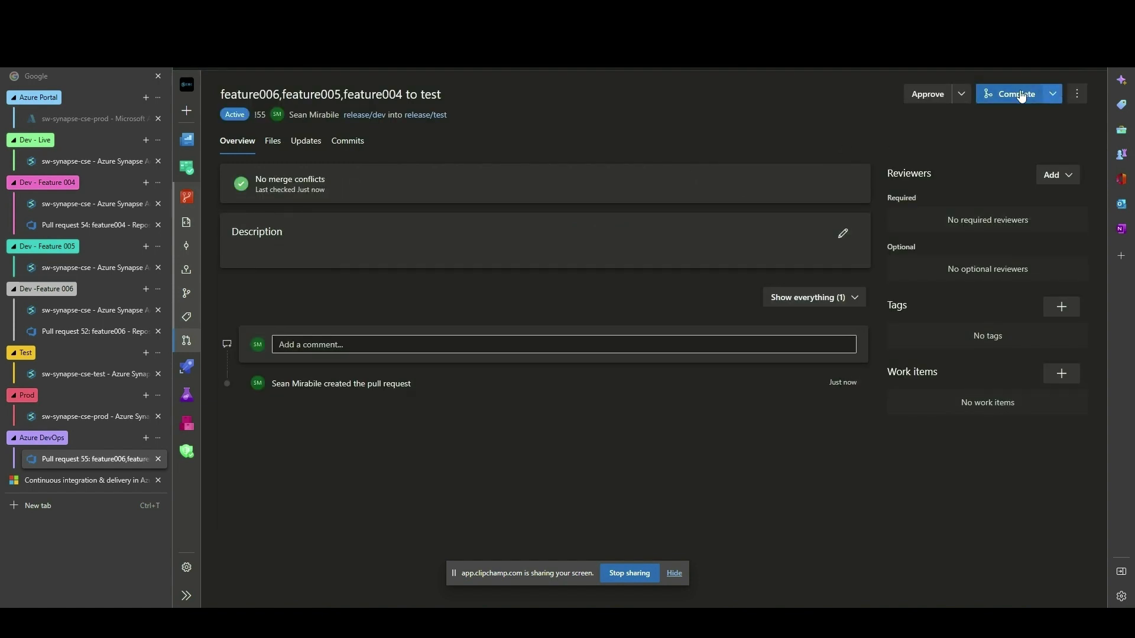
Step: Complete the pull request, merging release/dev into release/test
click(1014, 94)
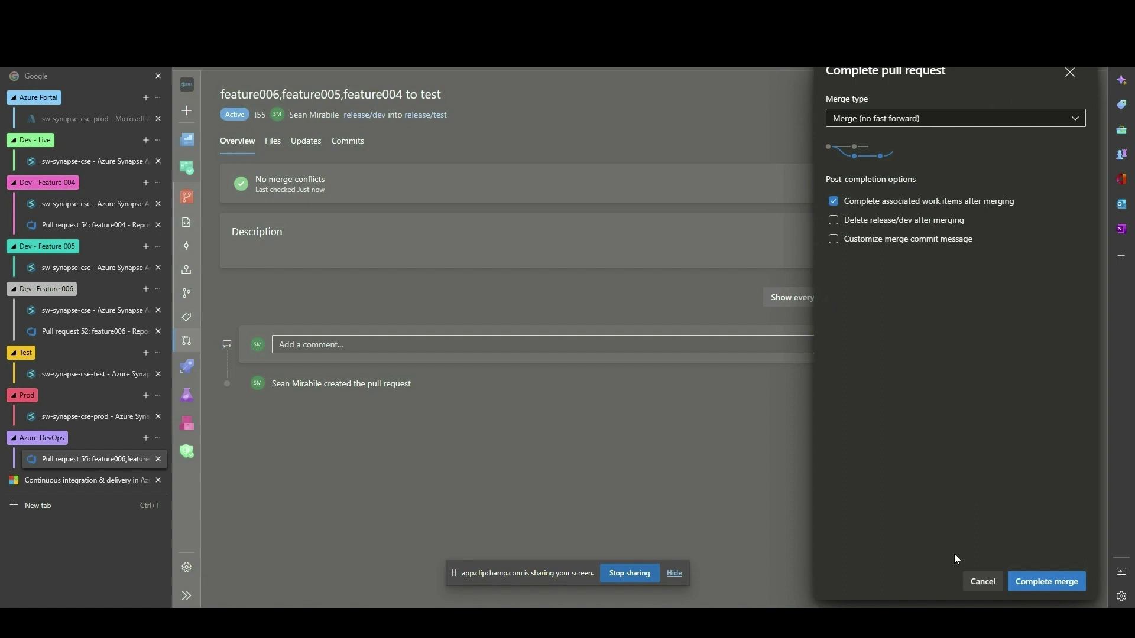
click(1045, 582)
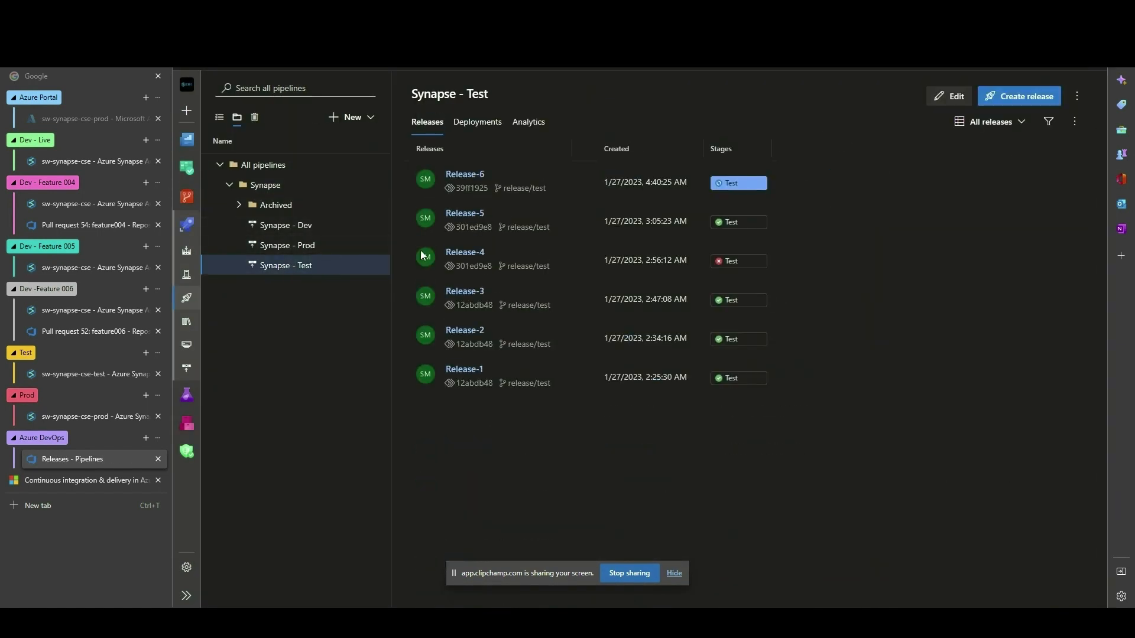
click(219, 117)
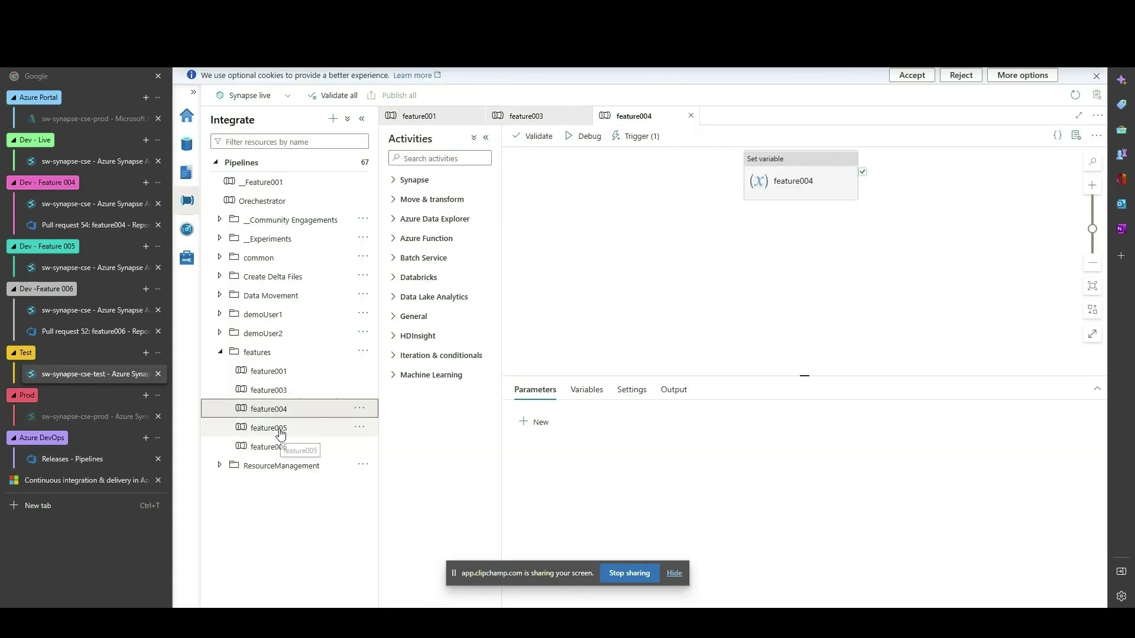
Step: Review feature005 and the Test pipeline runs, reading the failed feature005 run's divide-by-zero error
double_click(268, 446)
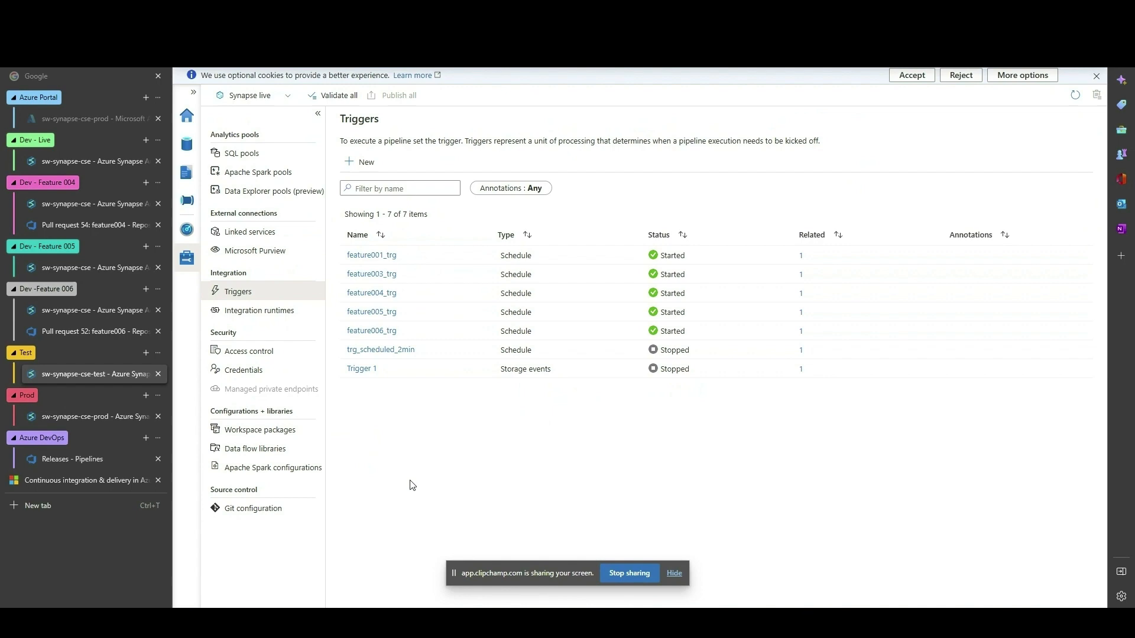
click(185, 230)
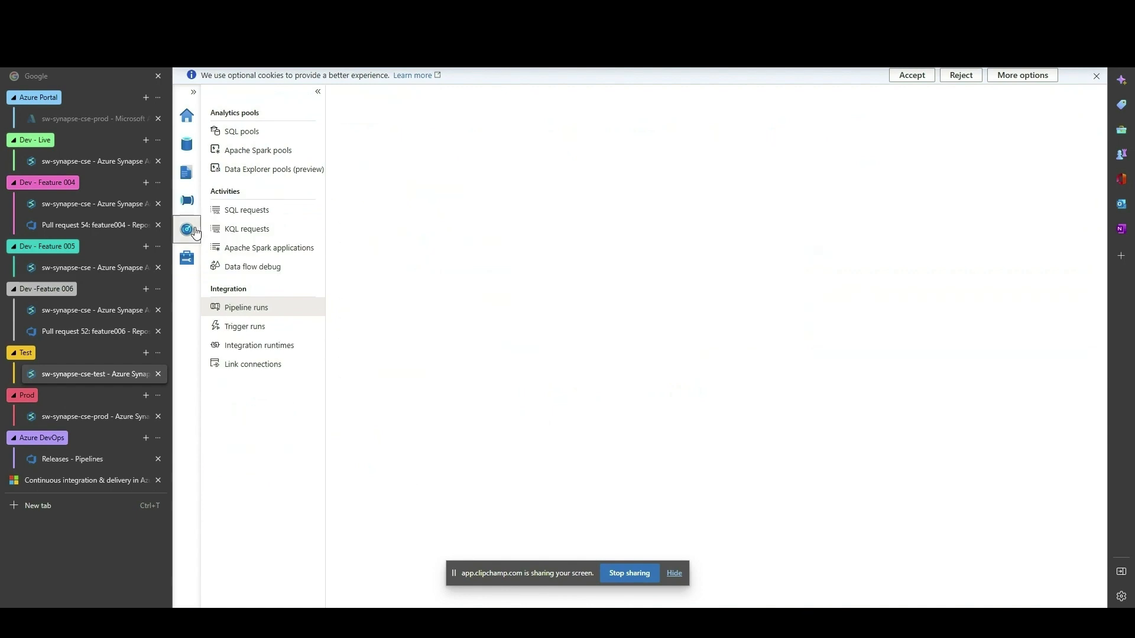
click(246, 307)
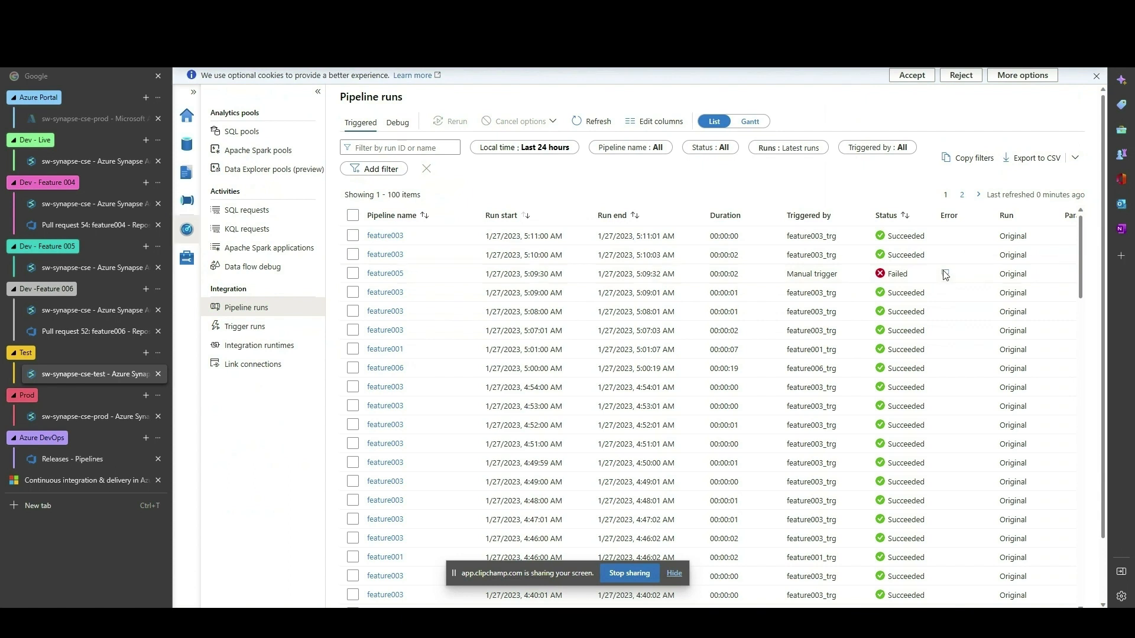
click(945, 273)
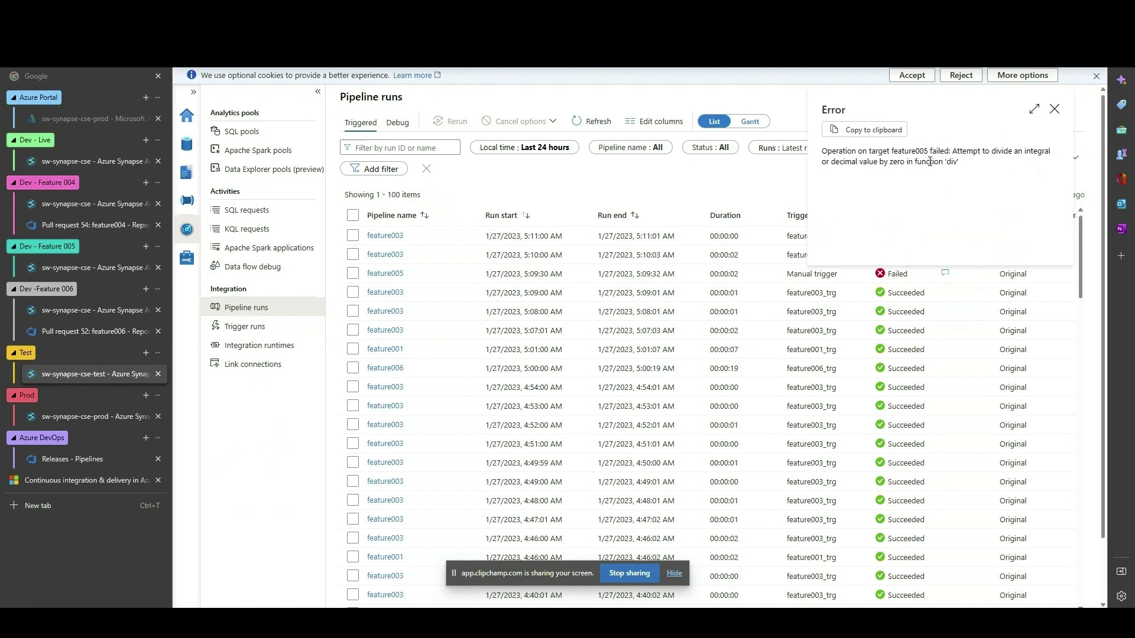
mouse_move(858, 175)
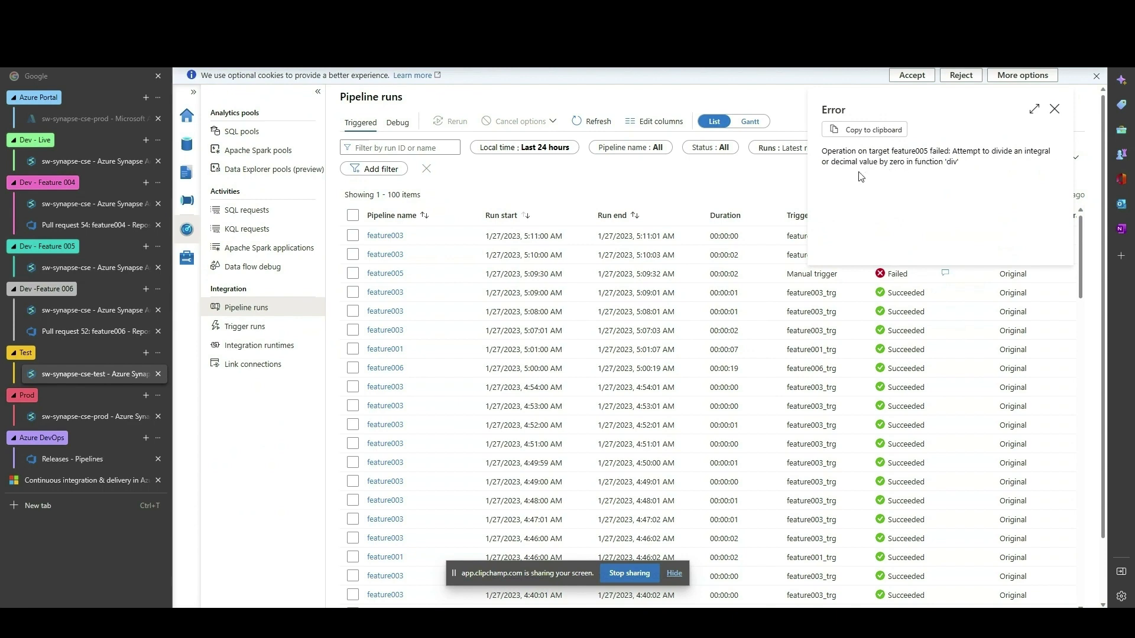
mouse_move(611, 536)
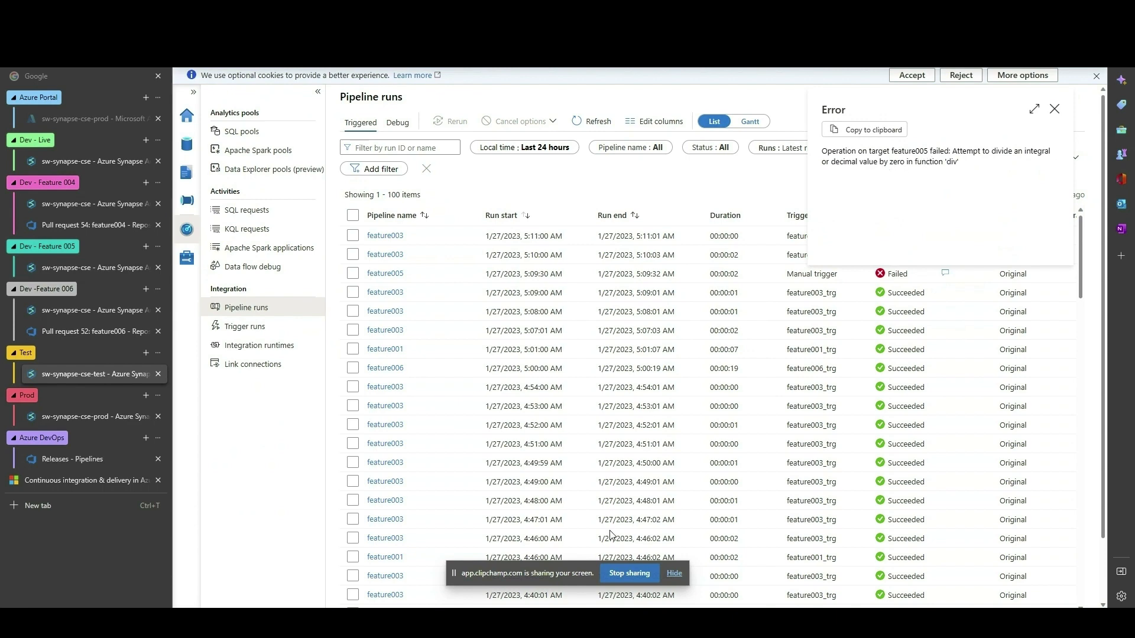
click(71, 459)
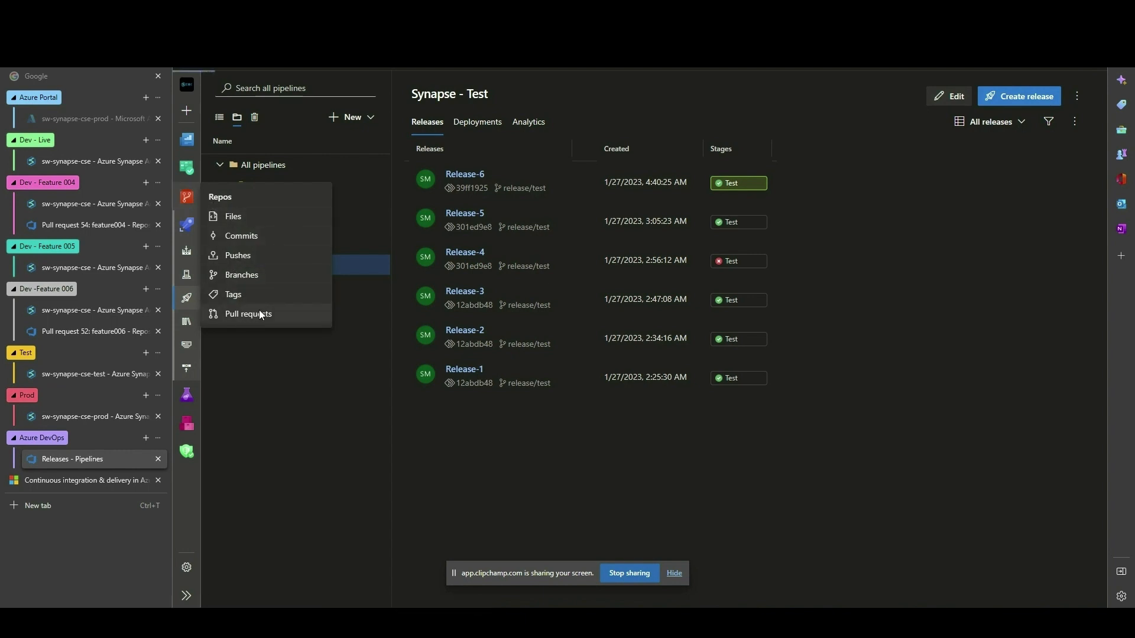
Step: Locate the completed feature005 pull request and begin reverting it
click(249, 313)
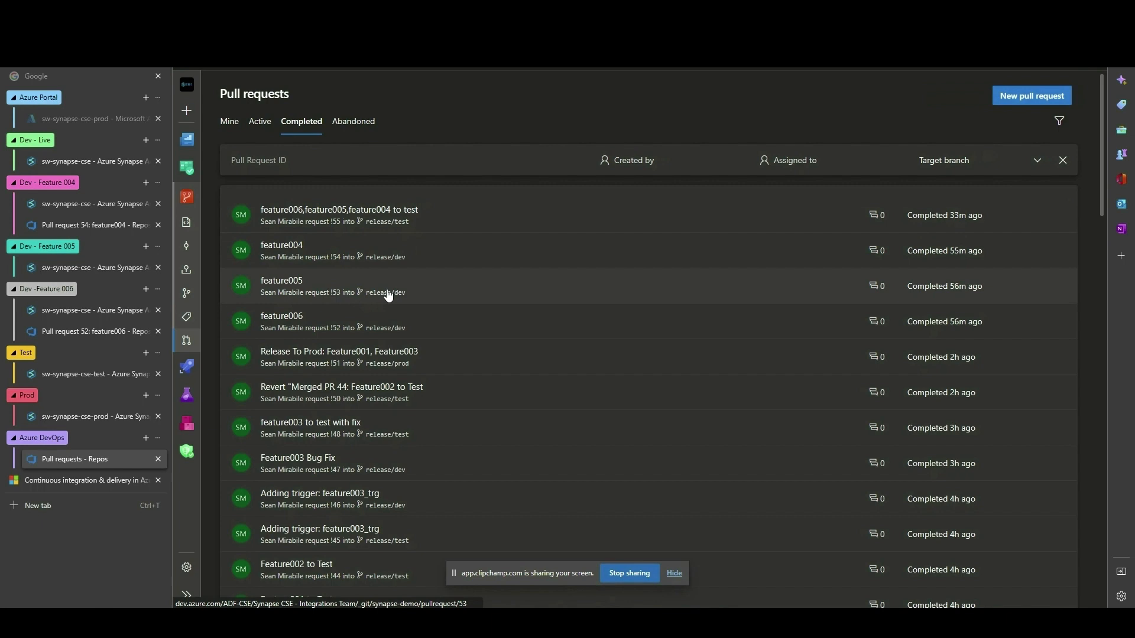
click(281, 281)
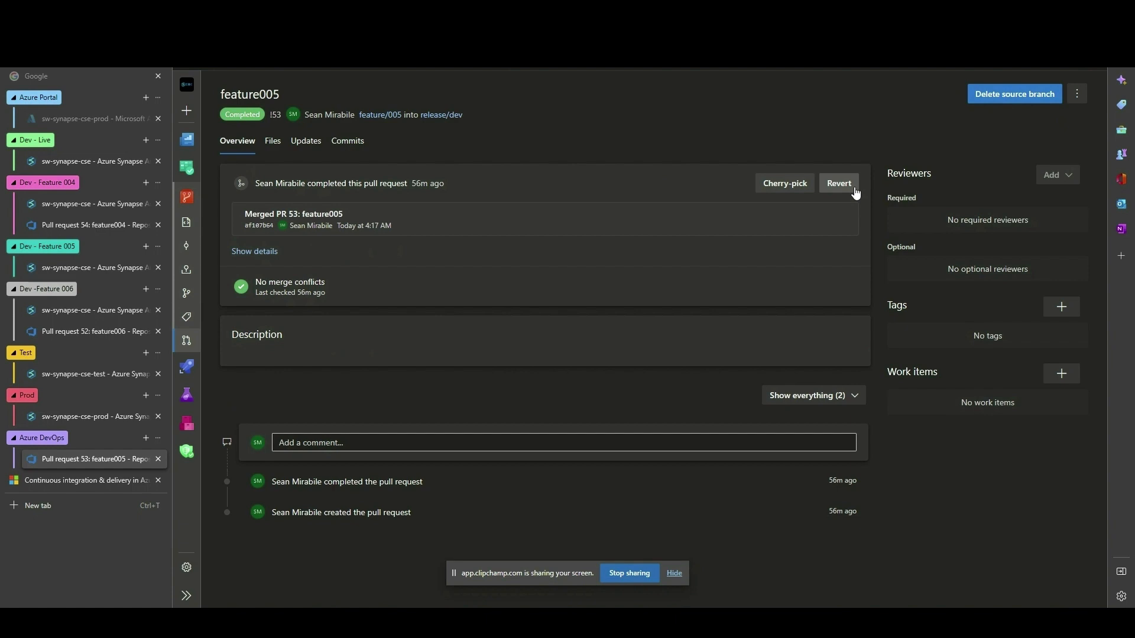
click(837, 183)
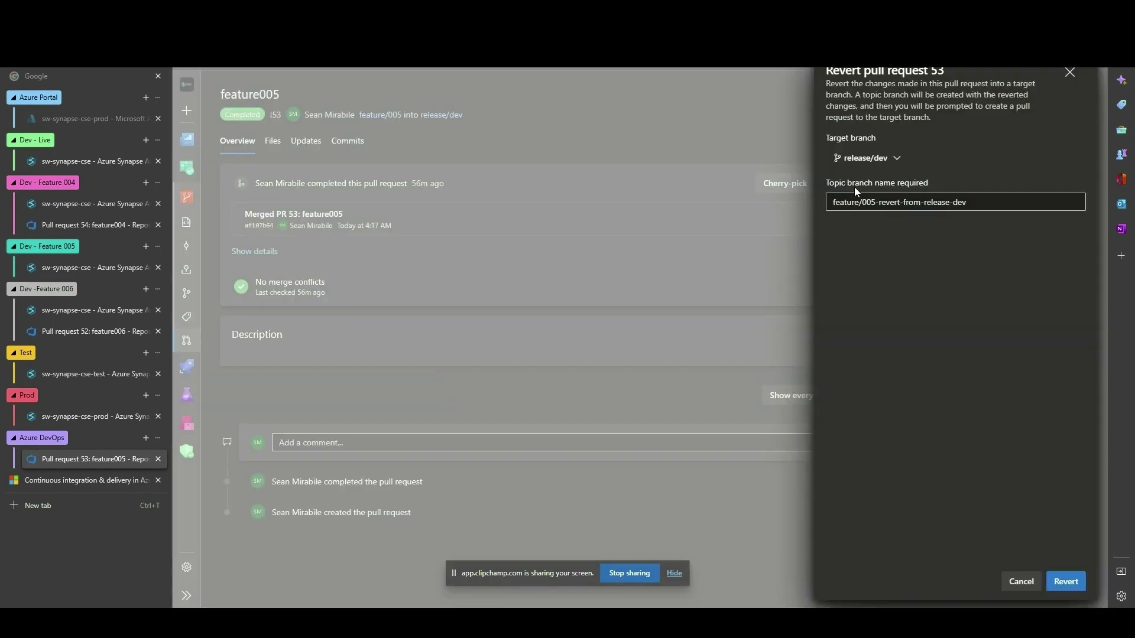
mouse_move(872, 221)
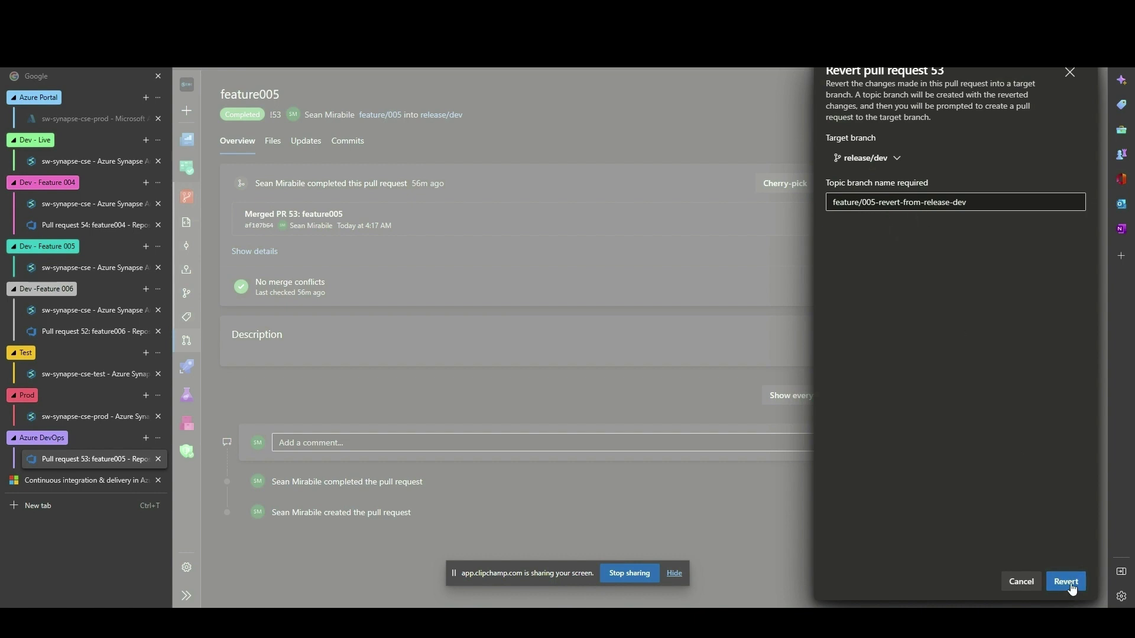
Step: Confirm the revert branch and create the revert pull request into release/dev
click(1065, 582)
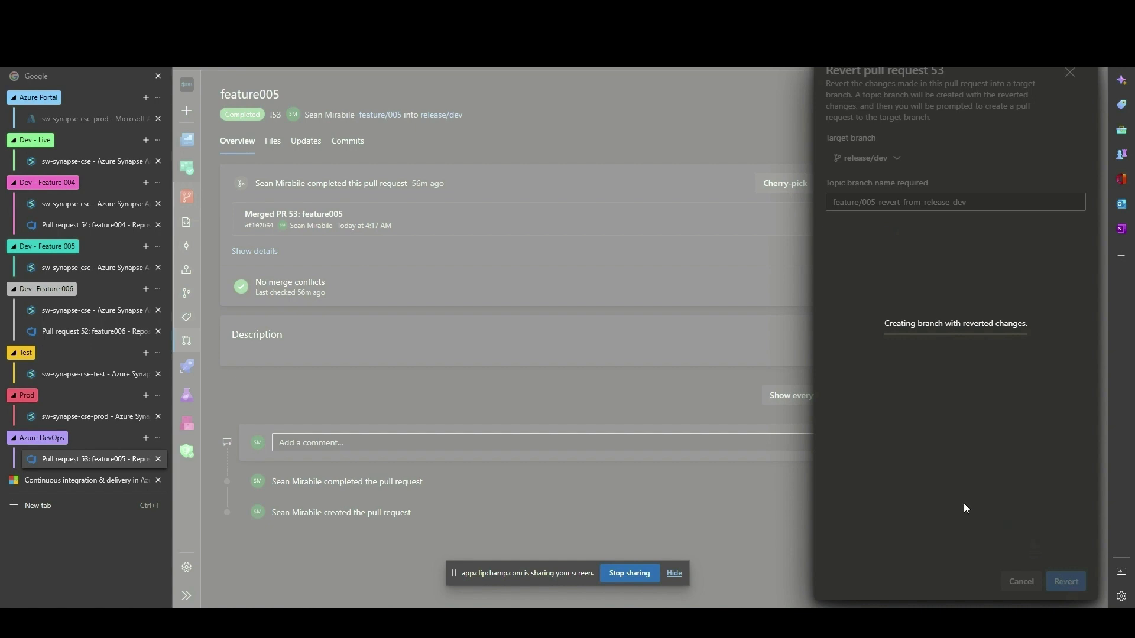
click(1065, 581)
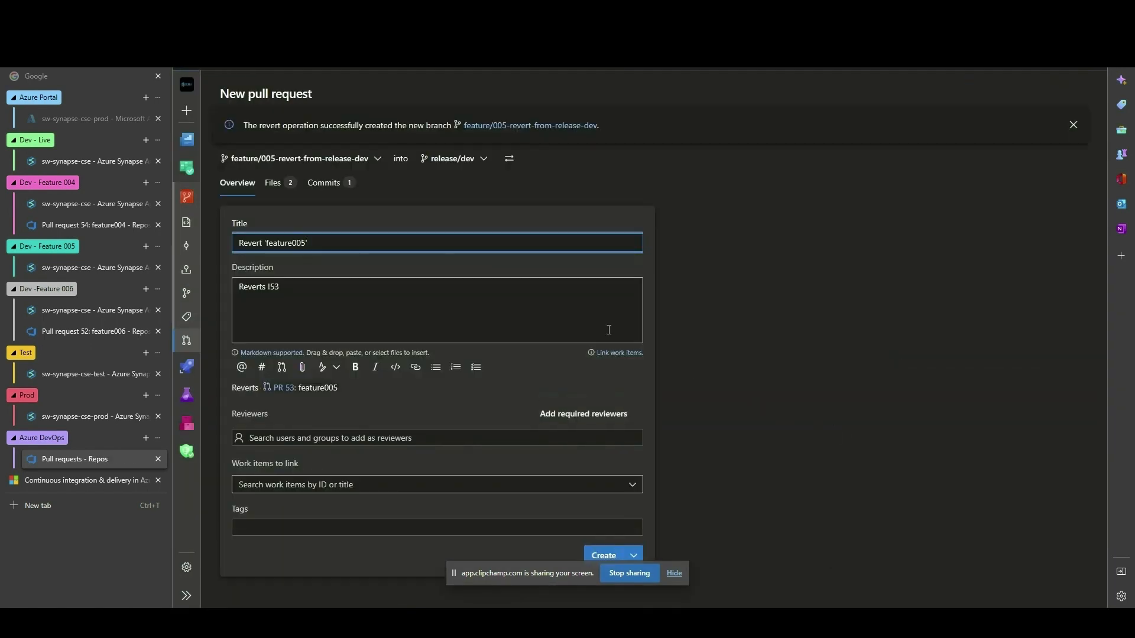
click(86, 459)
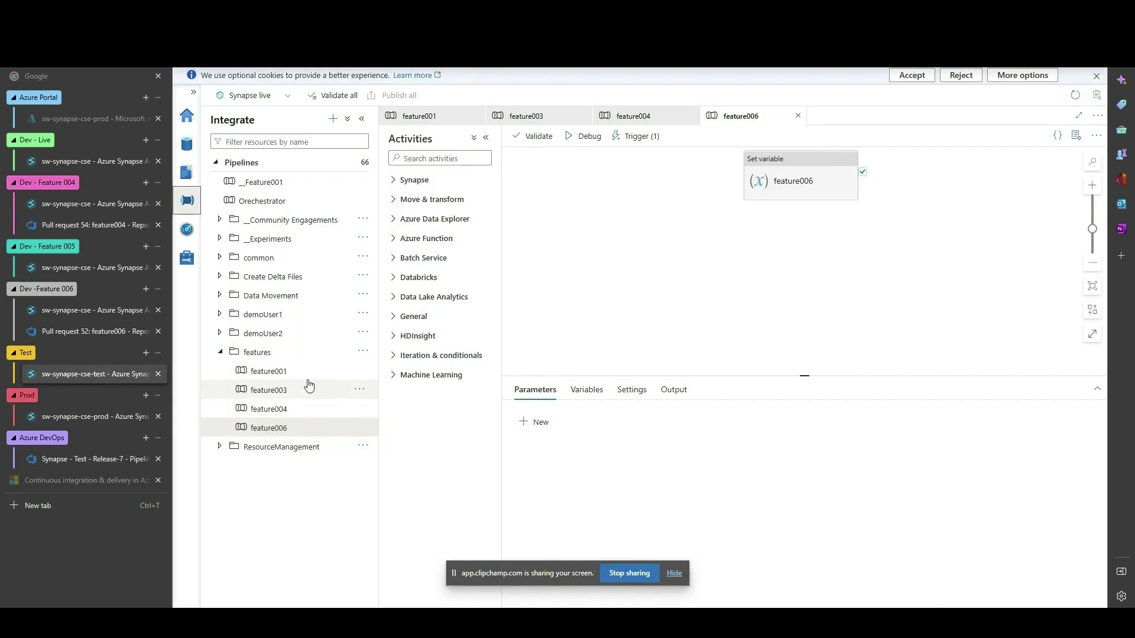
mouse_move(187, 258)
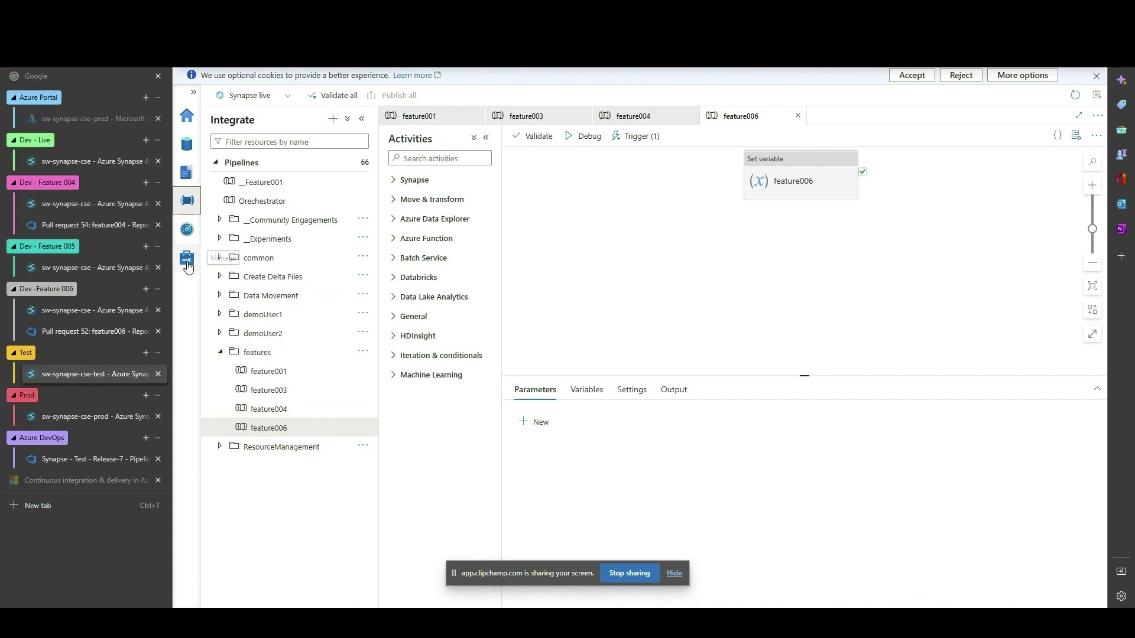
Step: Verify in Manage > Triggers that feature005_trg is gone from the Test workspace
click(185, 259)
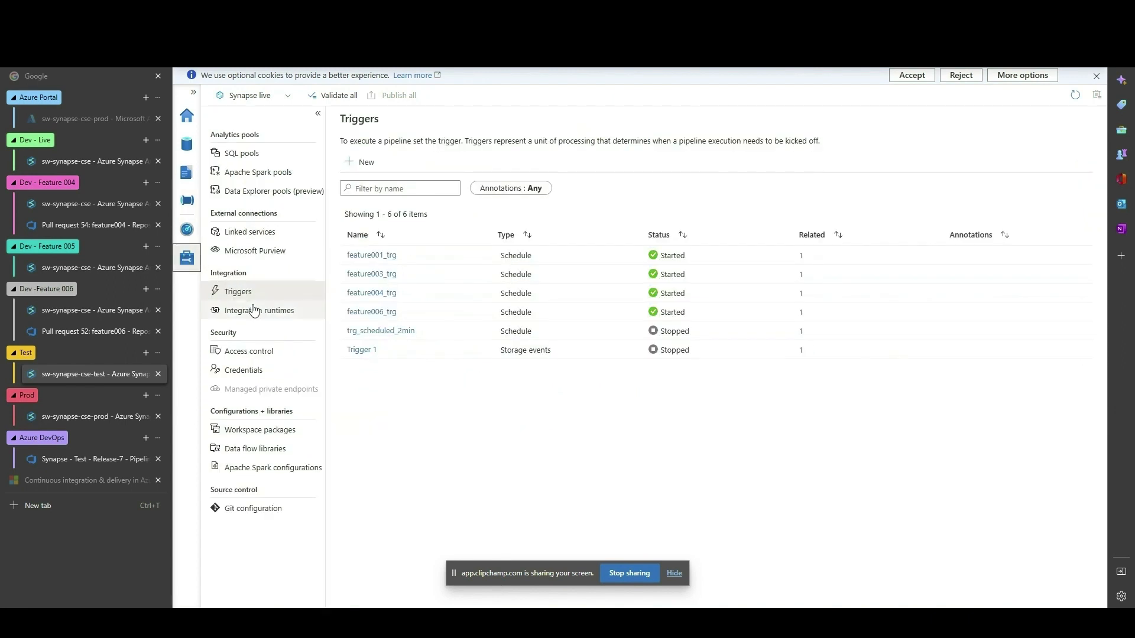
mouse_move(379, 331)
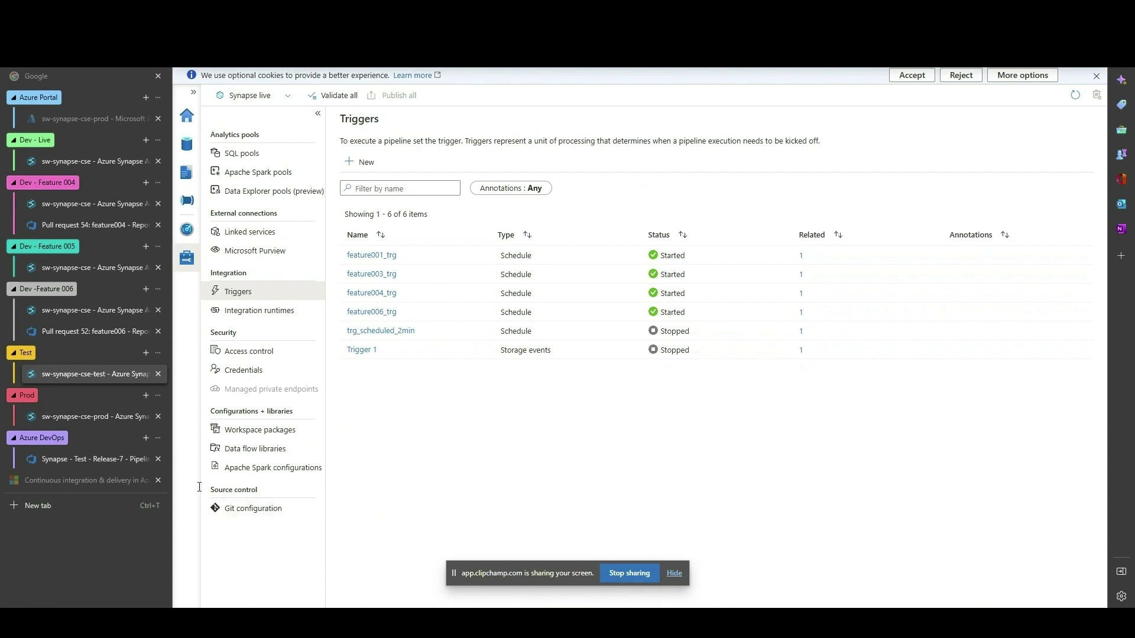
click(86, 459)
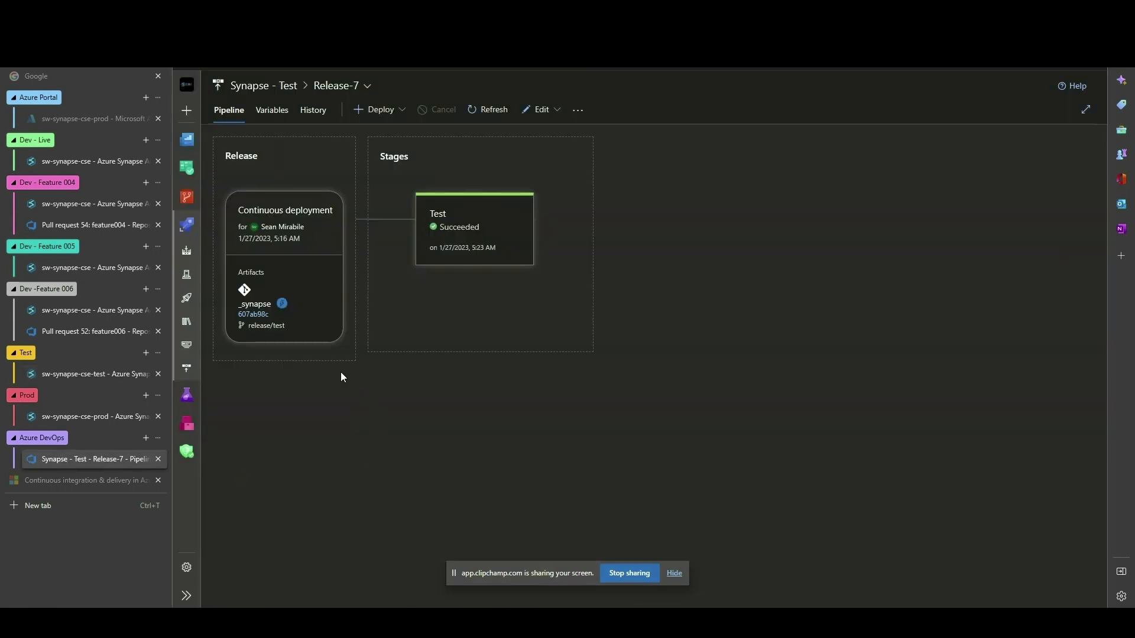
Step: Start the release/test into release/prod pull request and enter its title for feature006 and feature004
click(186, 197)
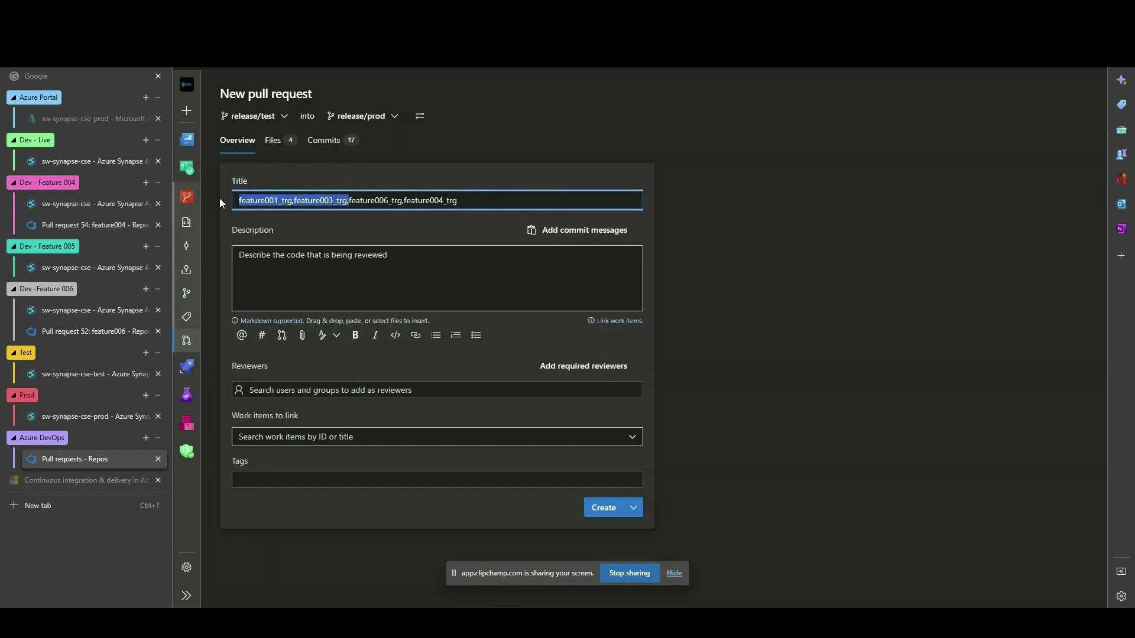
text(Re)
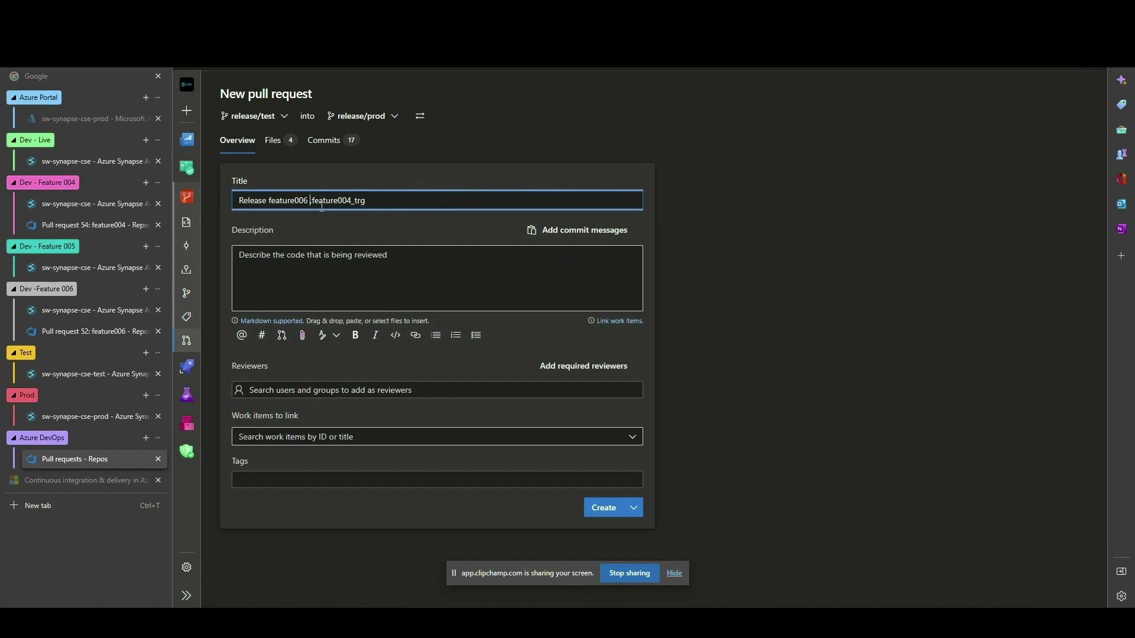
text(and)
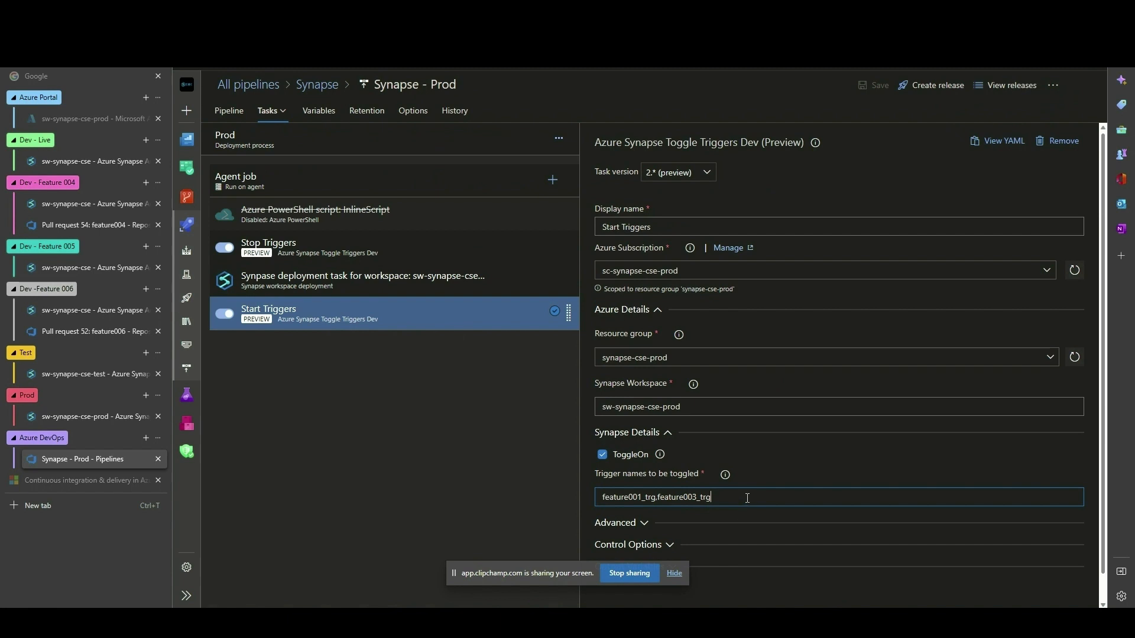
Step: Append feature006_trg and feature004_trg to Prod's Start Triggers task and save
text(,feature006_trg,feature004_trg)
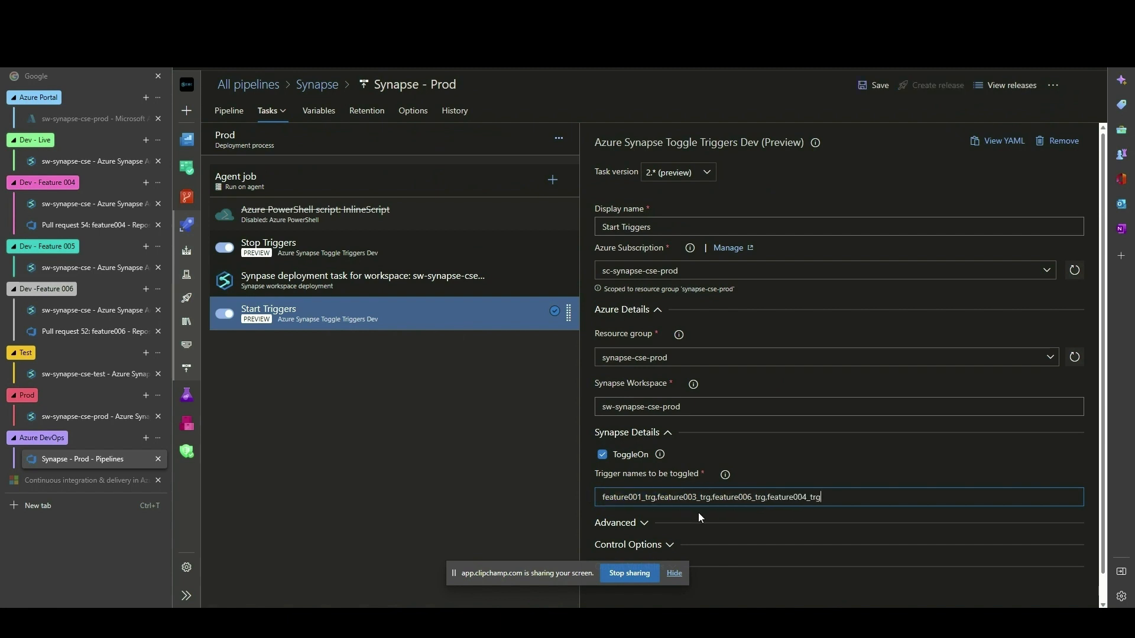
mouse_move(925, 148)
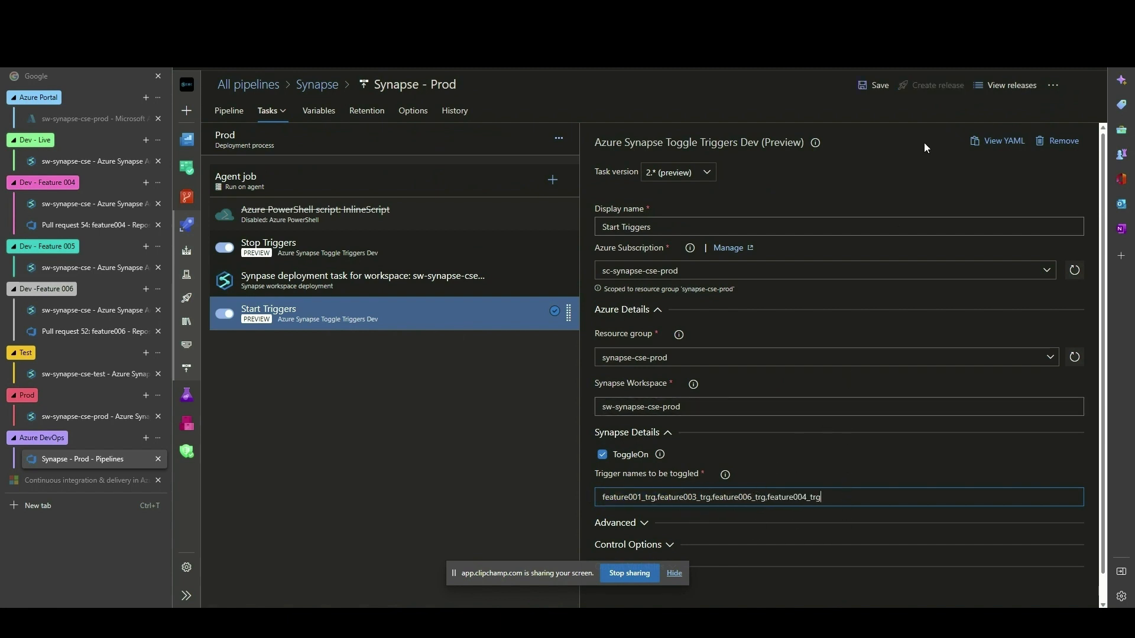
click(876, 85)
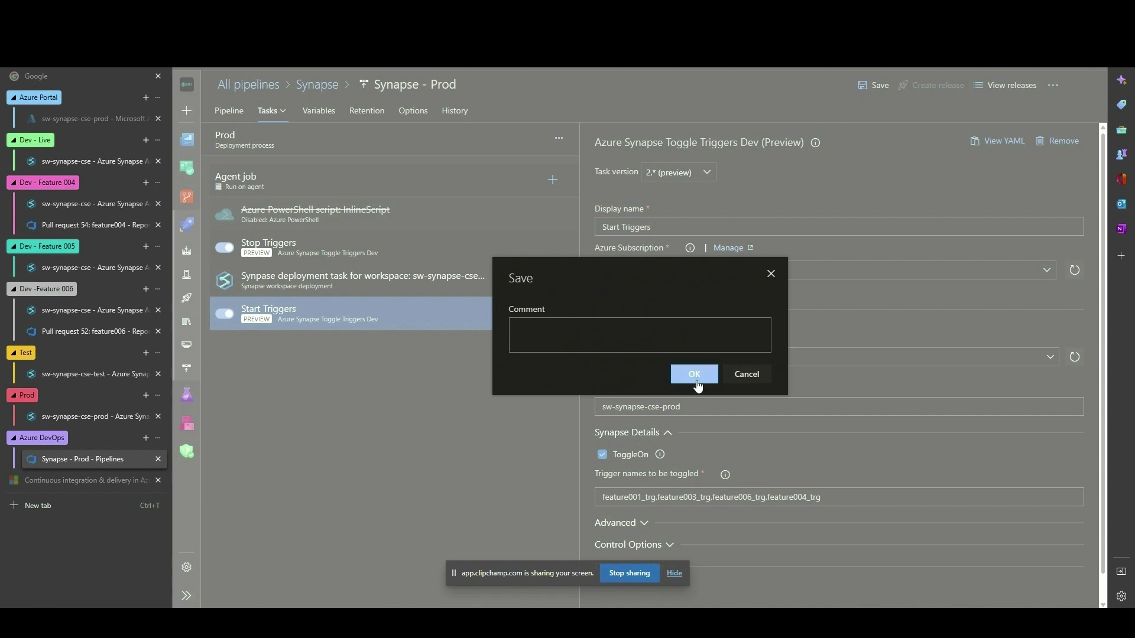
click(692, 375)
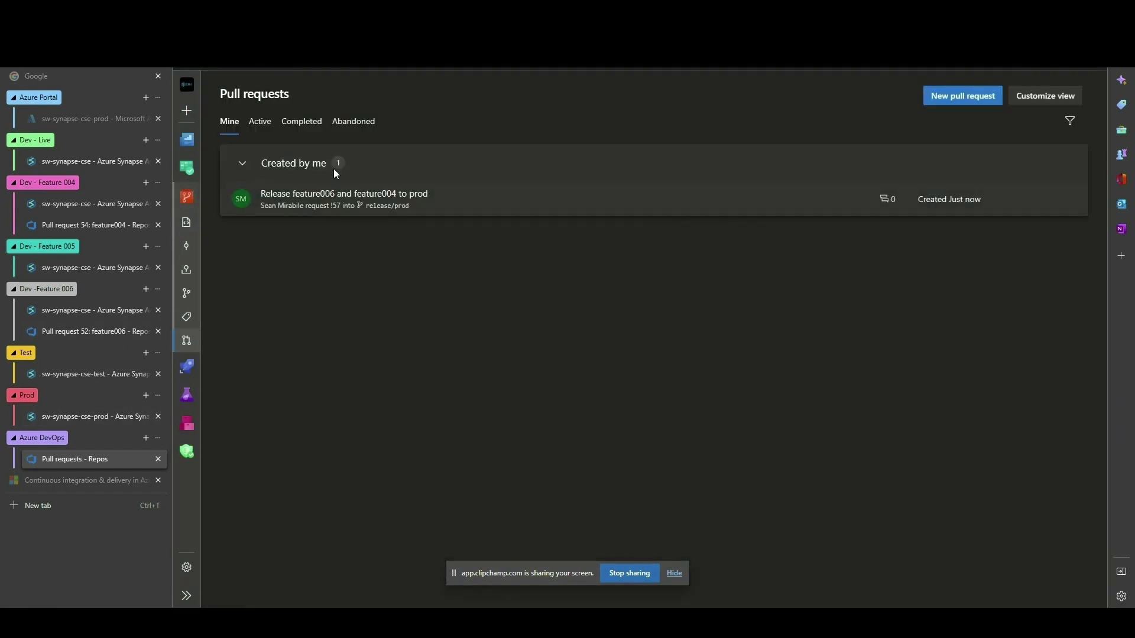
Step: Complete pull request 57, merging release/test into release/prod
click(344, 193)
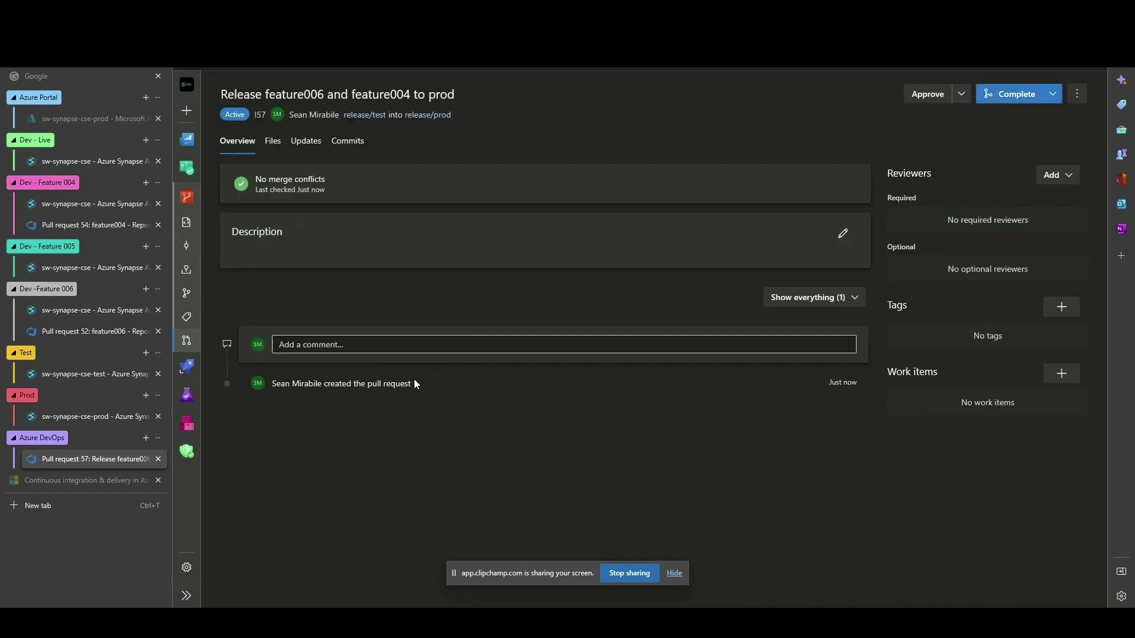
mouse_move(886, 157)
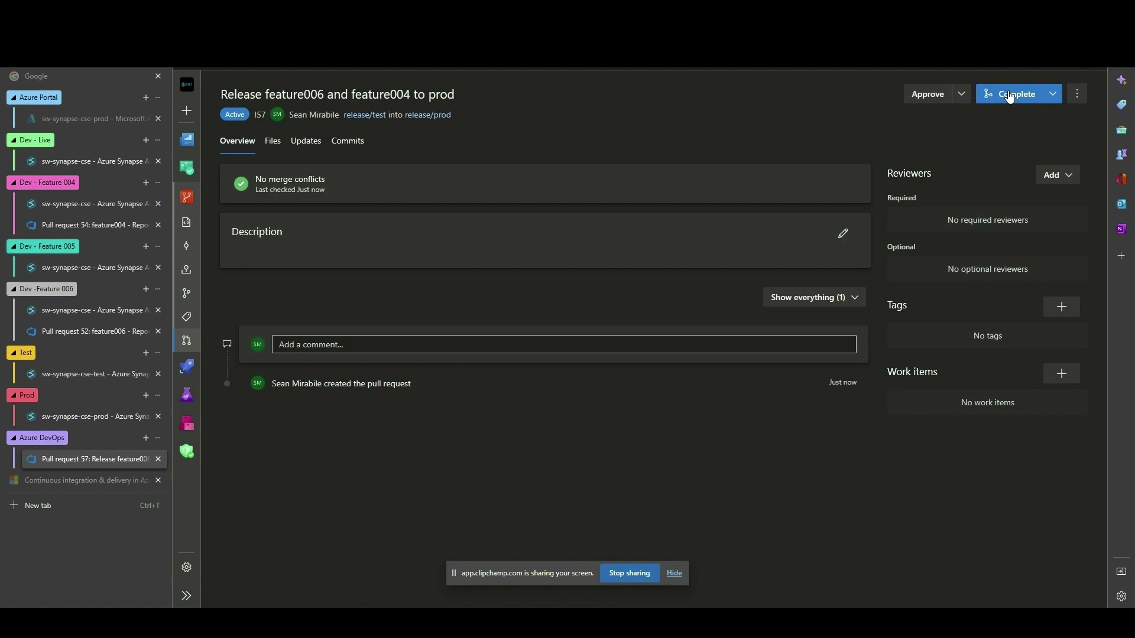
click(1013, 93)
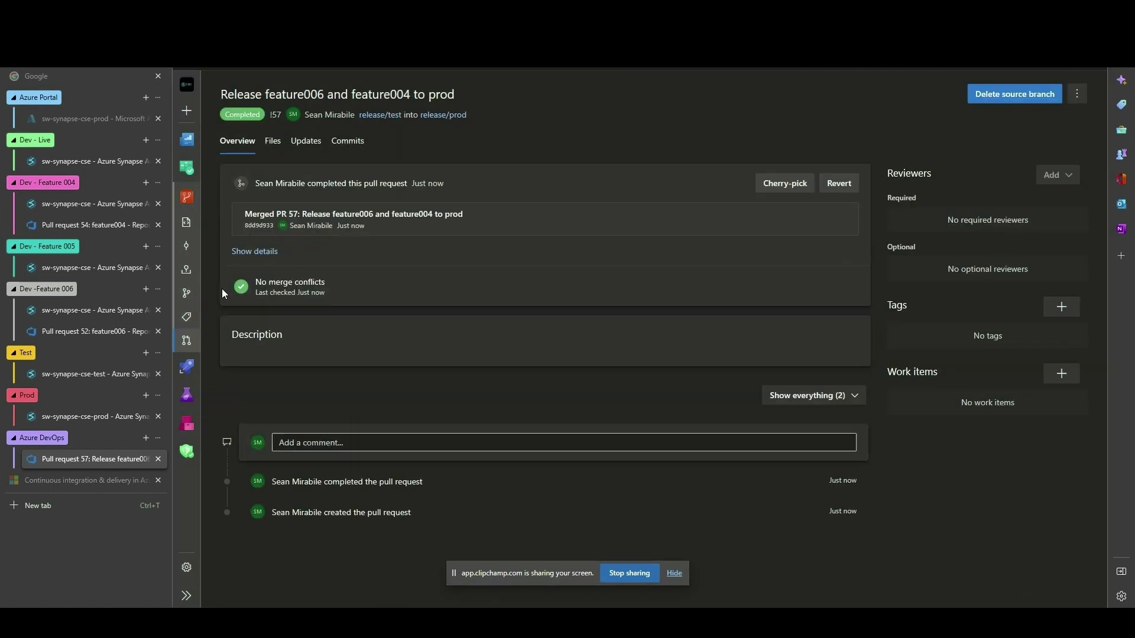
click(186, 366)
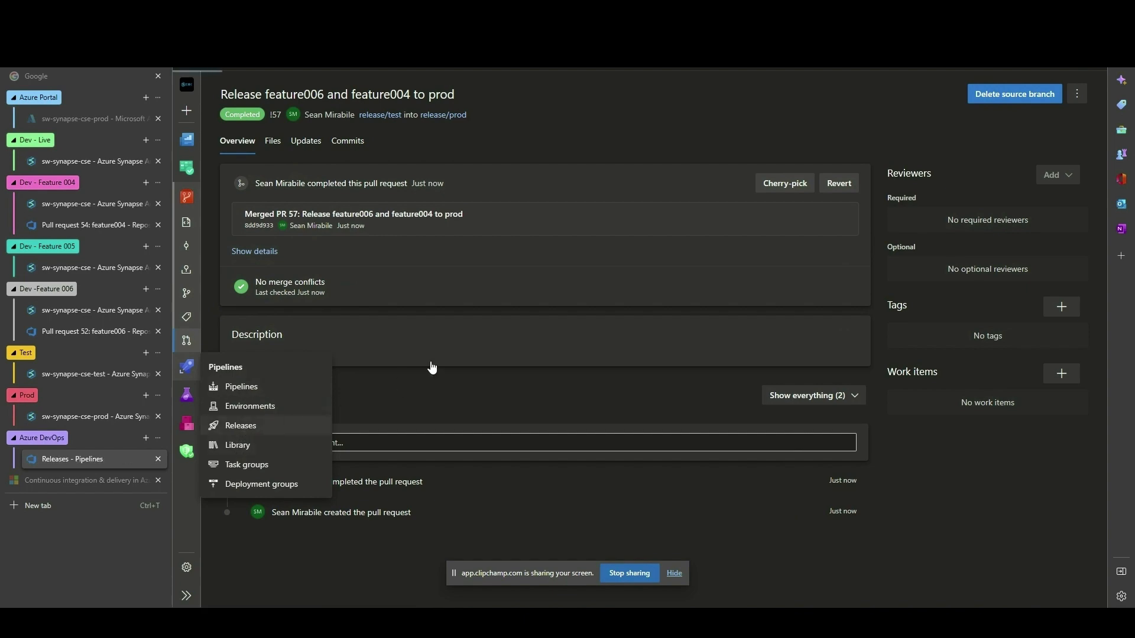
Step: Deploy Release-3 of the Synapse - Prod pipeline to the Prod stage
click(240, 426)
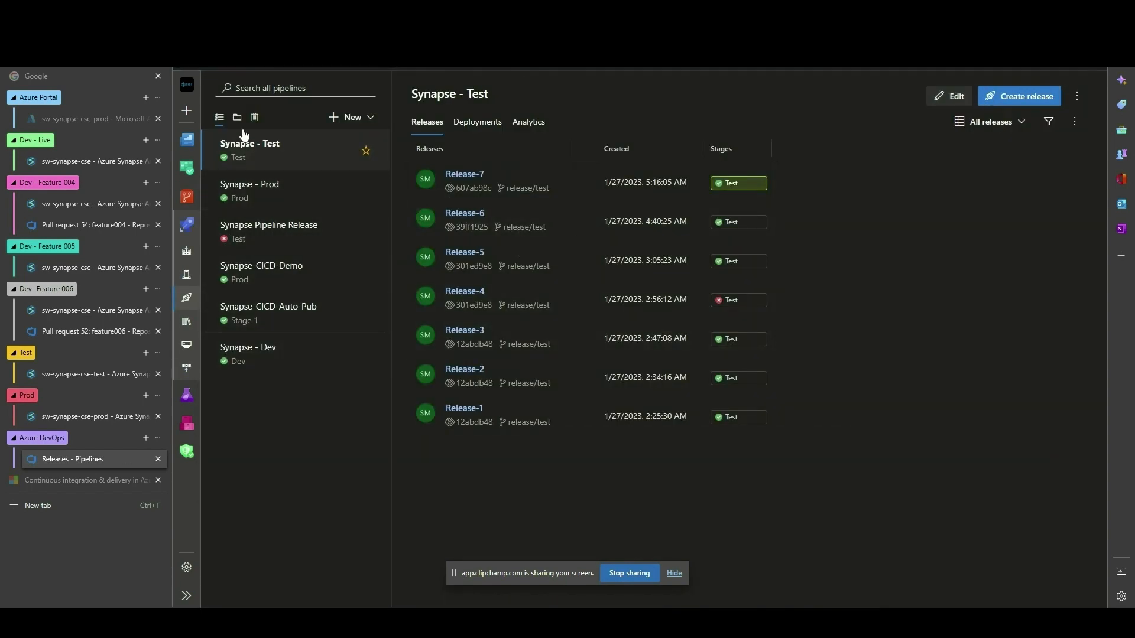
click(237, 117)
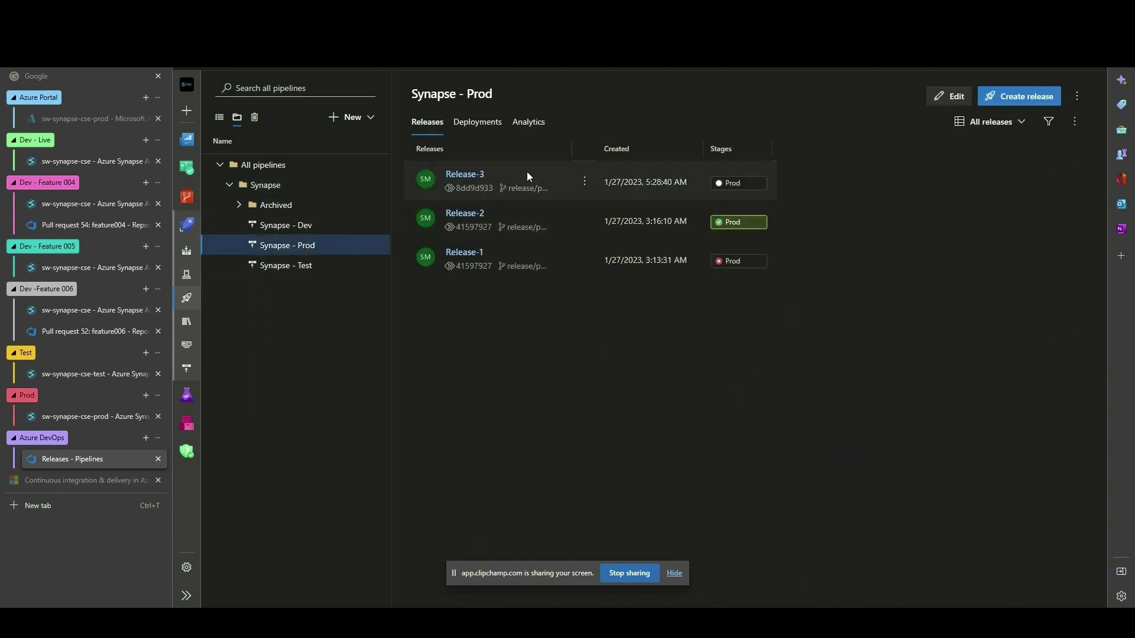
click(463, 175)
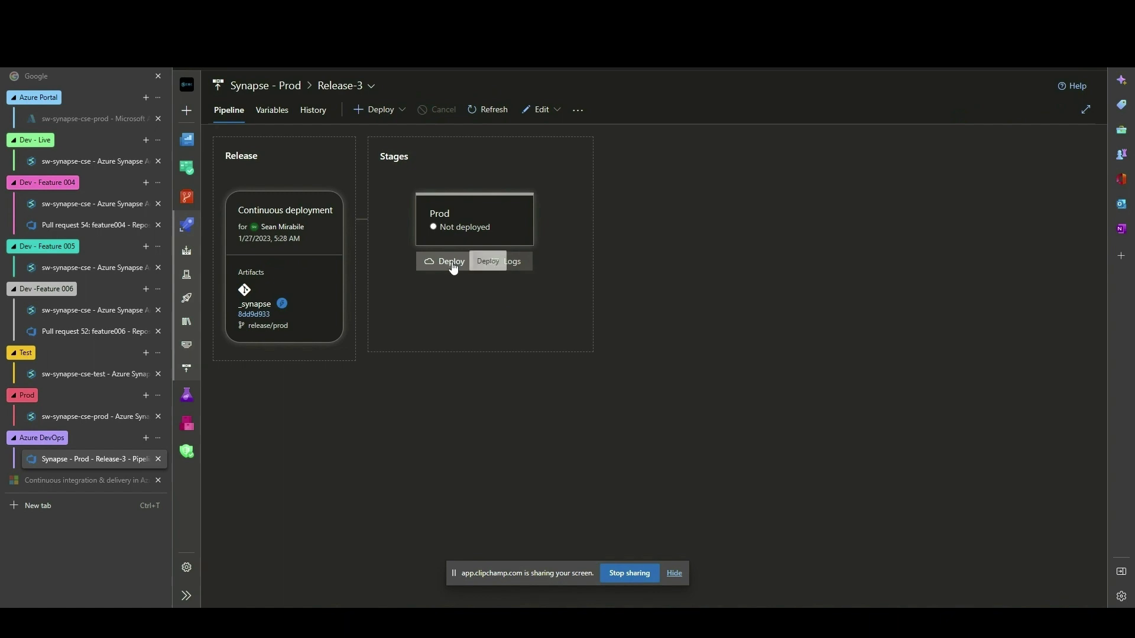
click(445, 261)
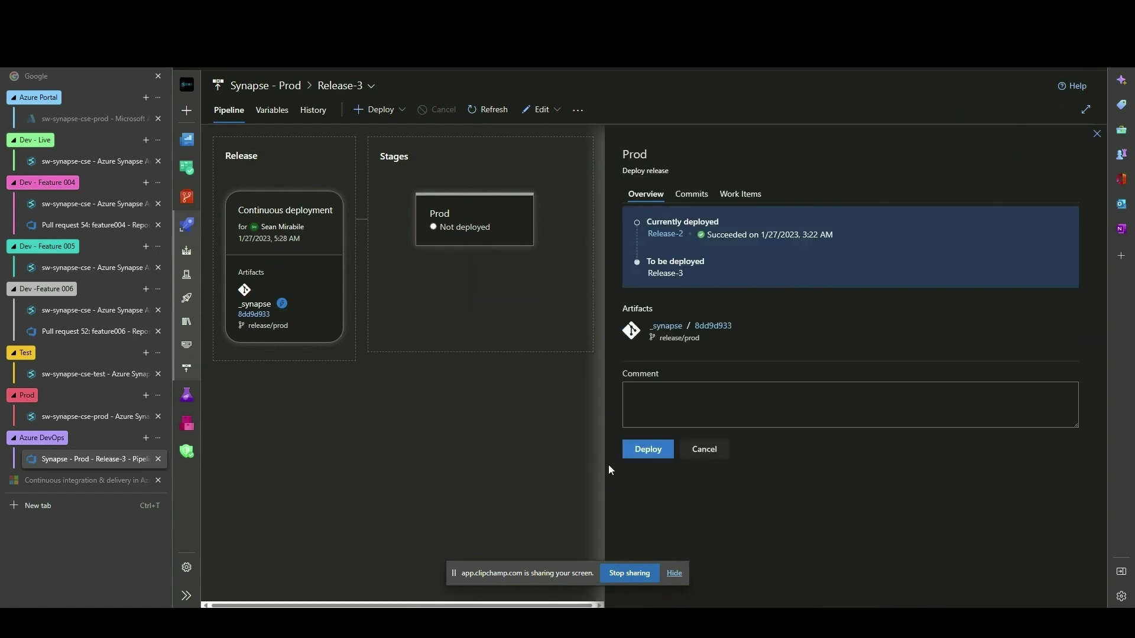
click(647, 449)
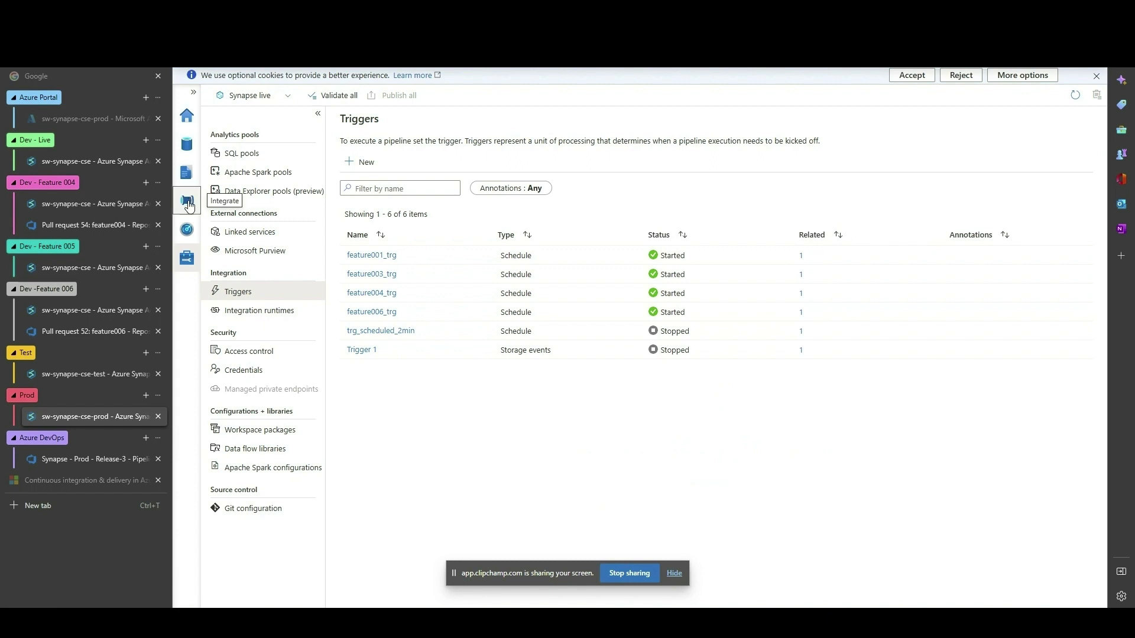
Step: Check the prod Synapse workspace's features folder for the deployed pipelines
click(186, 201)
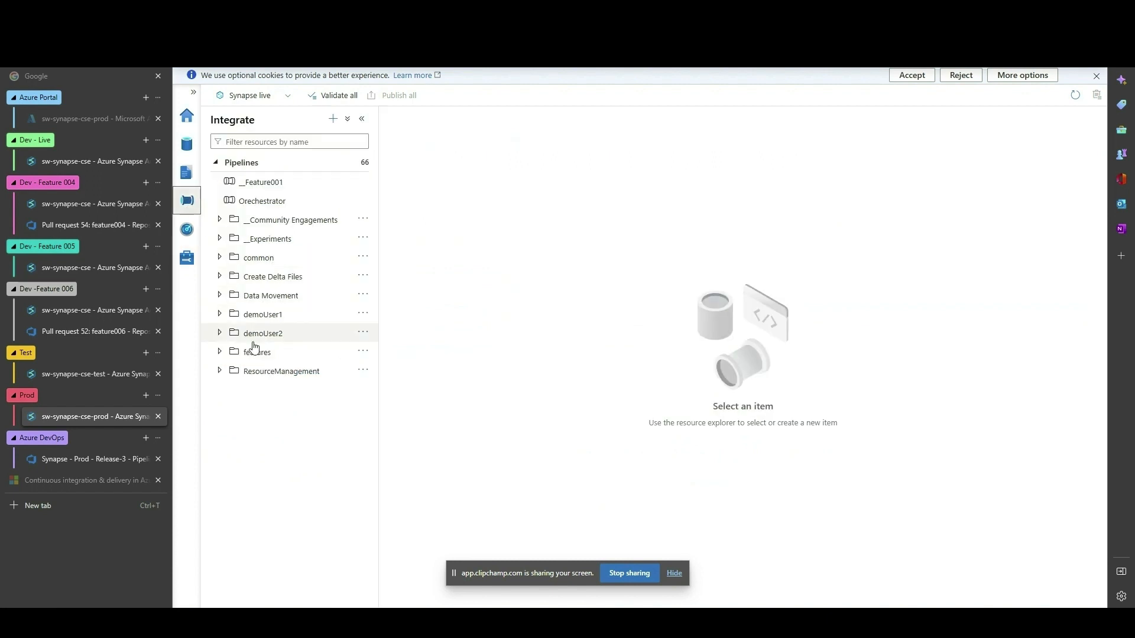
click(256, 352)
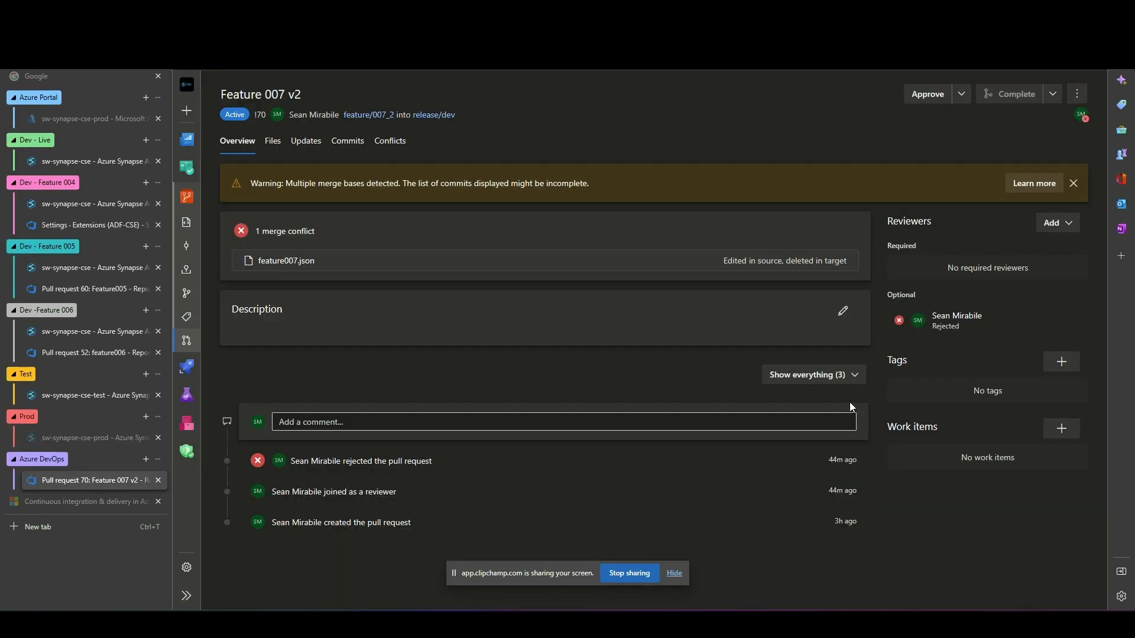
mouse_move(842, 405)
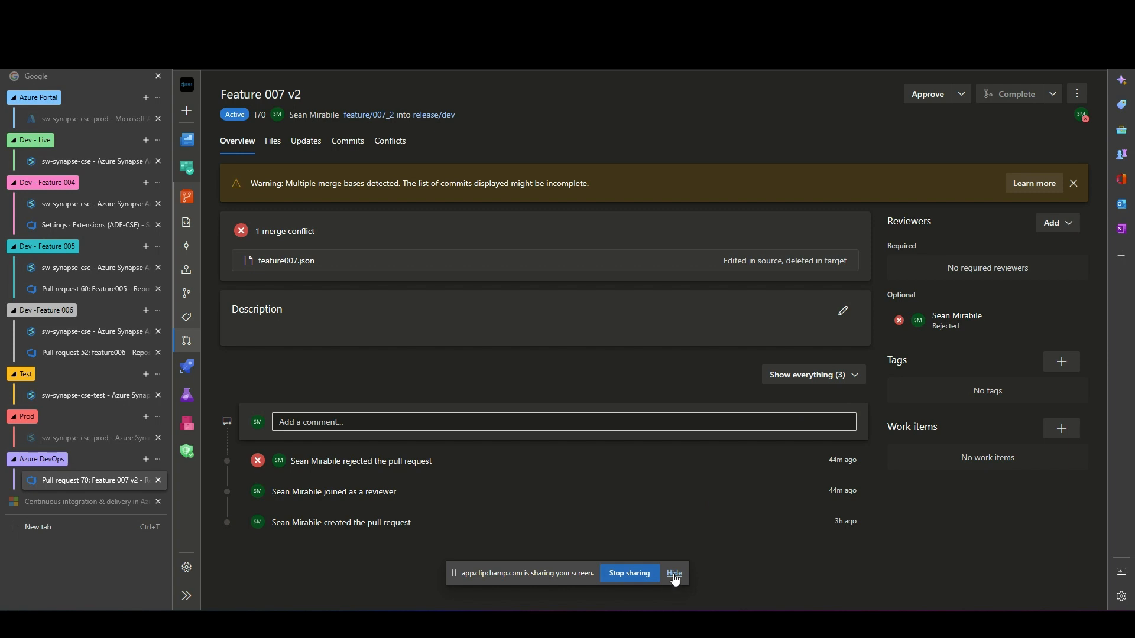
Step: View the Pull Request Merge Conflict Extension's Marketplace page and scroll through its quick steps
click(672, 573)
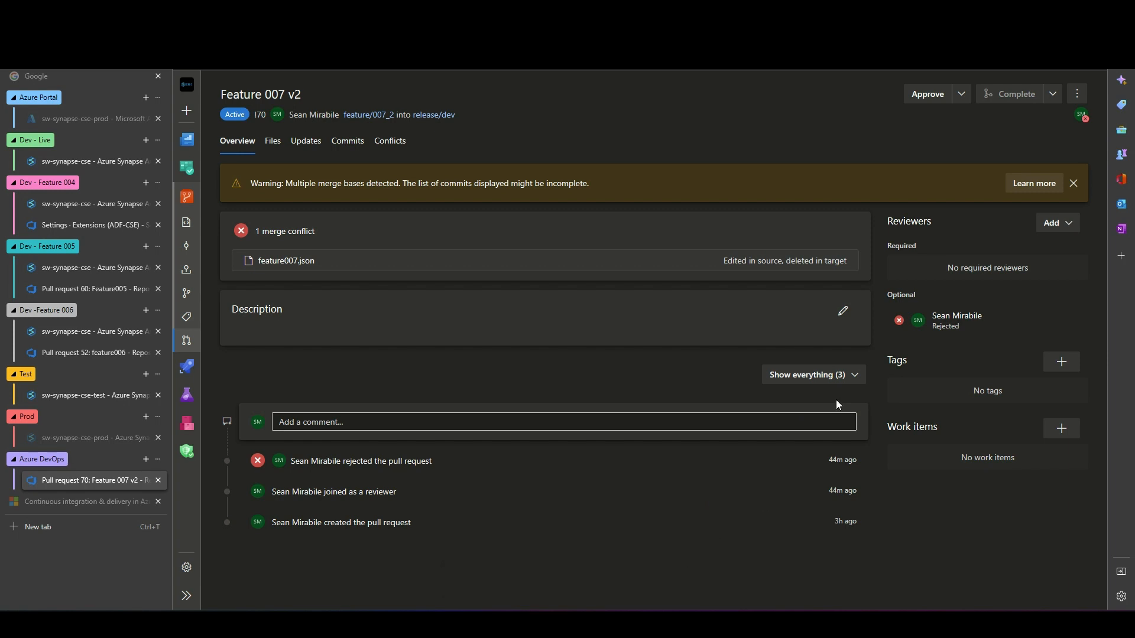
mouse_move(892, 132)
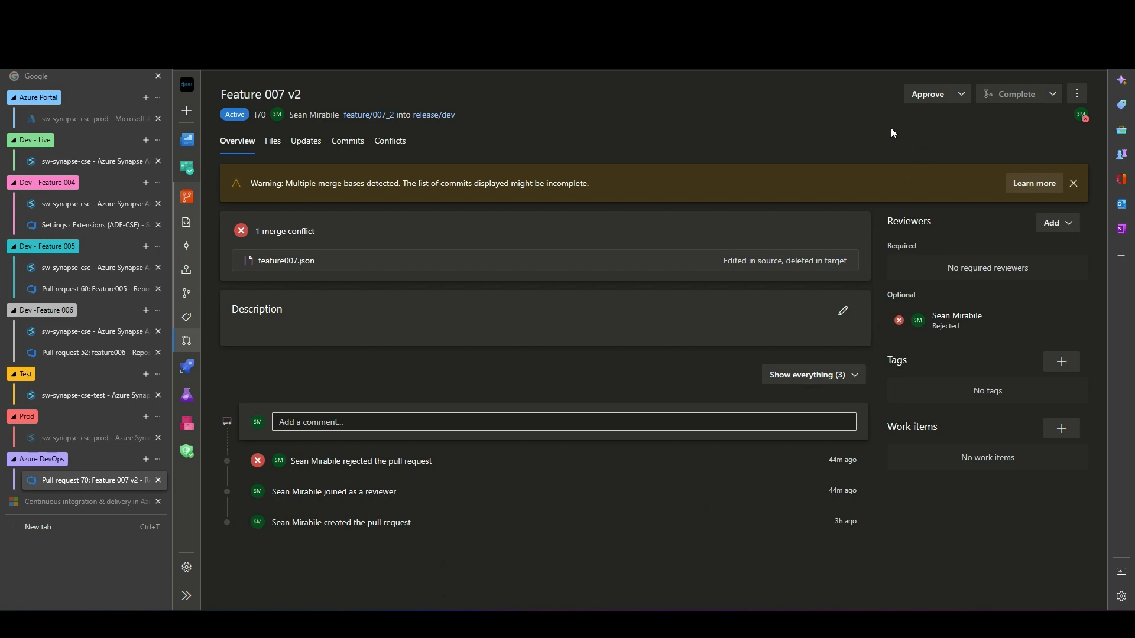
mouse_move(763, 227)
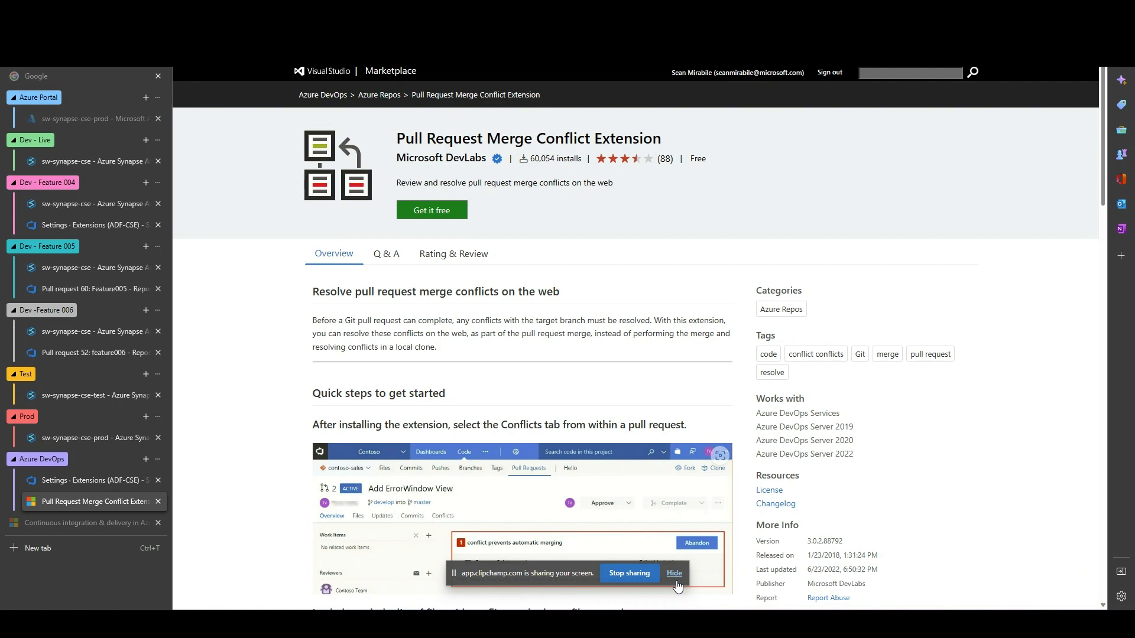
click(673, 574)
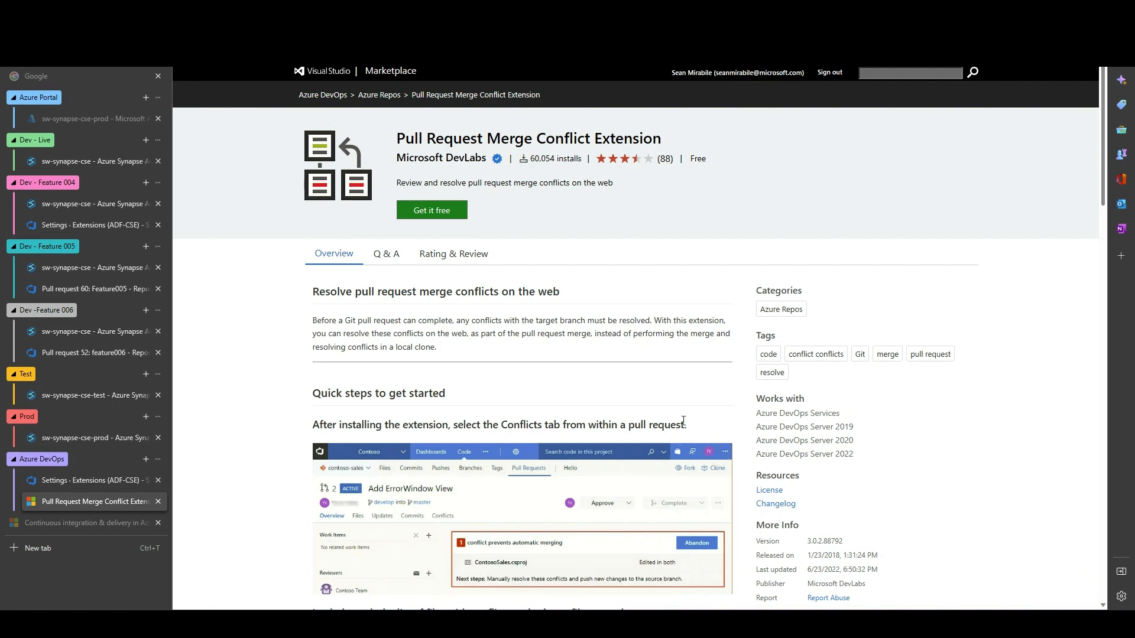
scroll(down, 3)
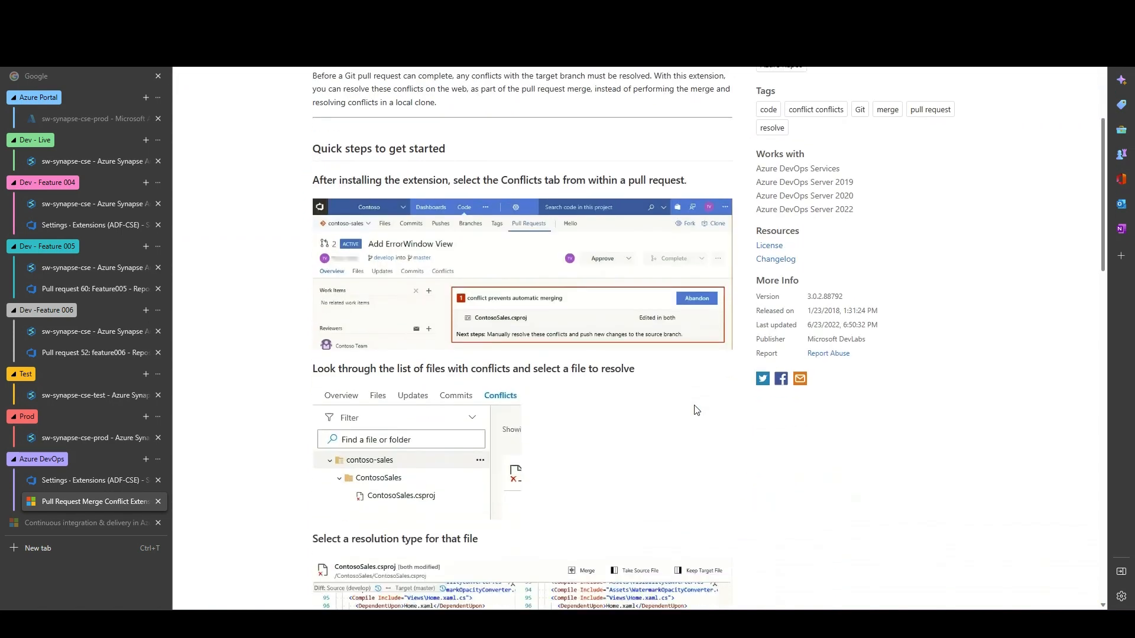
scroll(down, 3)
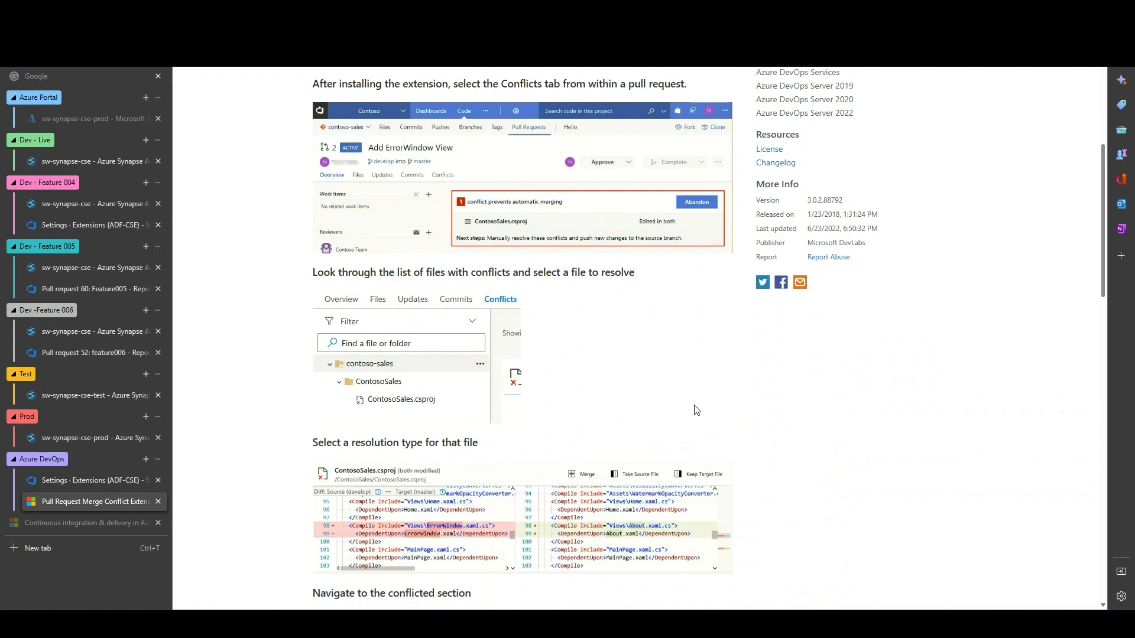
Step: In PR 70's Conflicts tab, select feature007.json and take the feature/007_2 source version
click(89, 479)
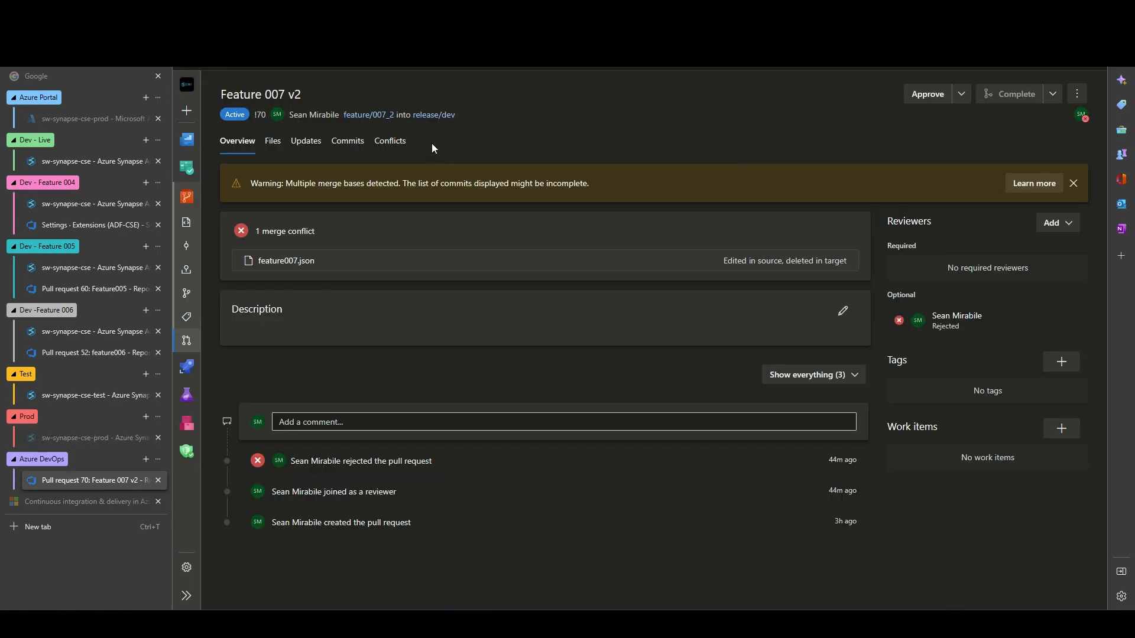
click(389, 141)
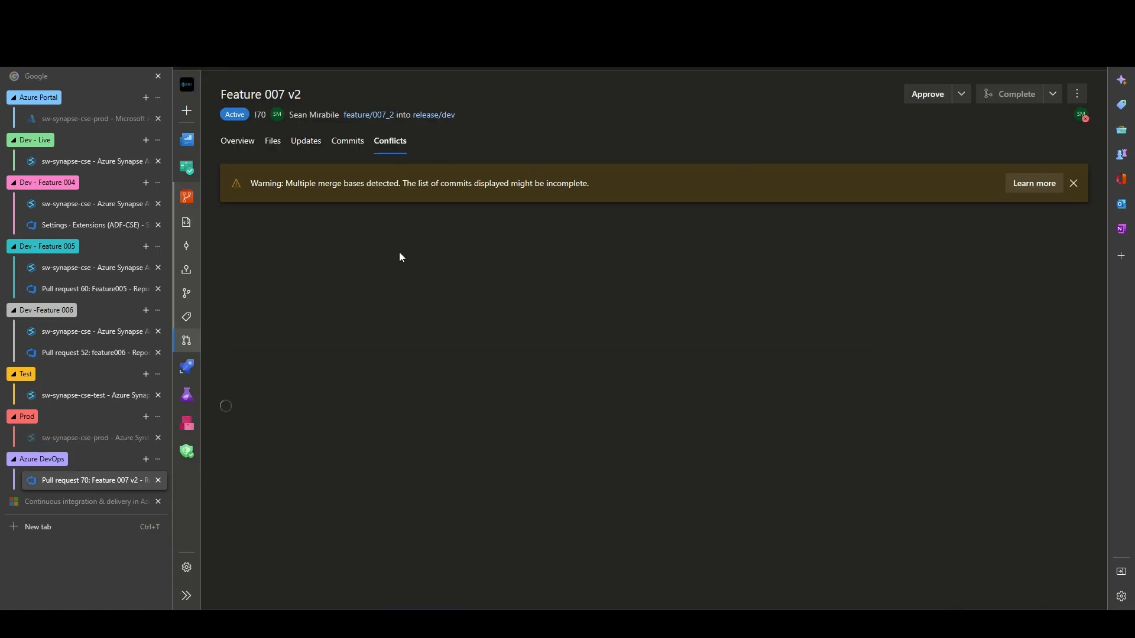
click(294, 318)
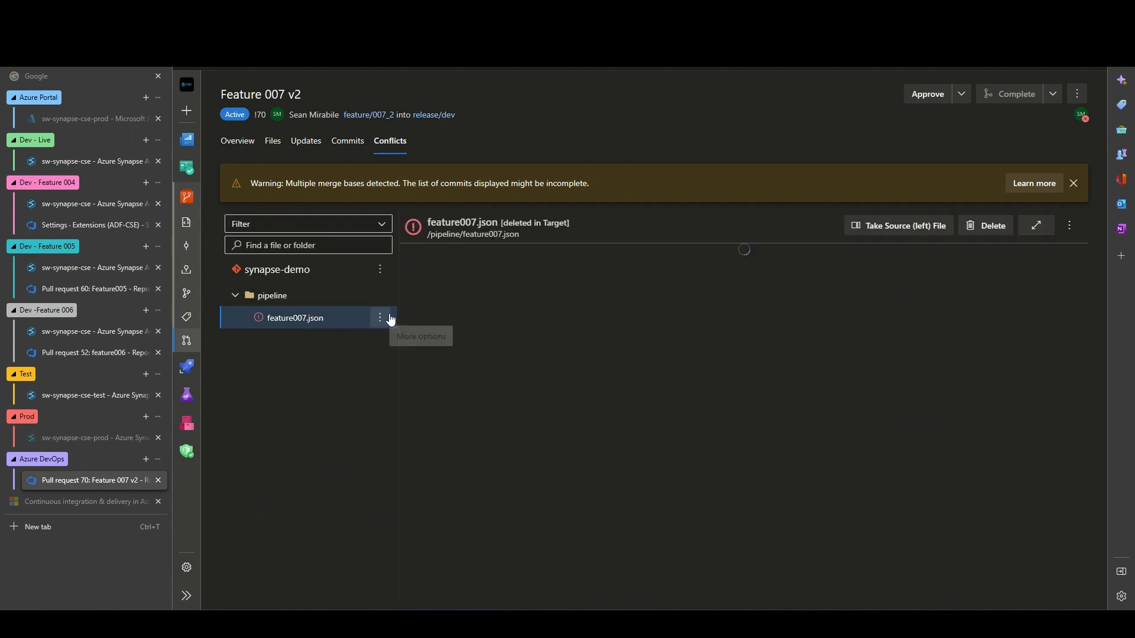
click(294, 318)
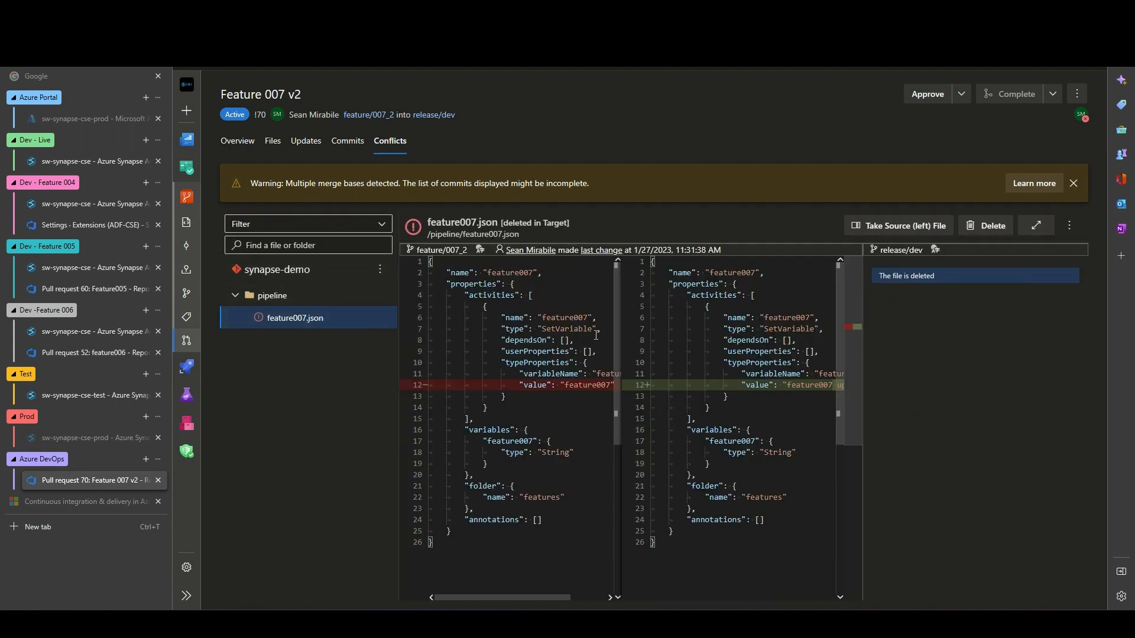
mouse_move(901, 225)
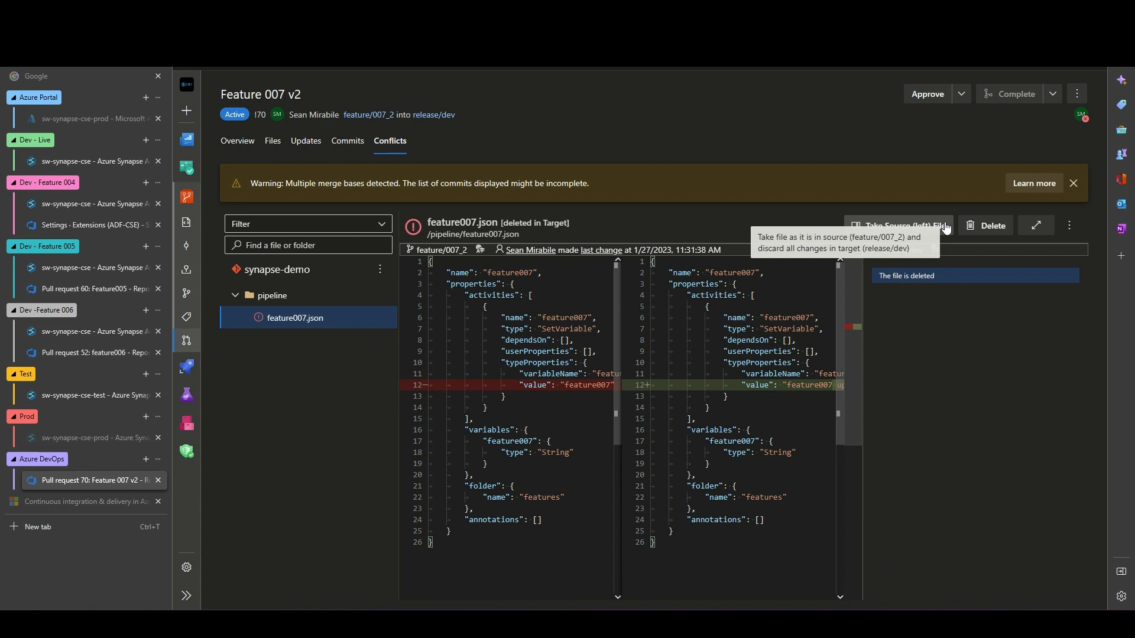
click(901, 224)
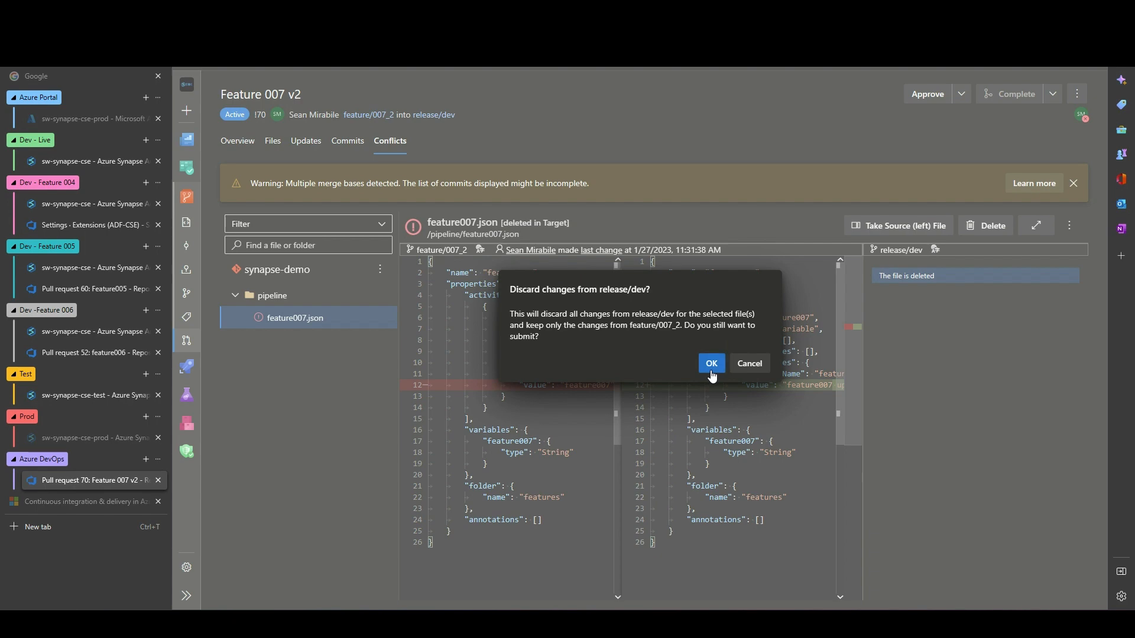
mouse_move(718, 372)
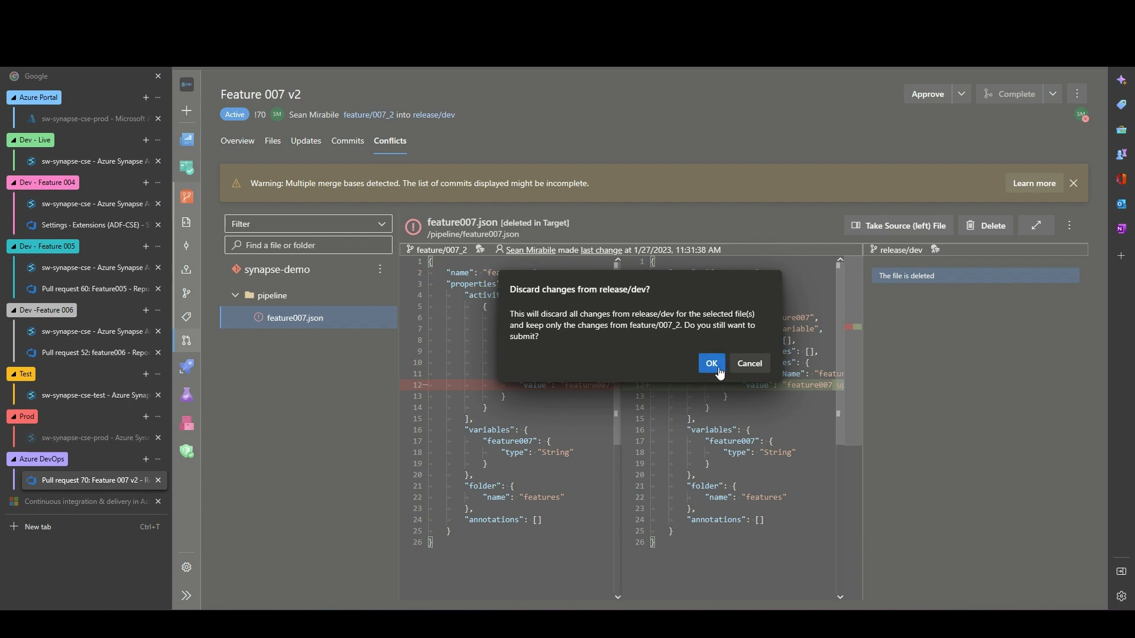